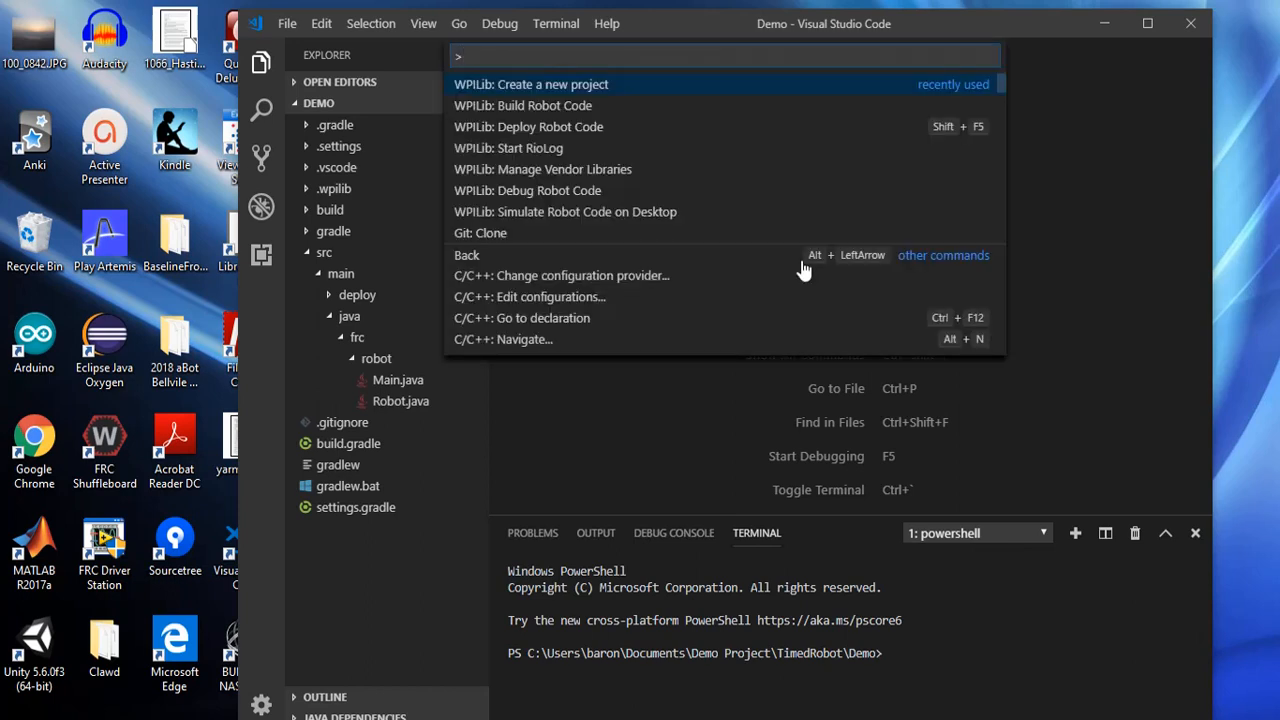
Start the WPILib project creator and base the new project on a template
{"action": "left_click", "coordinate": [532, 84]}
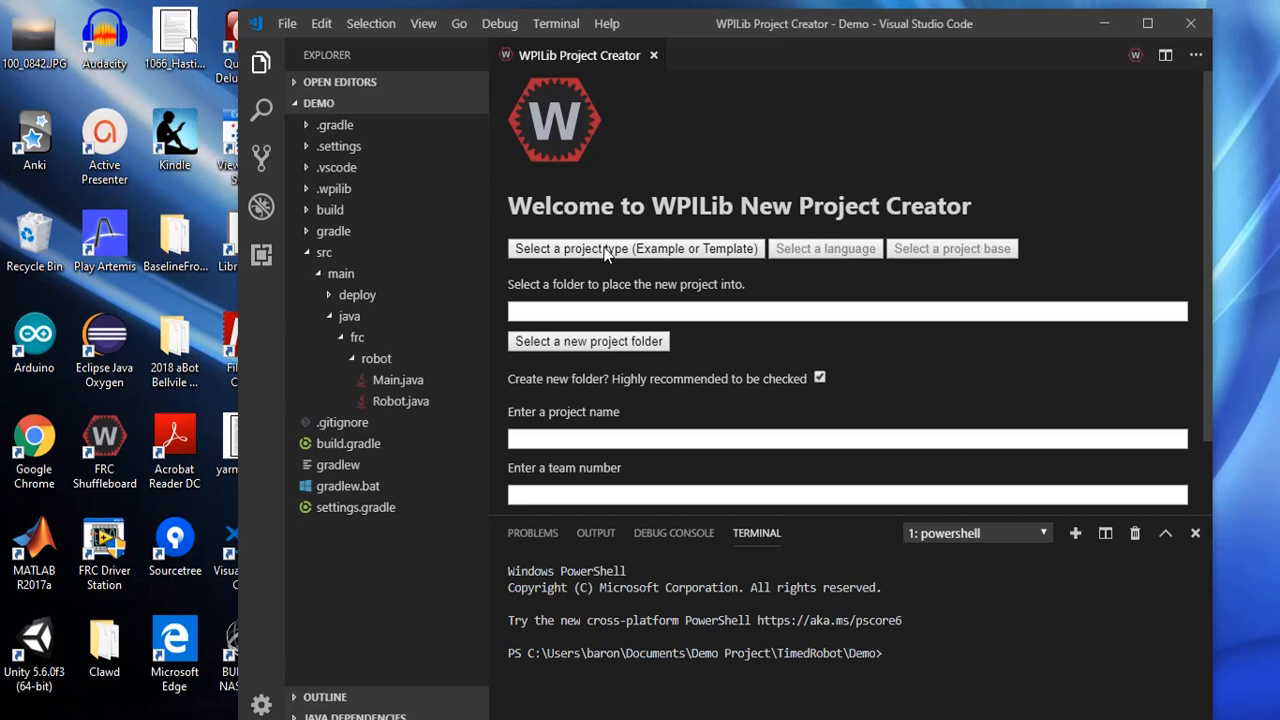
{"action": "left_click", "coordinate": [634, 248]}
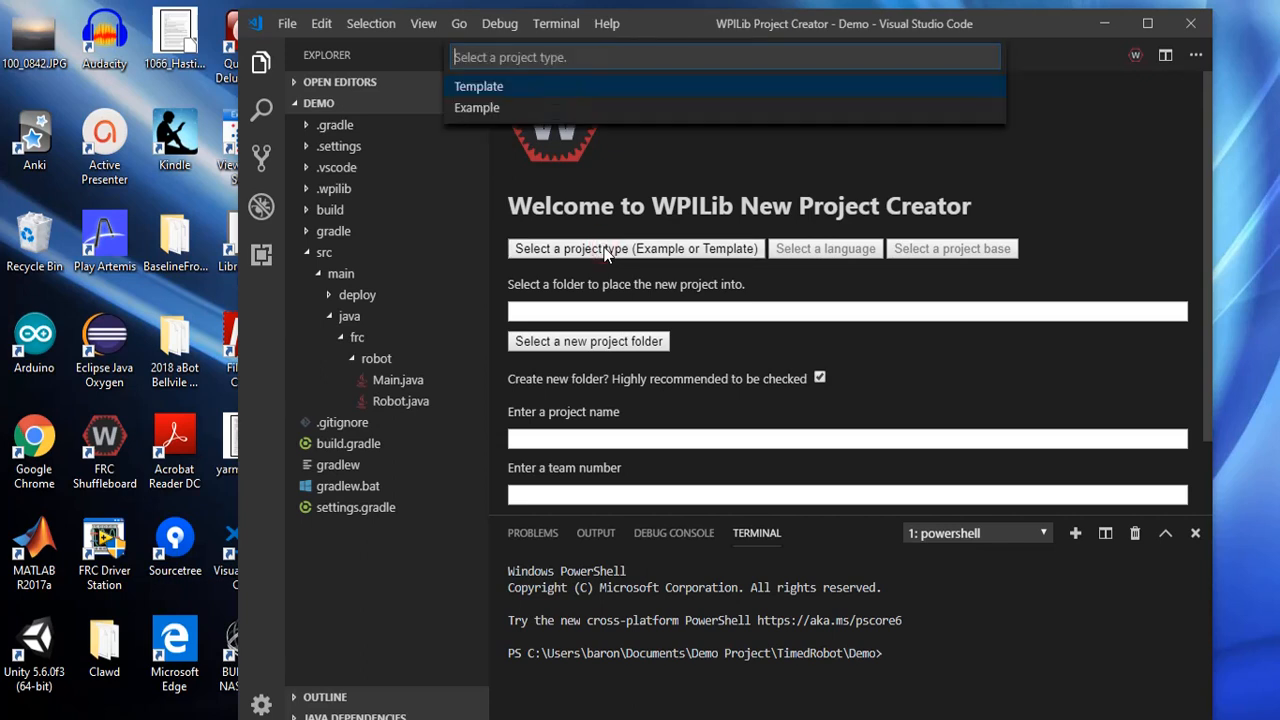
{"action": "left_click", "coordinate": [478, 86]}
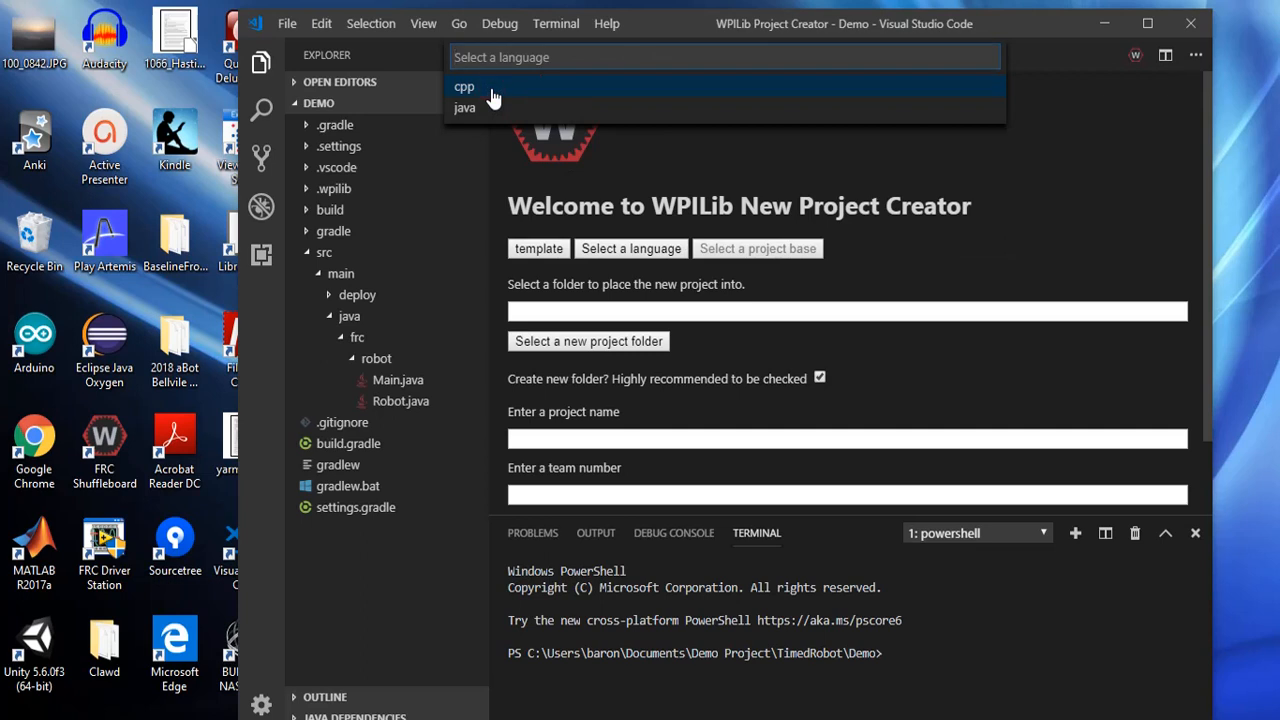
{"action": "mouse_move", "coordinate": [464, 108]}
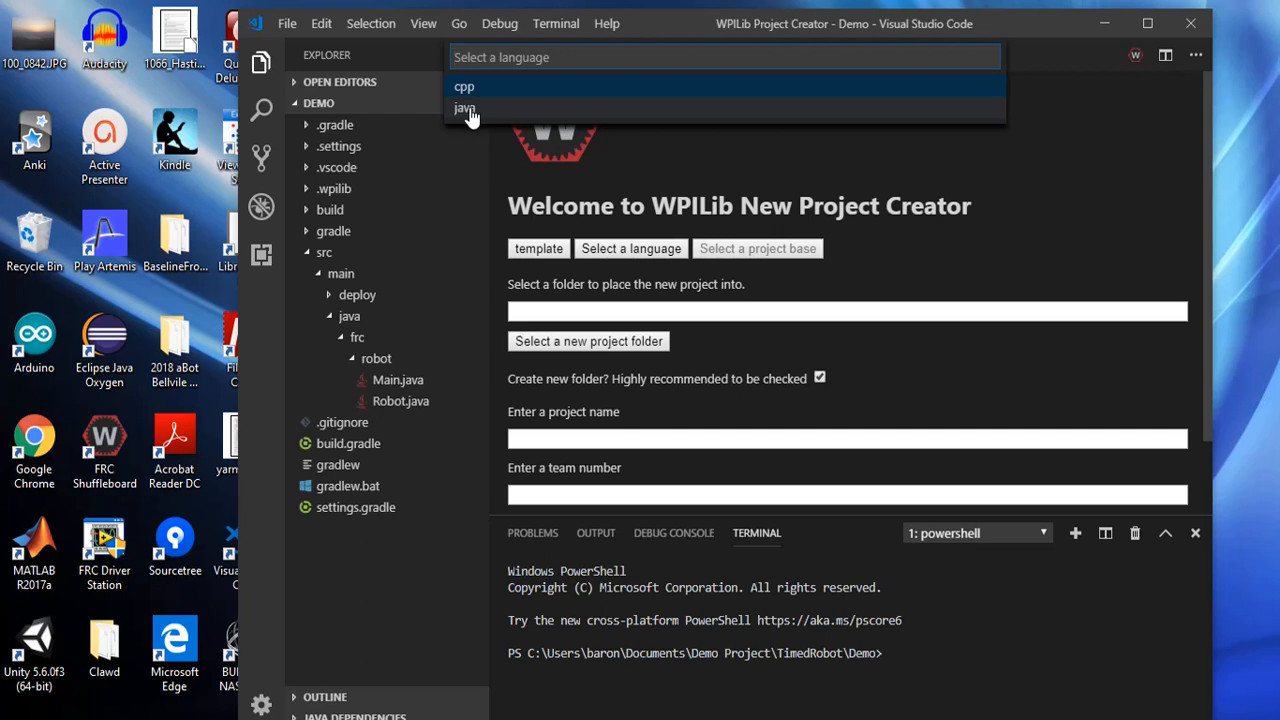
Choose Java as the language and Timed Robot as the project base
{"action": "left_click", "coordinate": [464, 108]}
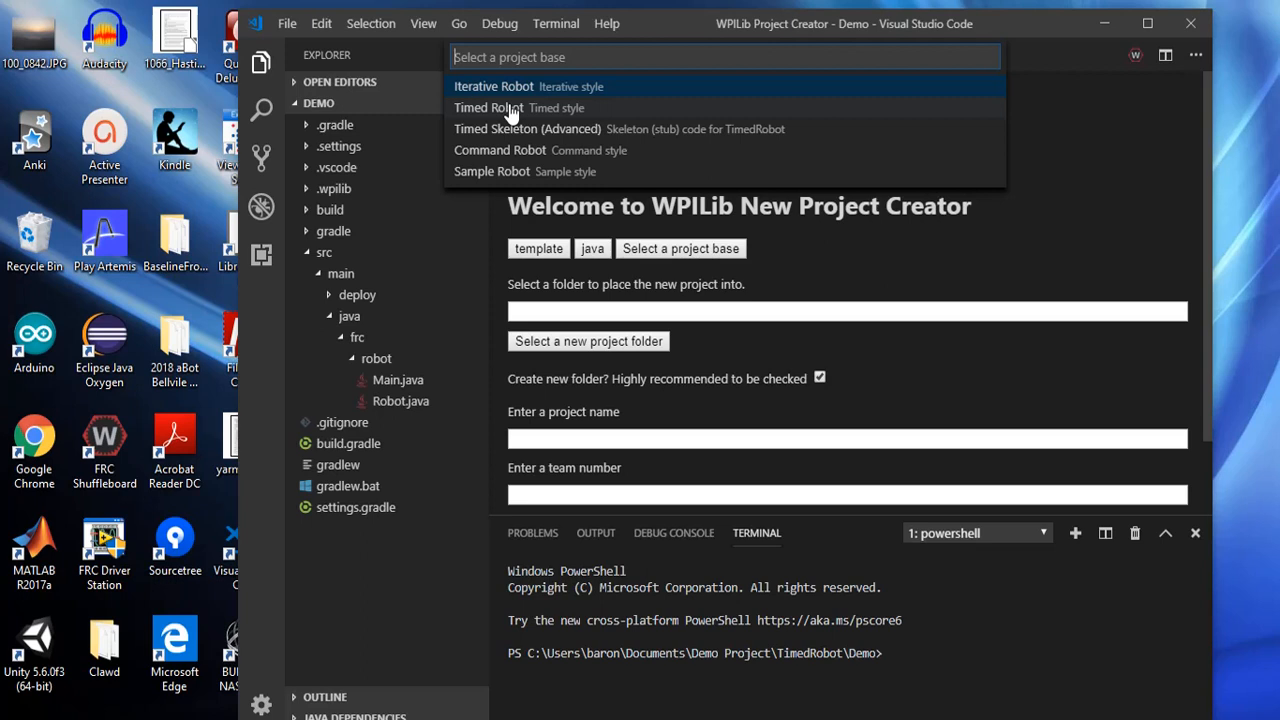
{"action": "left_click", "coordinate": [488, 108]}
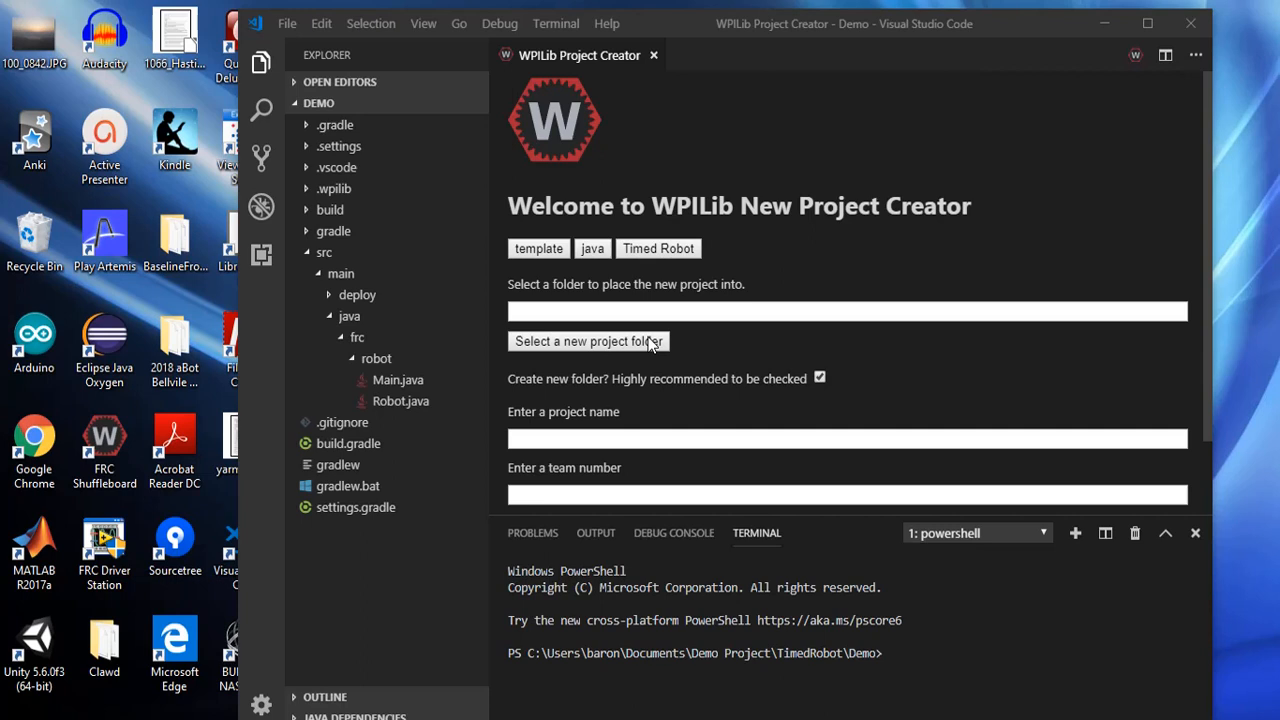
Set the project folder to DifferentialDrive inside the Demo Project folder
{"action": "left_click", "coordinate": [588, 340]}
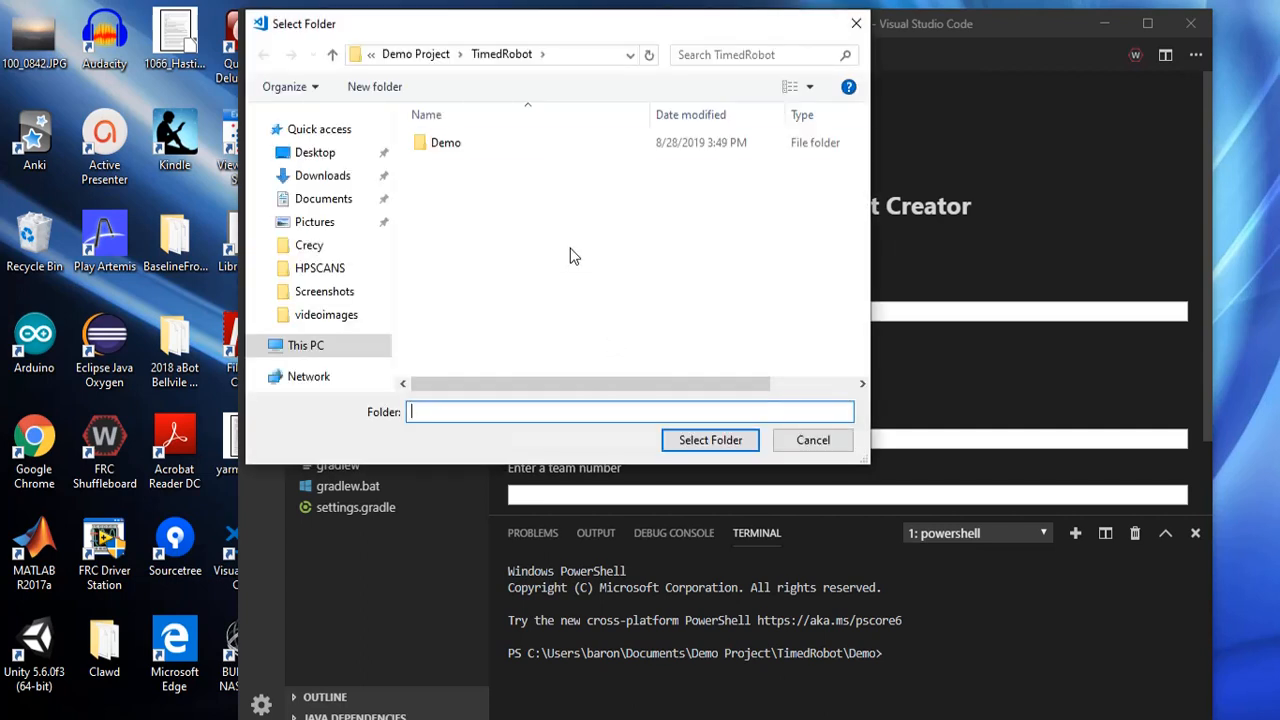
{"action": "left_click", "coordinate": [416, 56]}
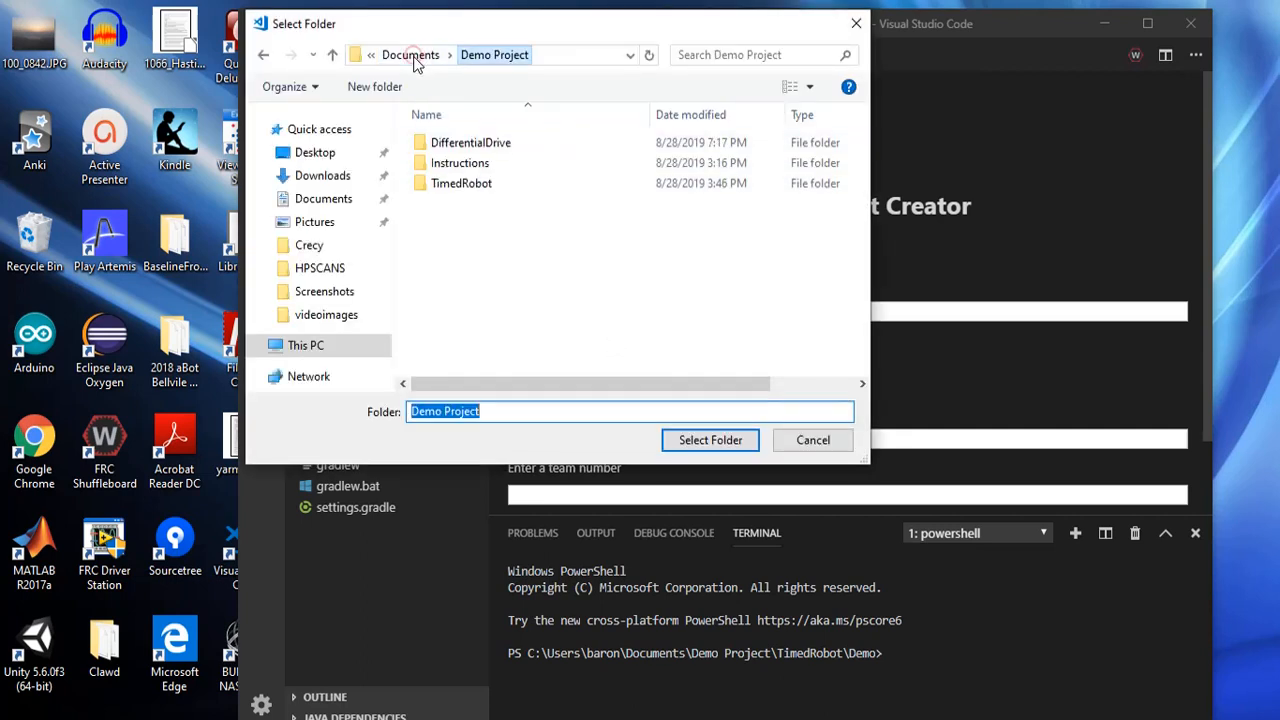
{"action": "left_click", "coordinate": [470, 142]}
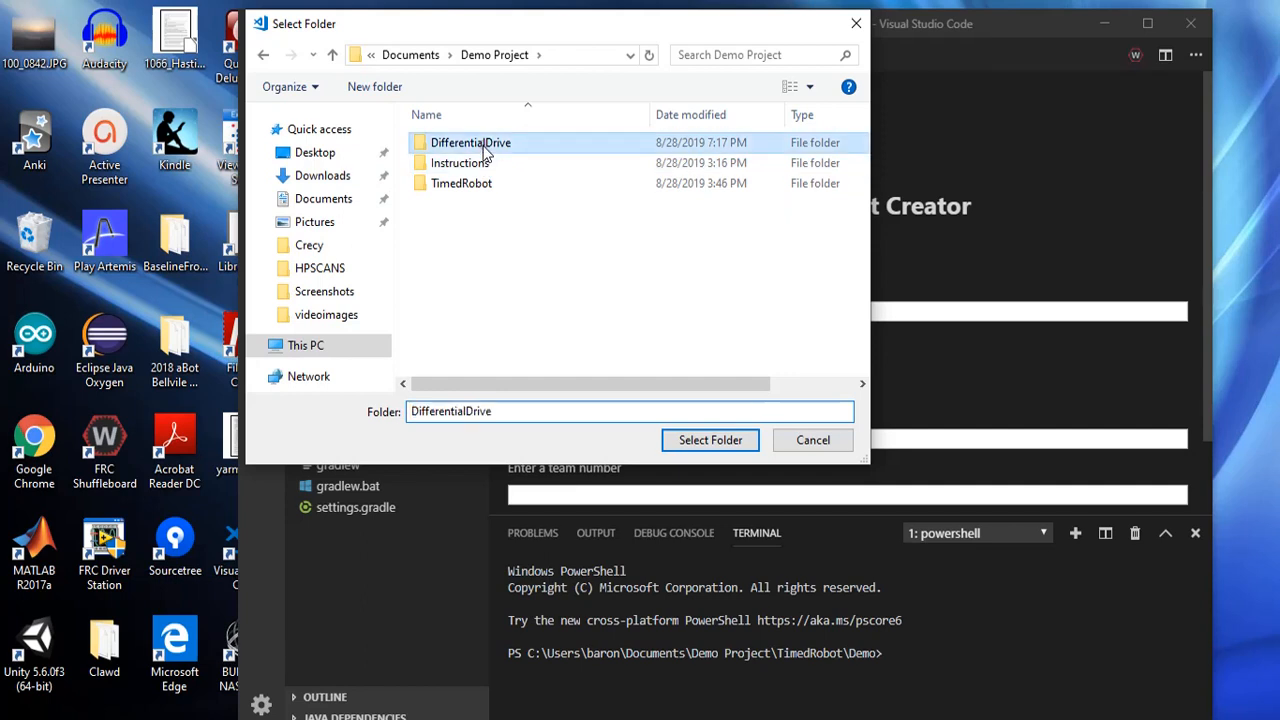
{"action": "left_click", "coordinate": [710, 440]}
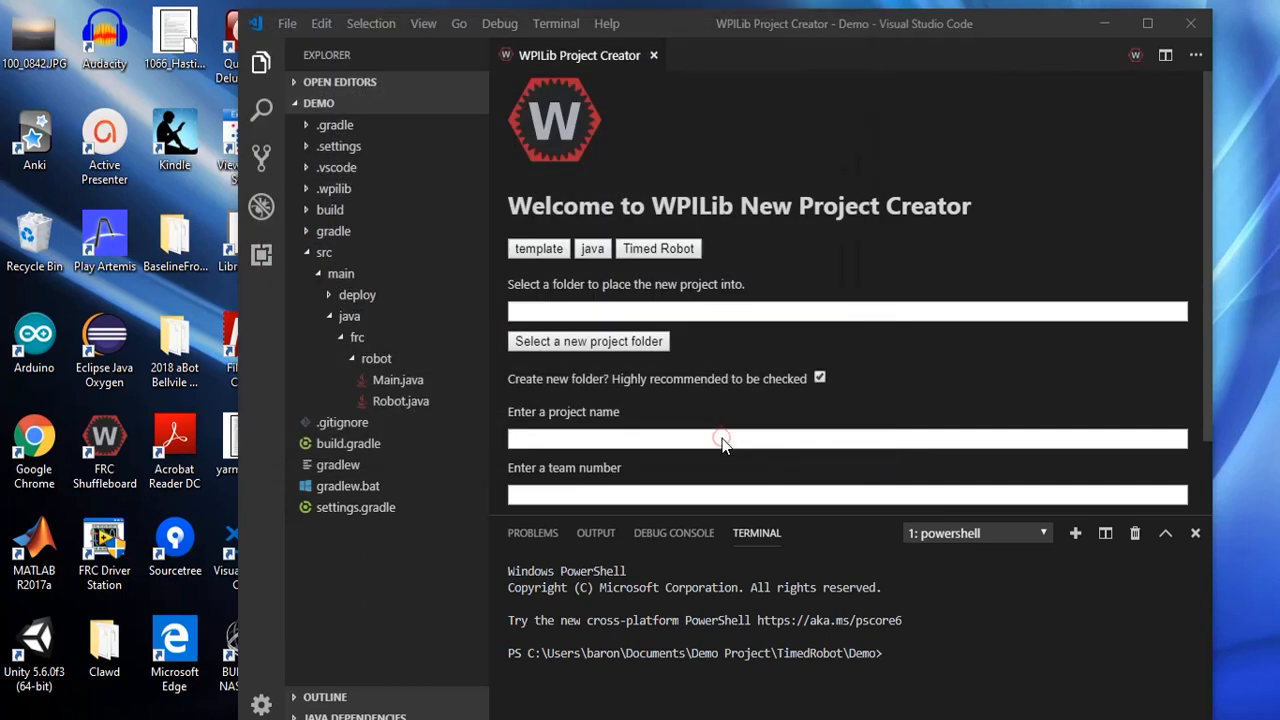
Name the project DifferentialDrive, enter team number 247 and reach the desktop support option
{"action": "left_click", "coordinate": [588, 340]}
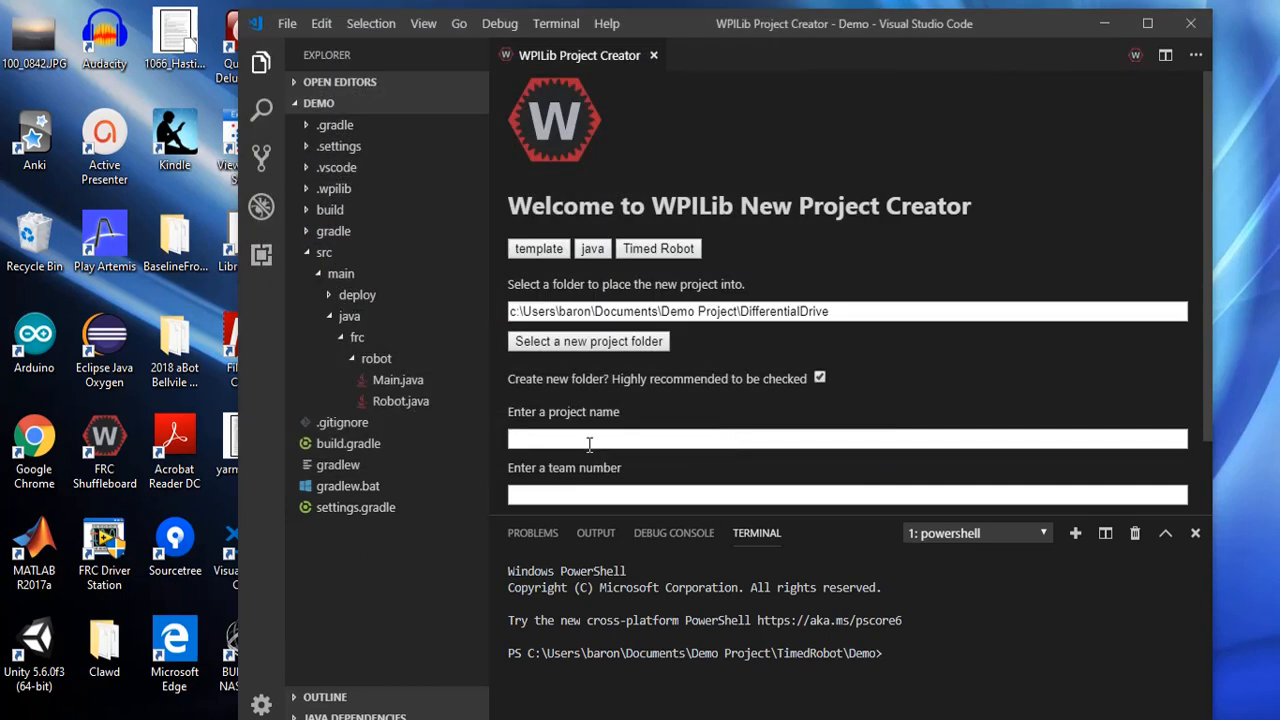
{"action": "type", "text": "D"}
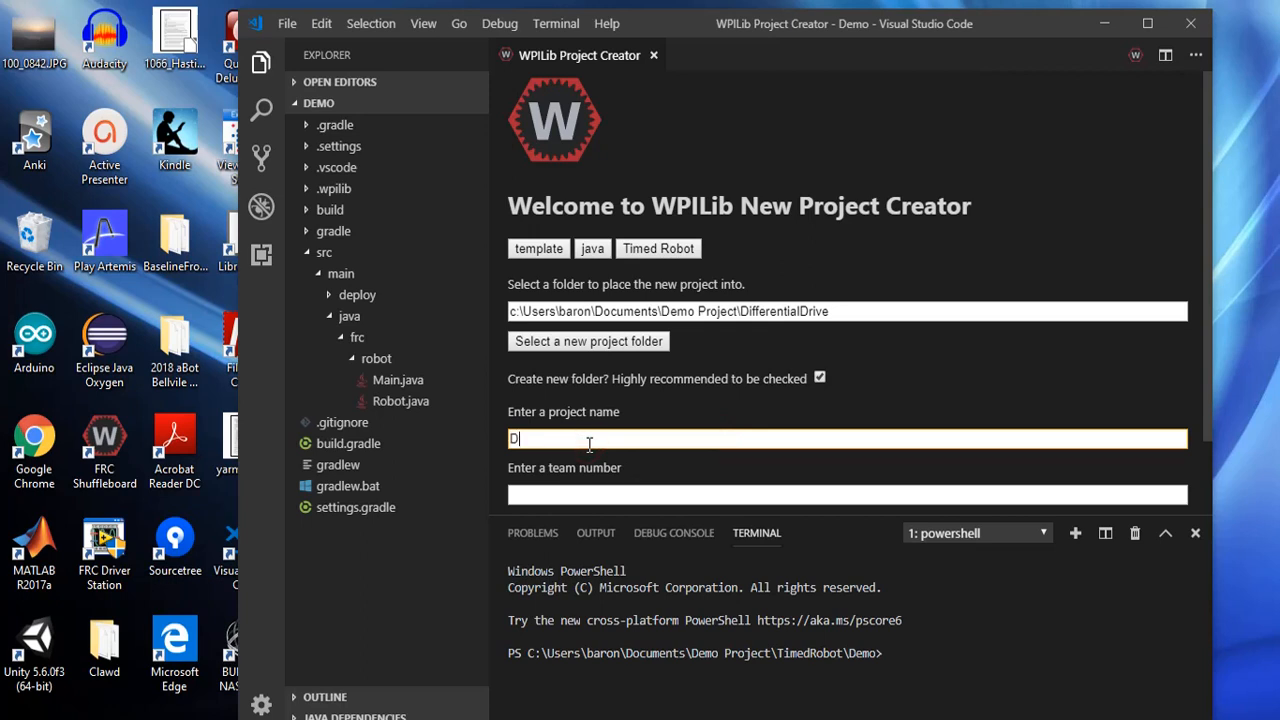
{"action": "type", "text": "ifferentialD"}
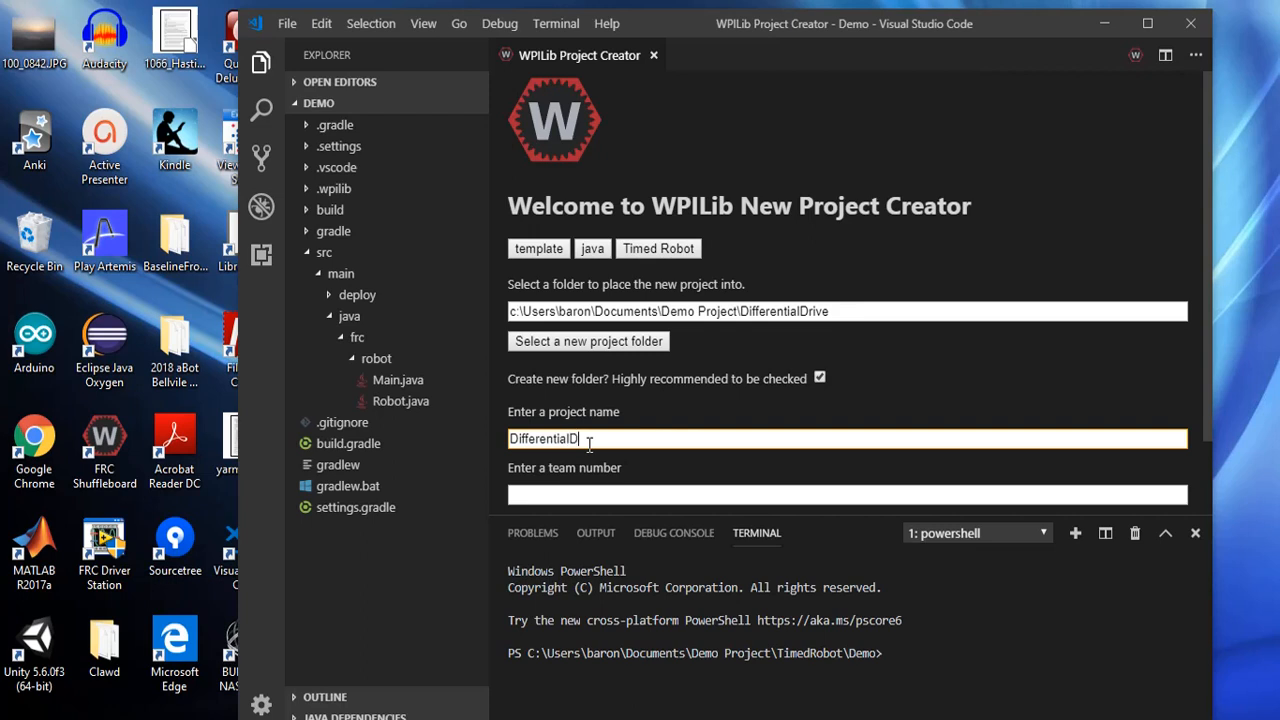
{"action": "type", "text": "rive"}
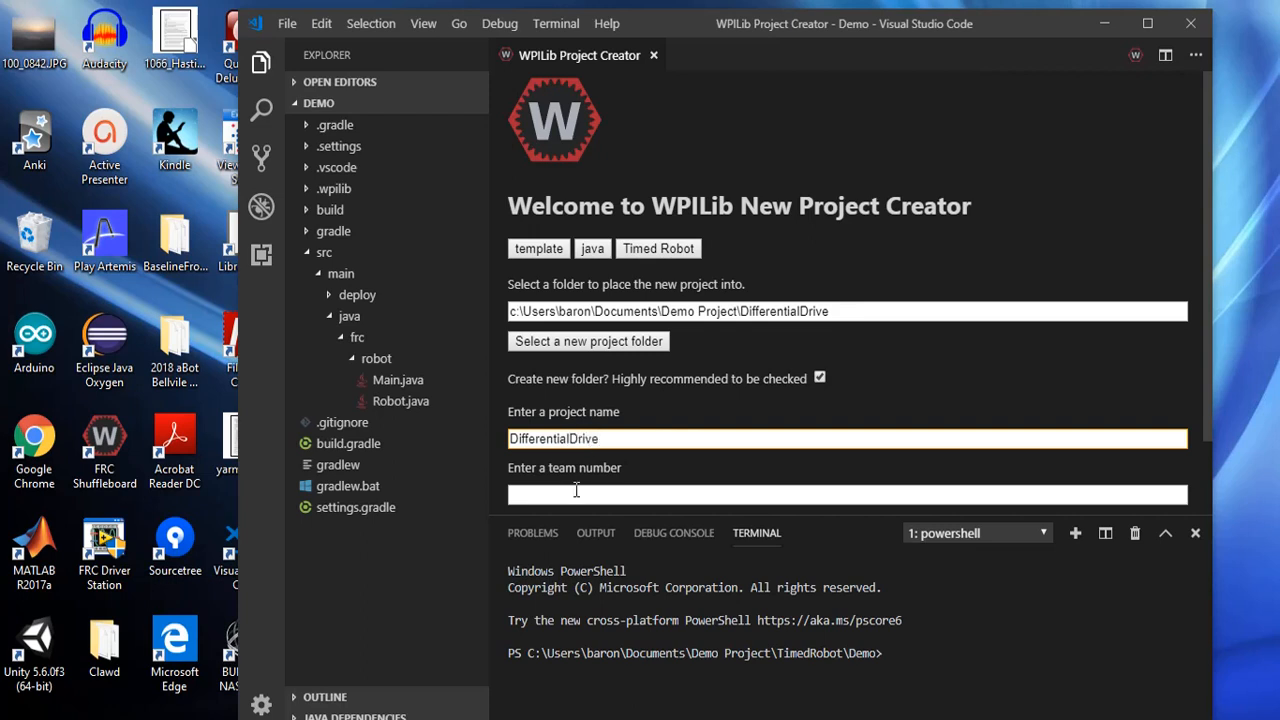
{"action": "type", "text": "247"}
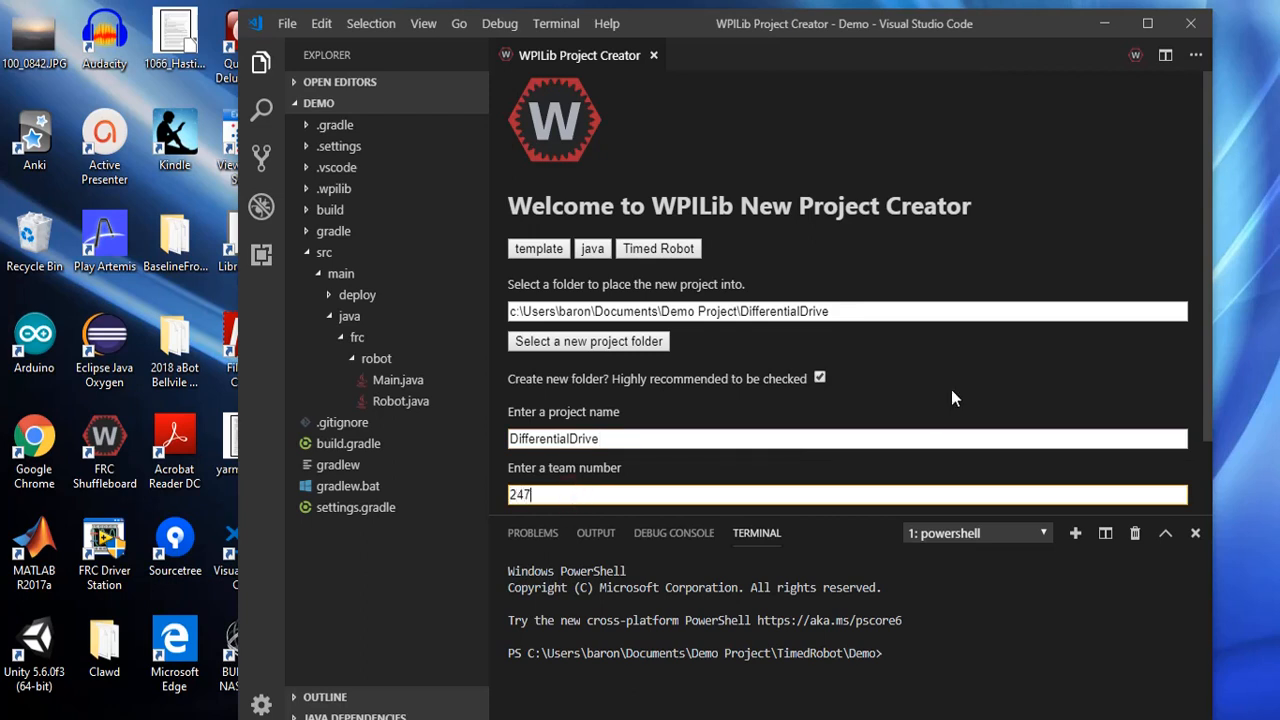
{"action": "scroll", "scroll_direction": "down", "scroll_amount": 3}
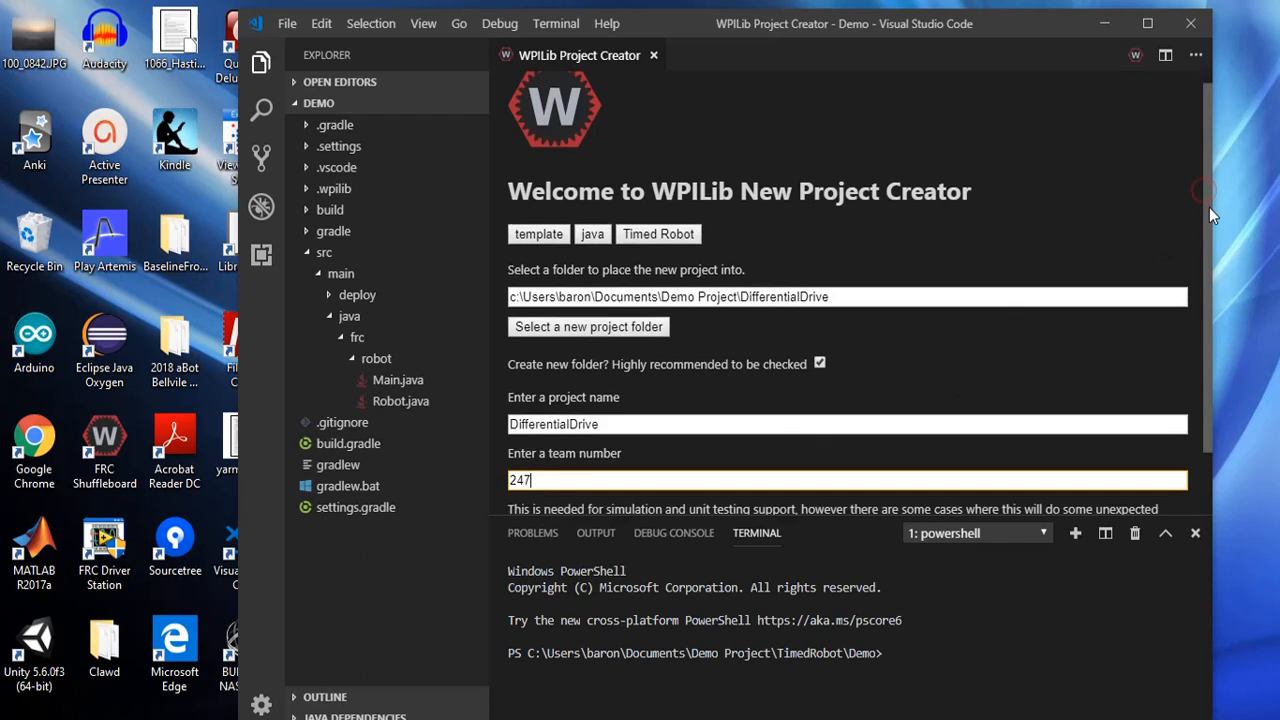
{"action": "scroll", "scroll_direction": "down", "scroll_amount": 3}
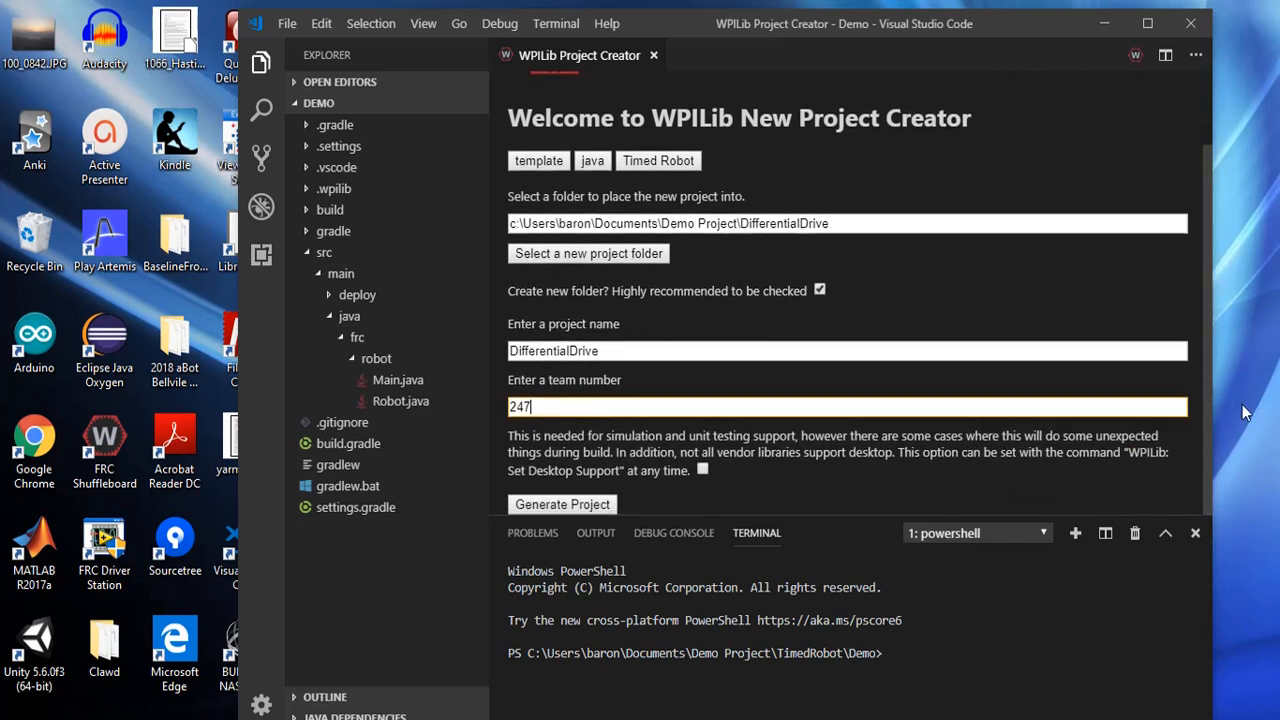
{"action": "mouse_move", "coordinate": [724, 476]}
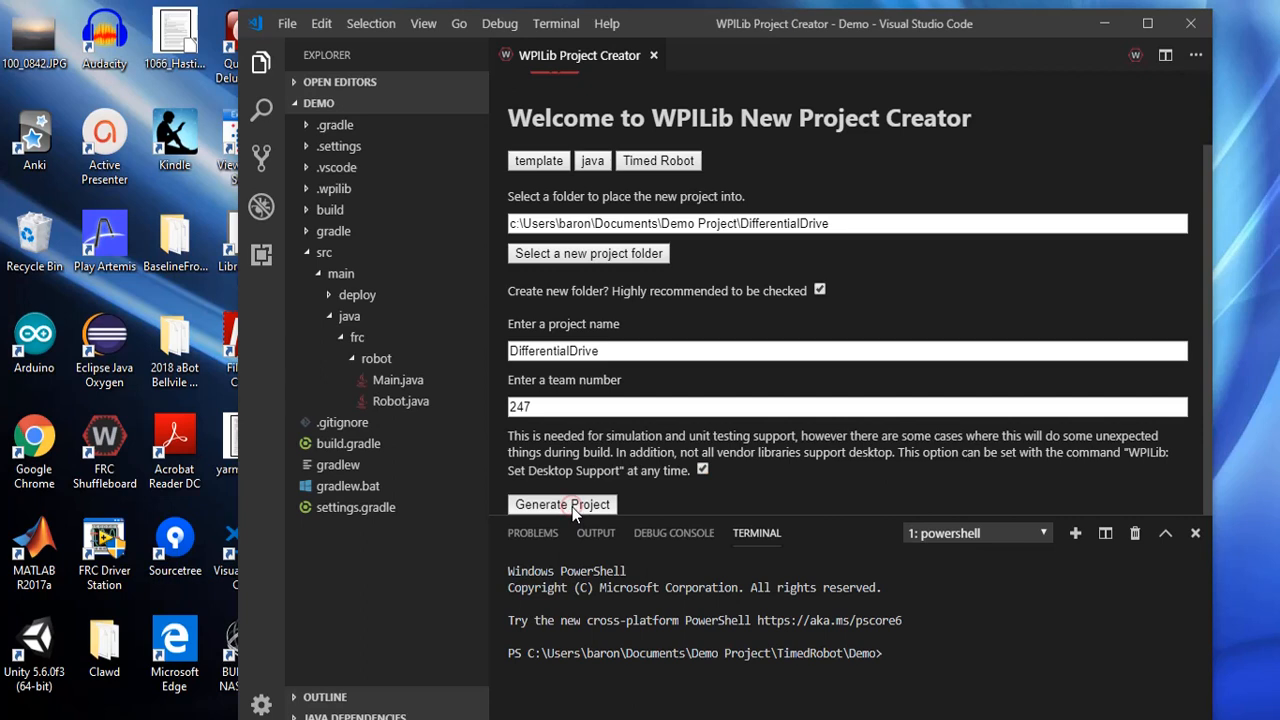
Generate the DifferentialDrive project and open it in a new window
{"action": "left_click", "coordinate": [562, 504]}
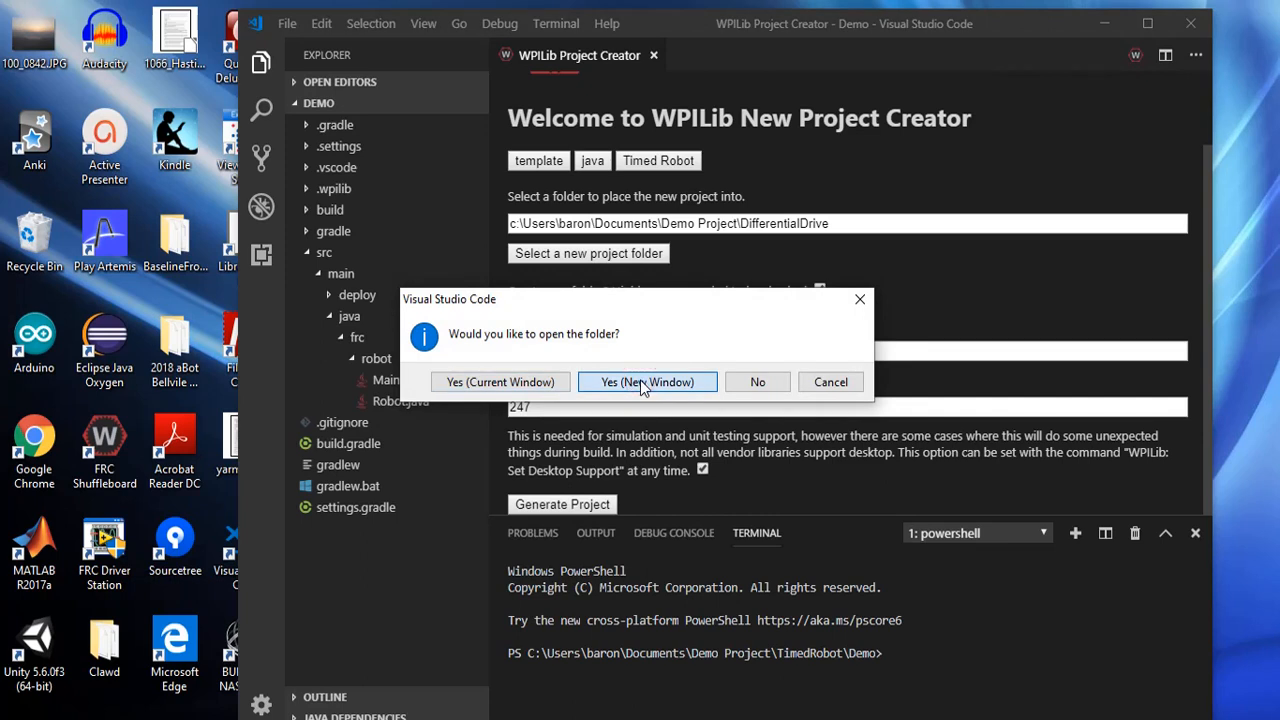
{"action": "left_click", "coordinate": [648, 382]}
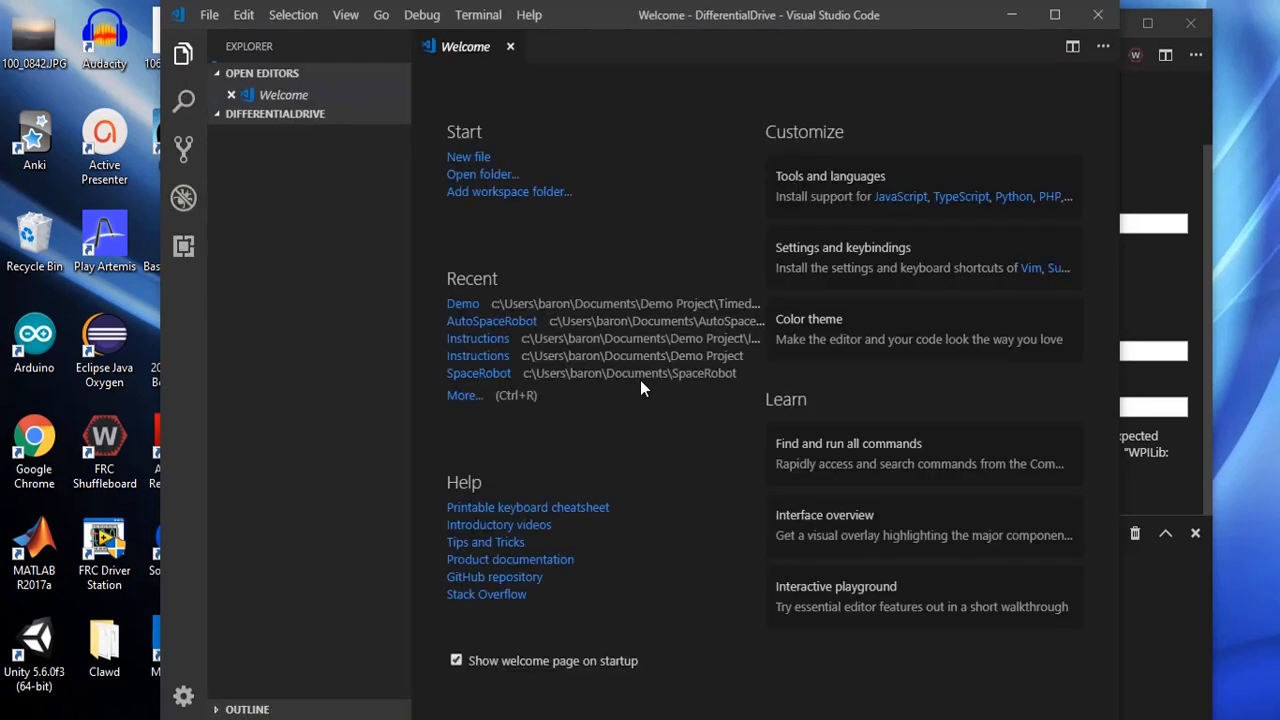
Expand the DifferentialDrive project's src and main source folders in the Explorer
{"action": "left_click", "coordinate": [276, 114]}
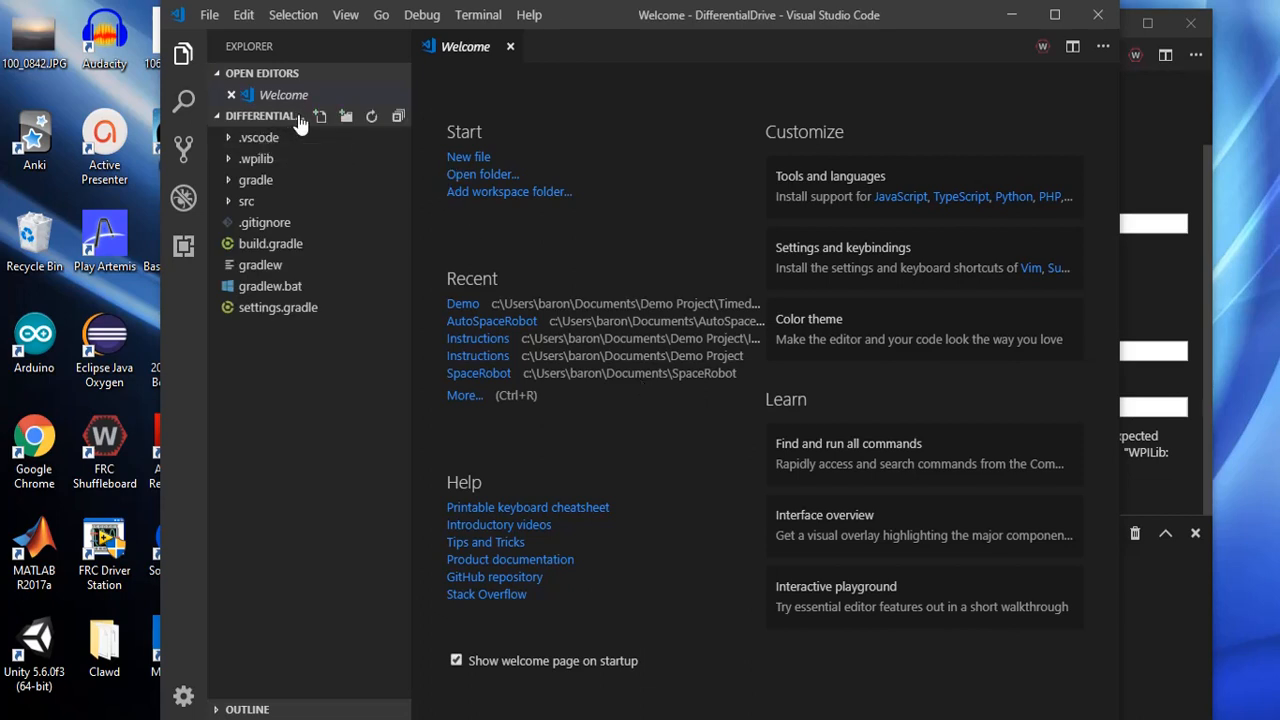
{"action": "mouse_move", "coordinate": [264, 114]}
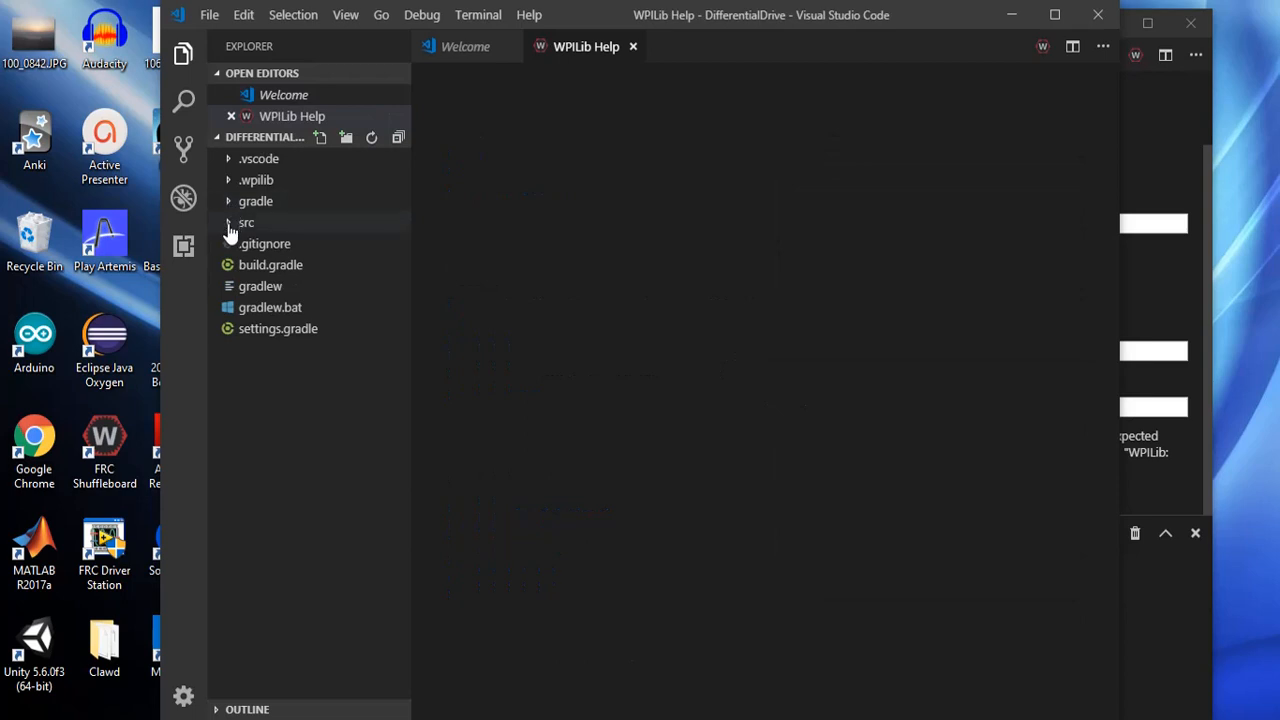
{"action": "left_click", "coordinate": [246, 222]}
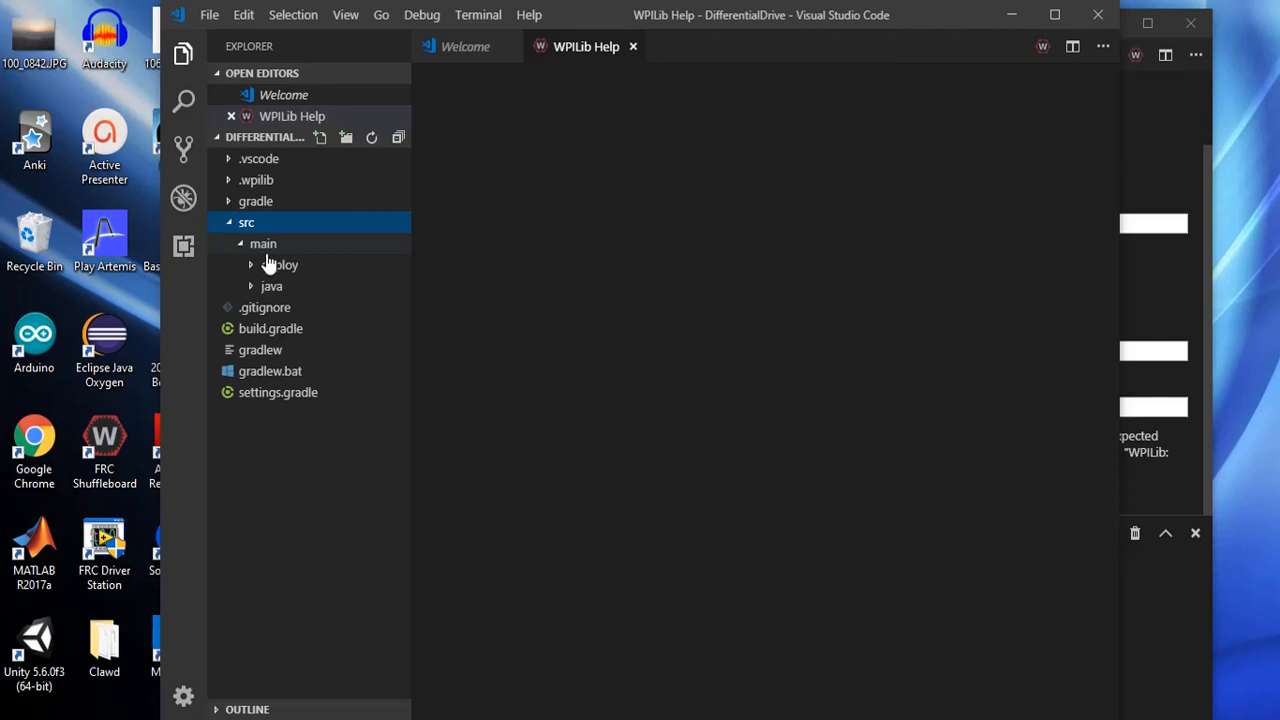
{"action": "left_click", "coordinate": [272, 286]}
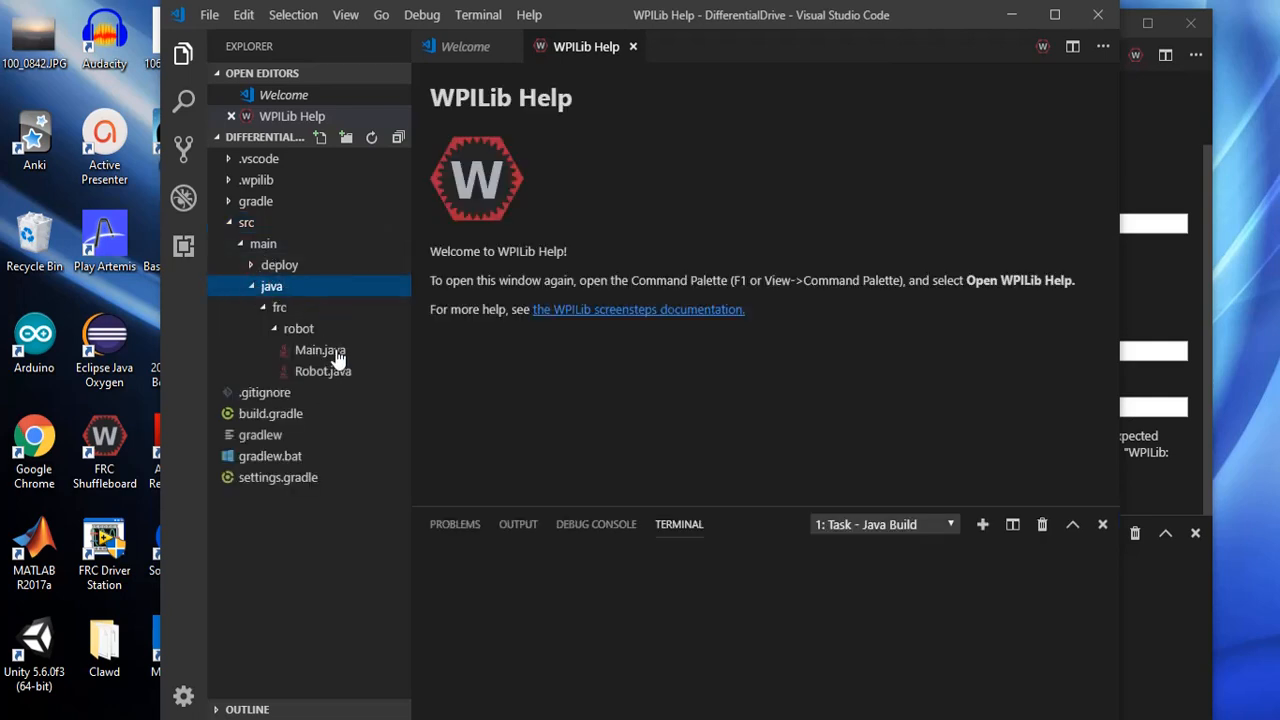
{"action": "mouse_move", "coordinate": [318, 372]}
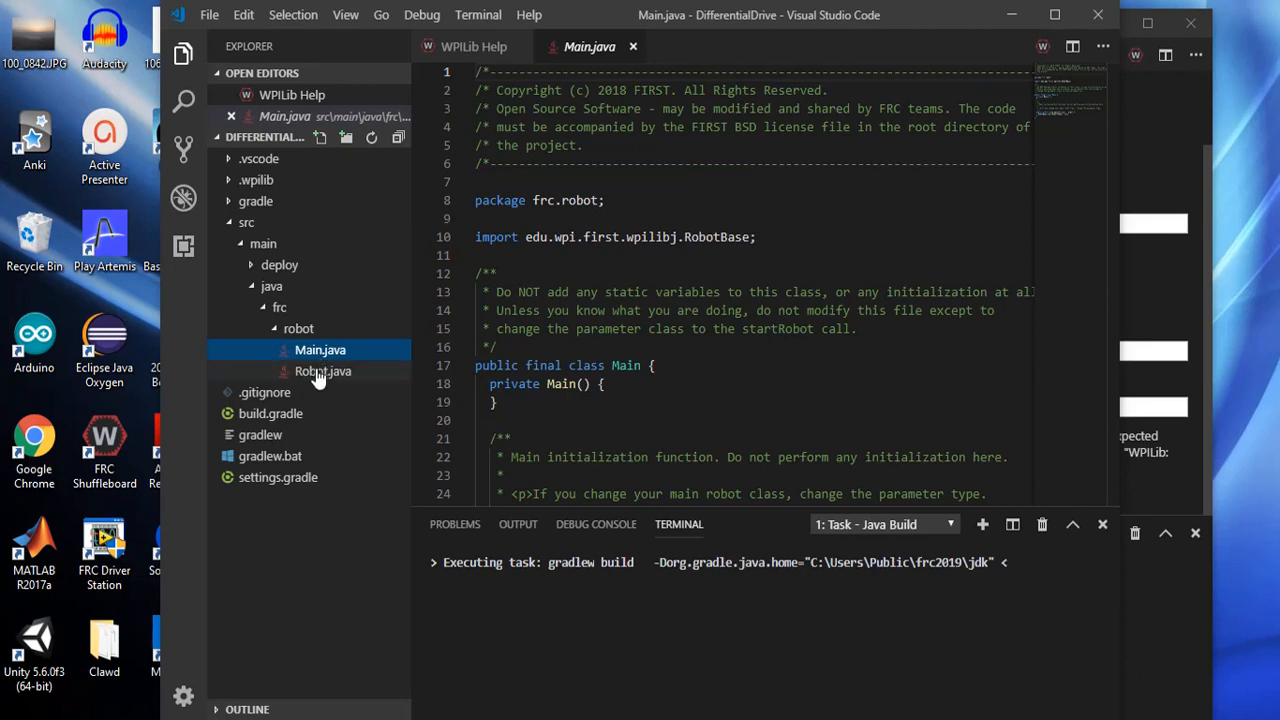
{"action": "left_click", "coordinate": [322, 370]}
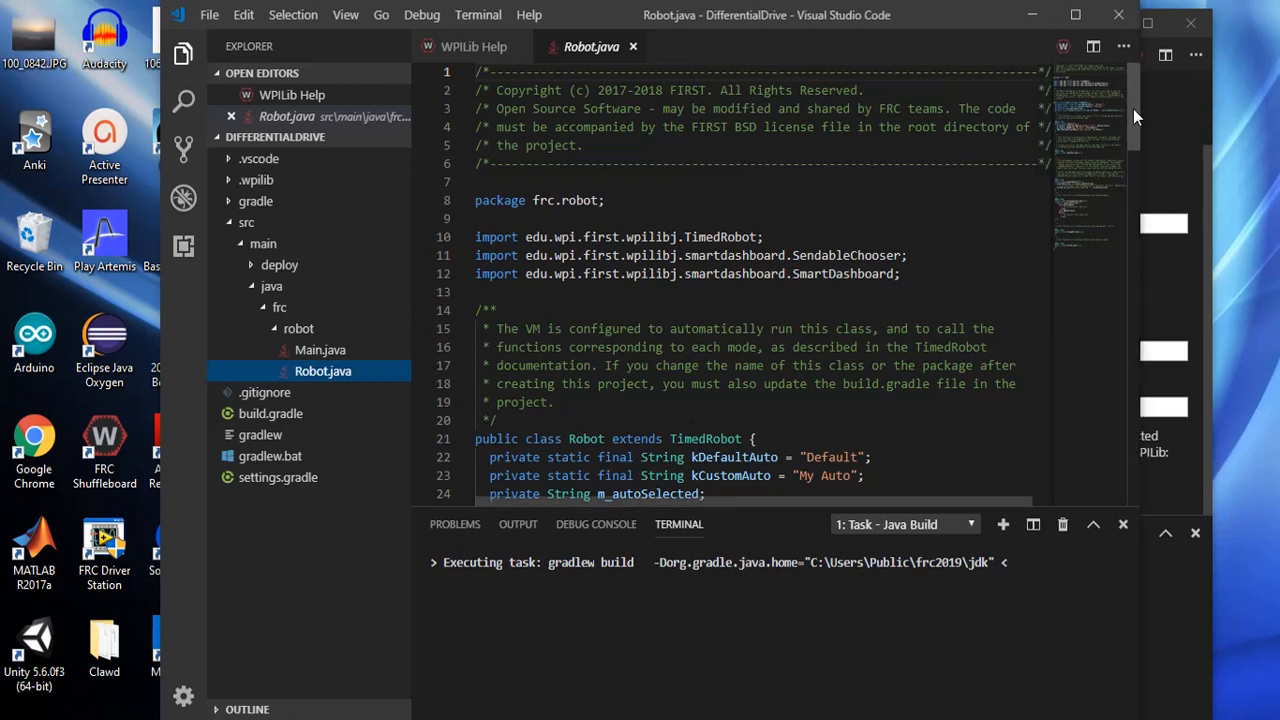
{"action": "scroll", "scroll_direction": "down", "scroll_amount": 3}
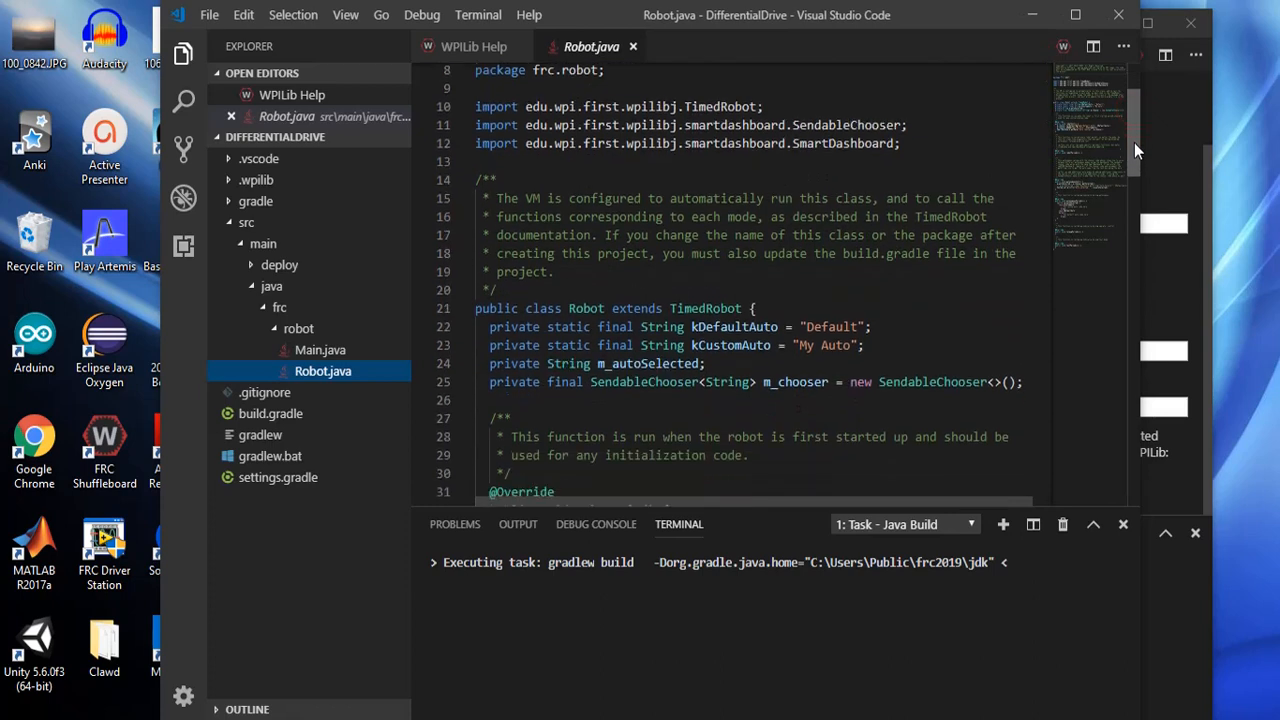
{"action": "scroll", "scroll_direction": "down", "scroll_amount": 3}
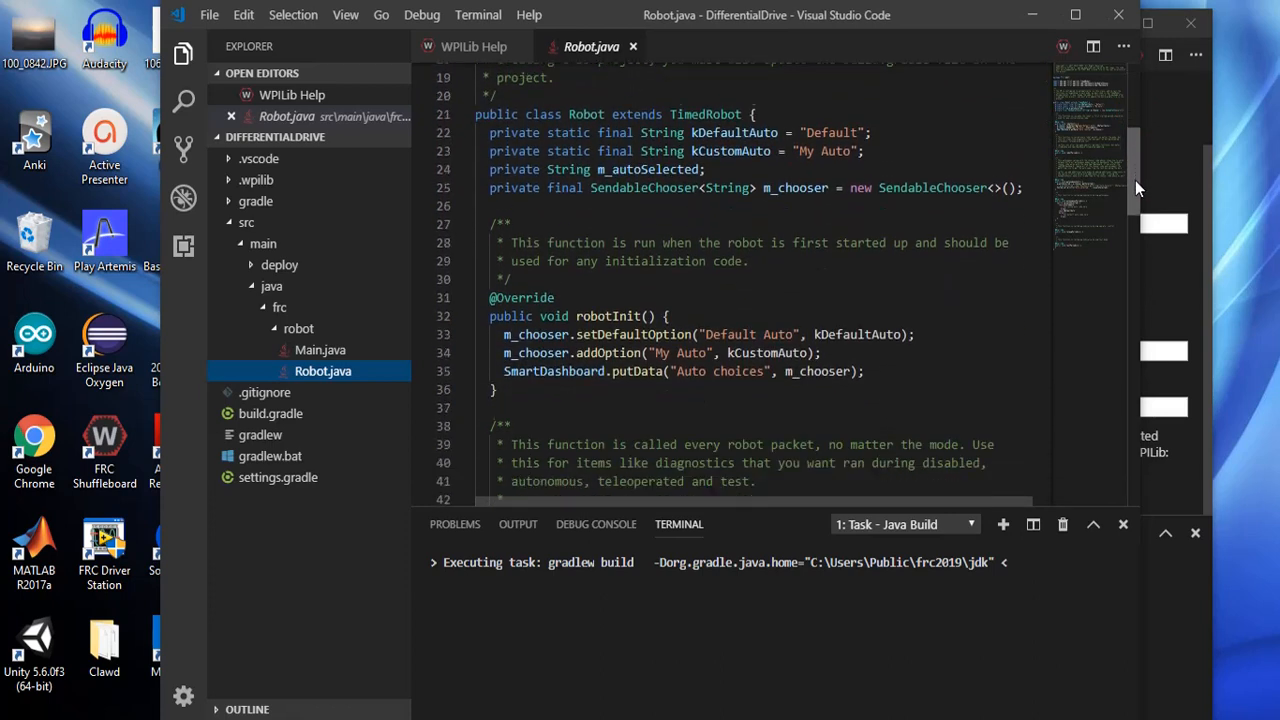
{"action": "scroll", "scroll_direction": "down", "scroll_amount": 3}
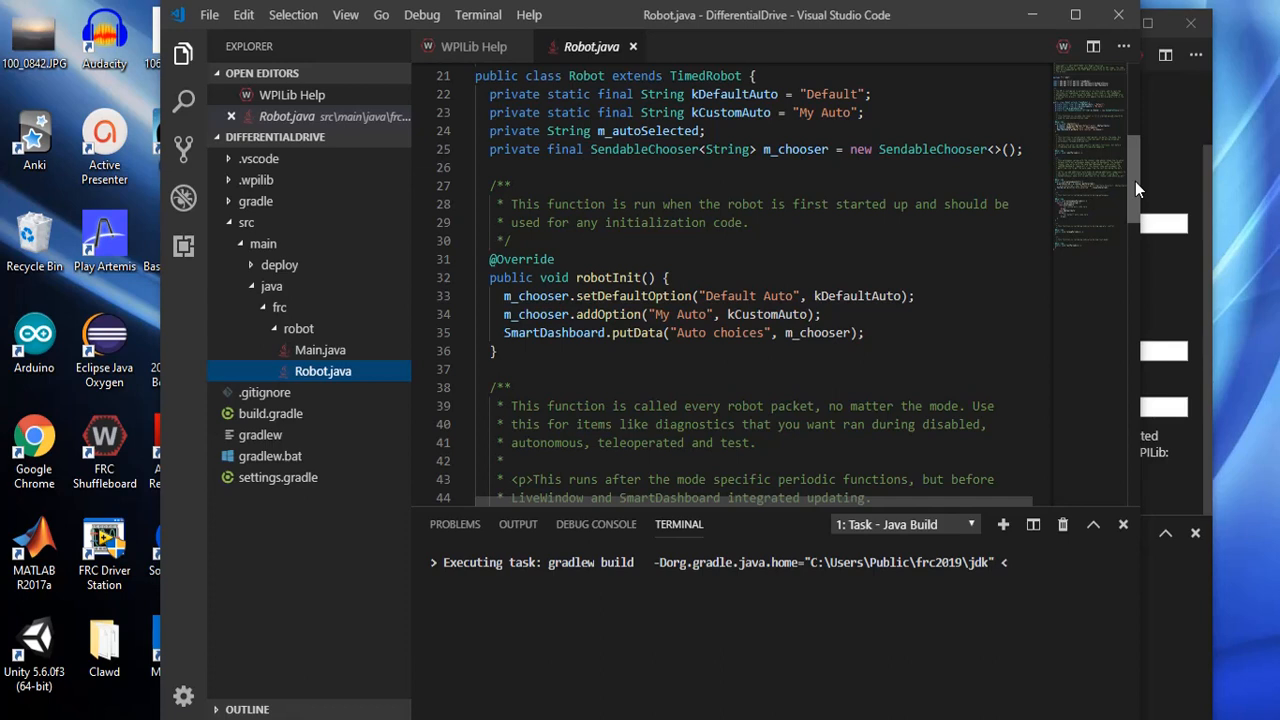
{"action": "scroll", "scroll_direction": "down", "scroll_amount": 3}
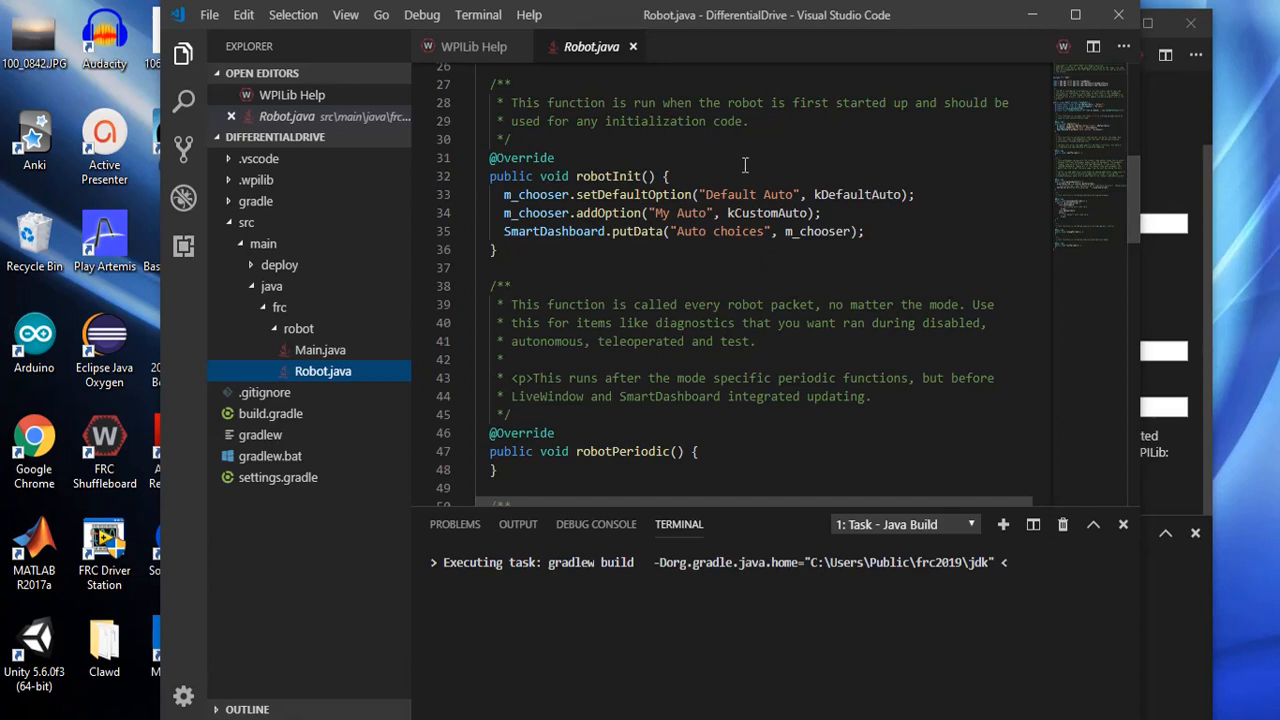
{"action": "mouse_move", "coordinate": [728, 164]}
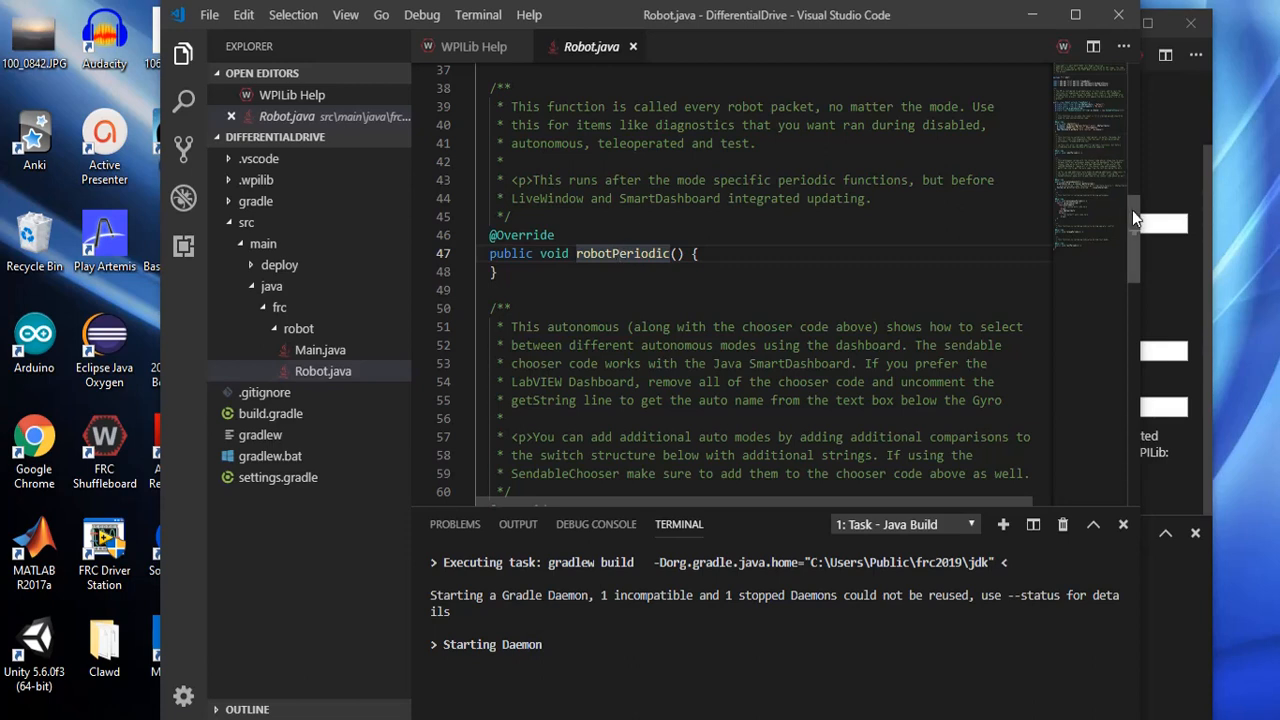
{"action": "scroll", "scroll_direction": "down", "scroll_amount": 3}
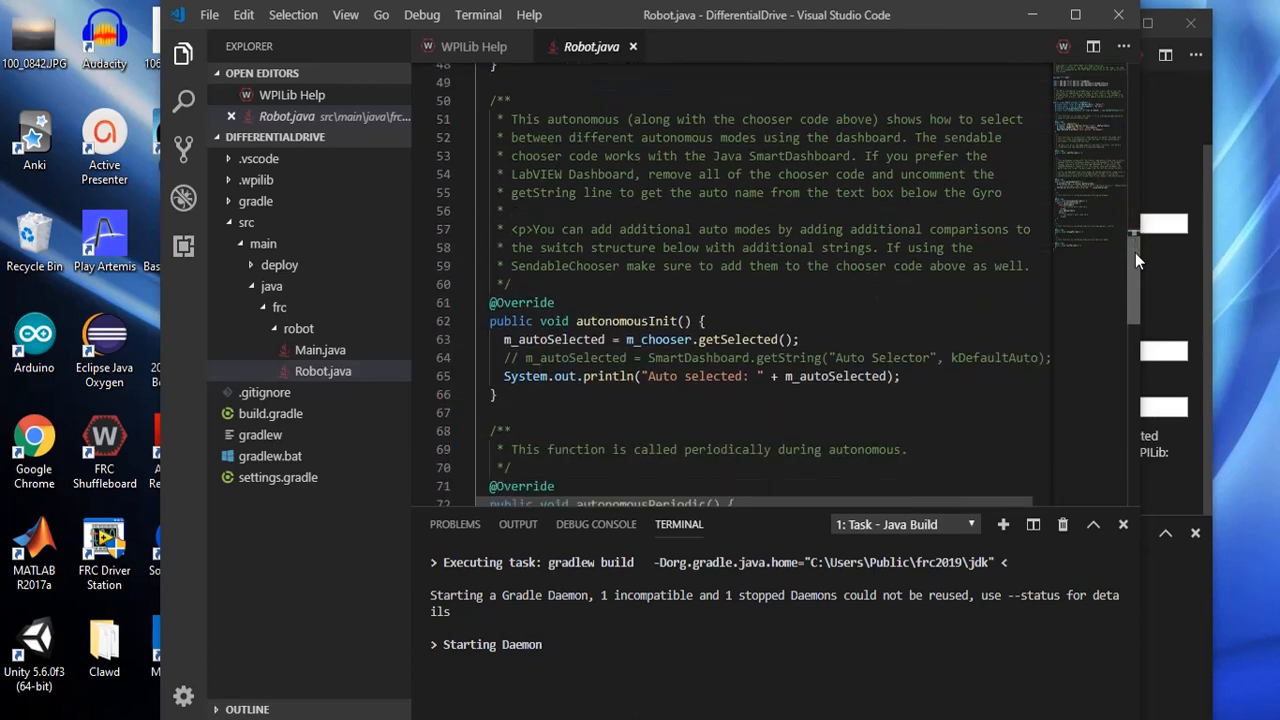
{"action": "scroll", "scroll_direction": "down", "scroll_amount": 3}
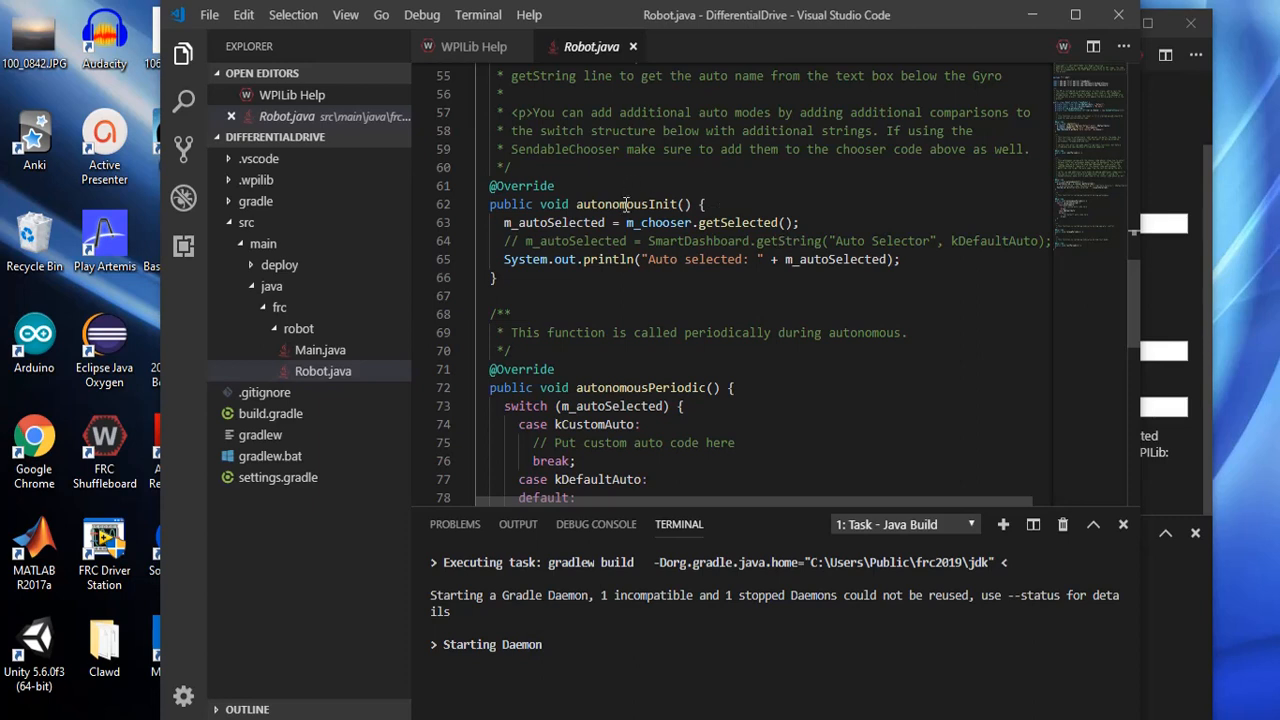
{"action": "double_click", "coordinate": [624, 204]}
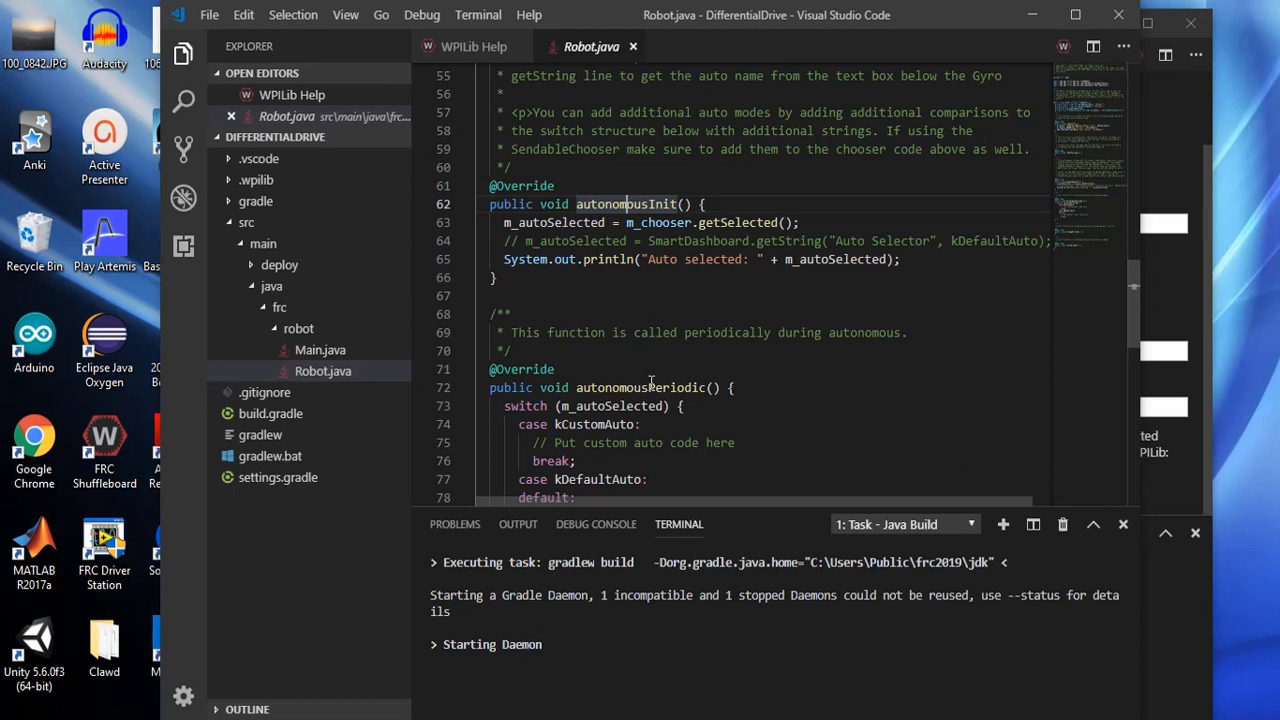
{"action": "left_click", "coordinate": [648, 388]}
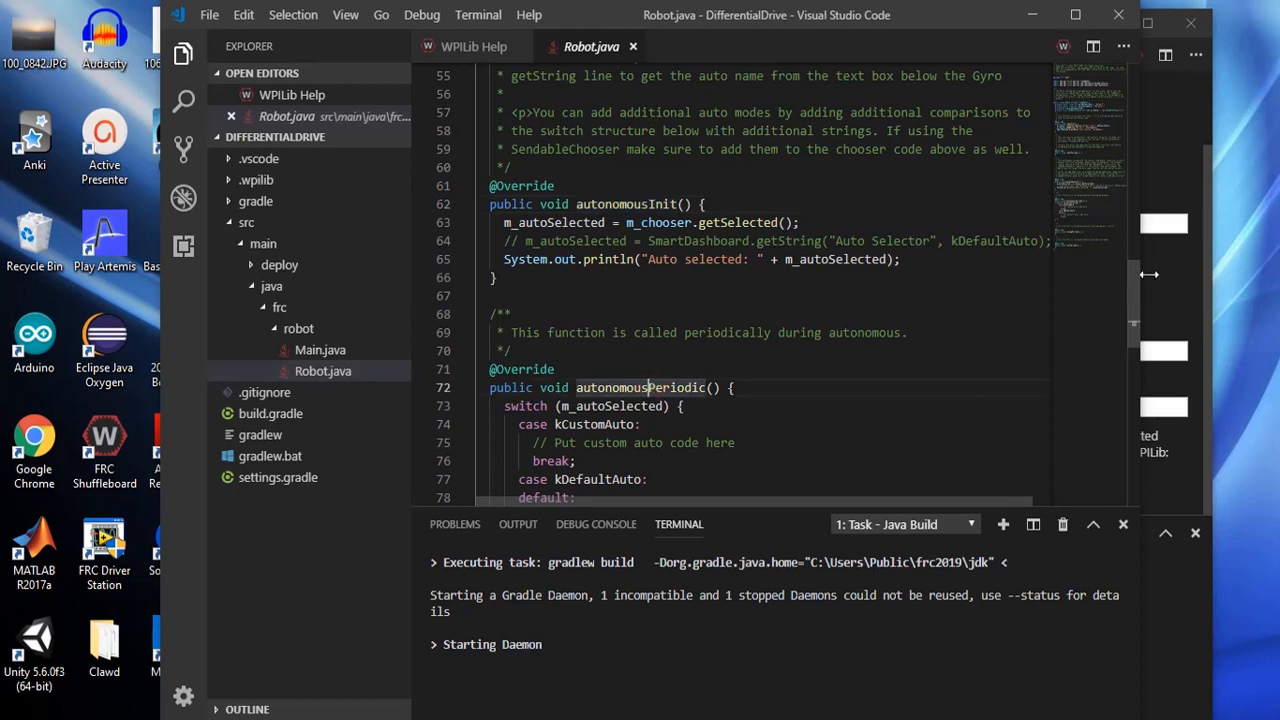
{"action": "scroll", "scroll_direction": "down", "scroll_amount": 3}
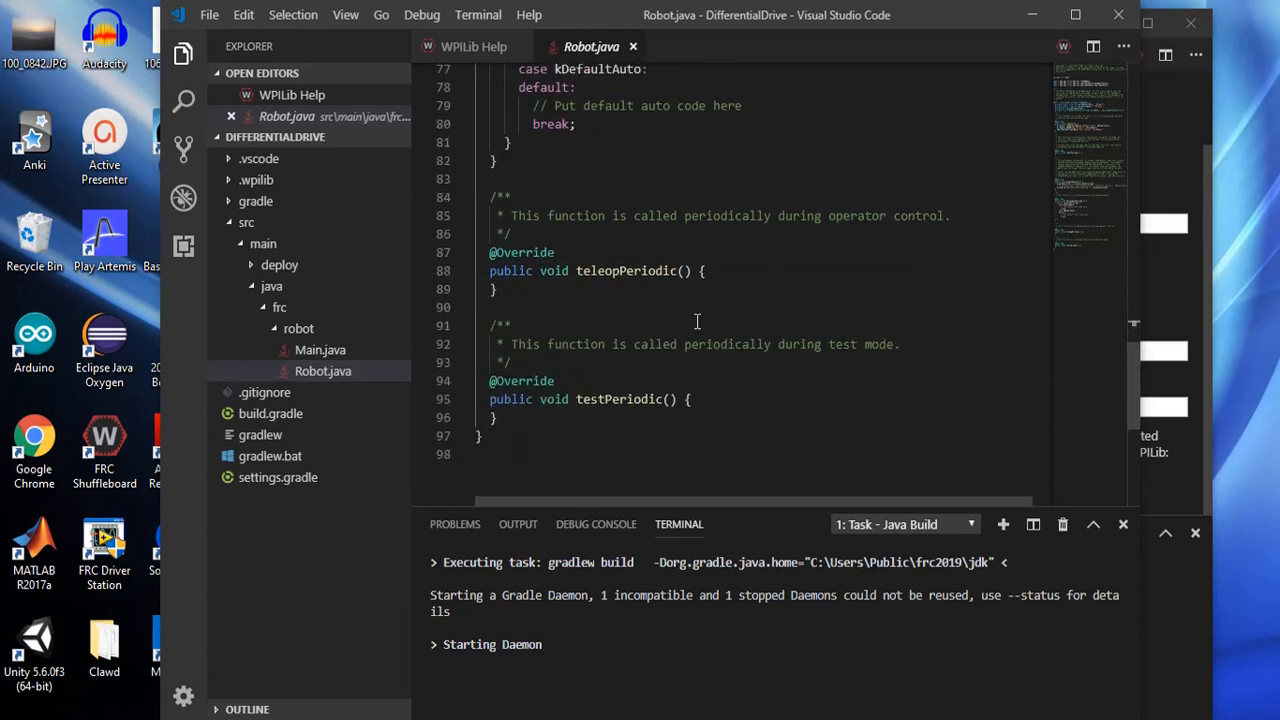
{"action": "mouse_move", "coordinate": [634, 270]}
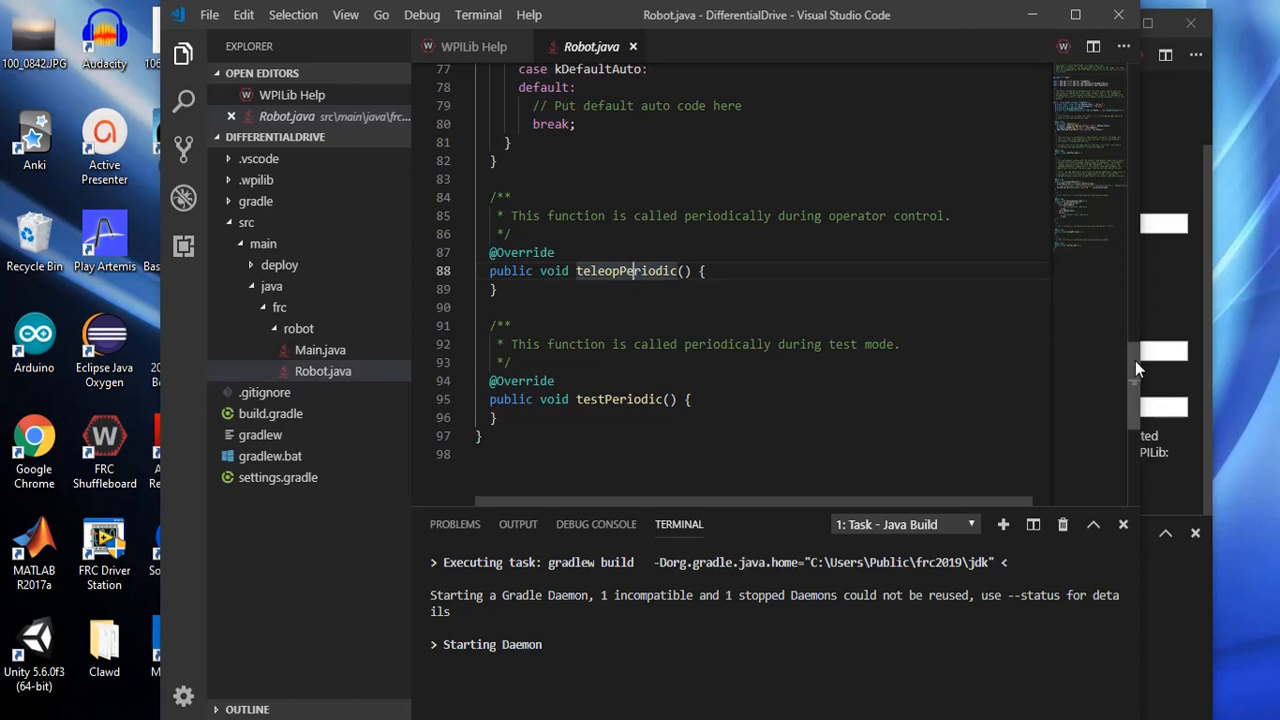
{"action": "scroll", "scroll_direction": "up", "scroll_amount": 3}
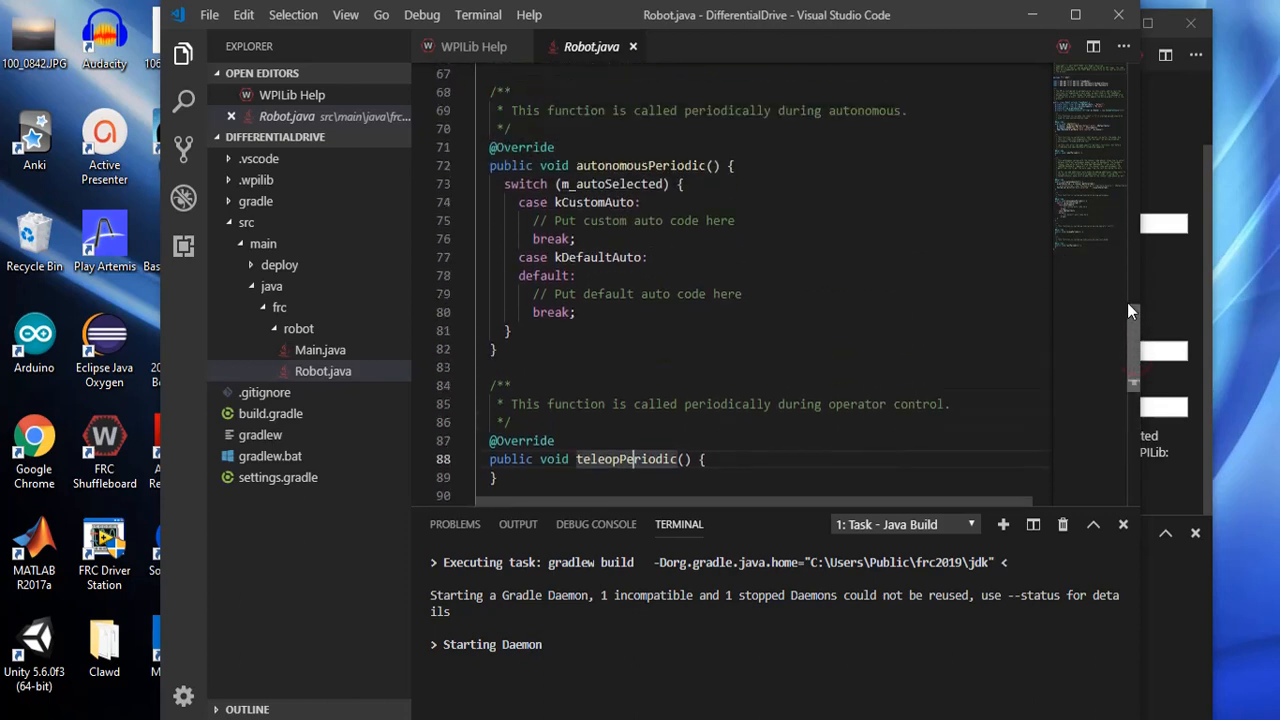
{"action": "scroll", "scroll_direction": "up", "scroll_amount": 3}
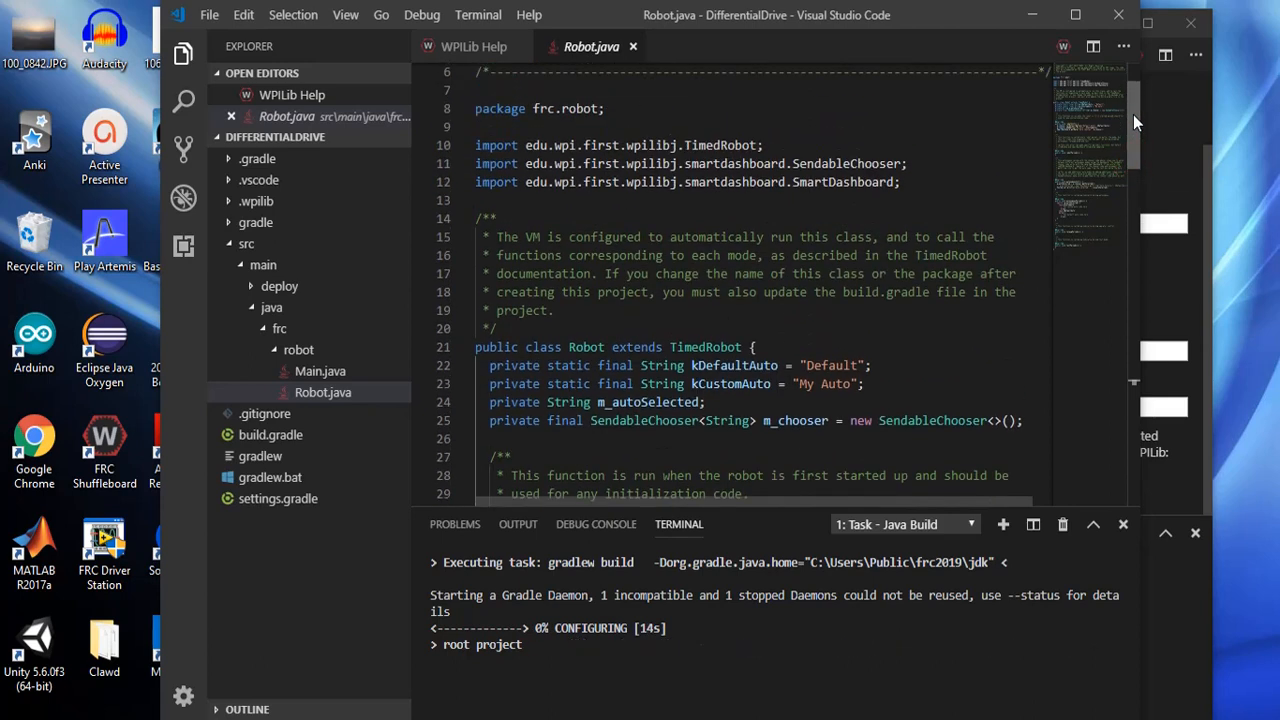
{"action": "scroll", "scroll_direction": "down", "scroll_amount": 3}
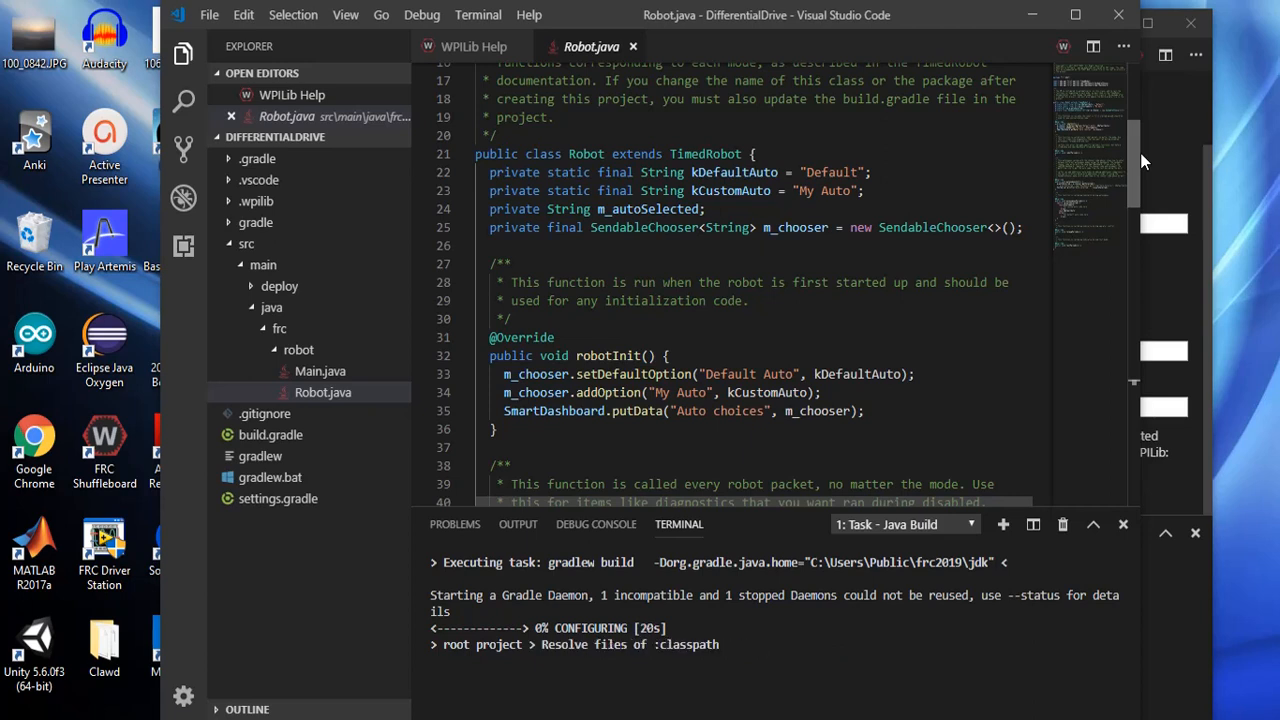
{"action": "scroll", "scroll_direction": "up", "scroll_amount": 3}
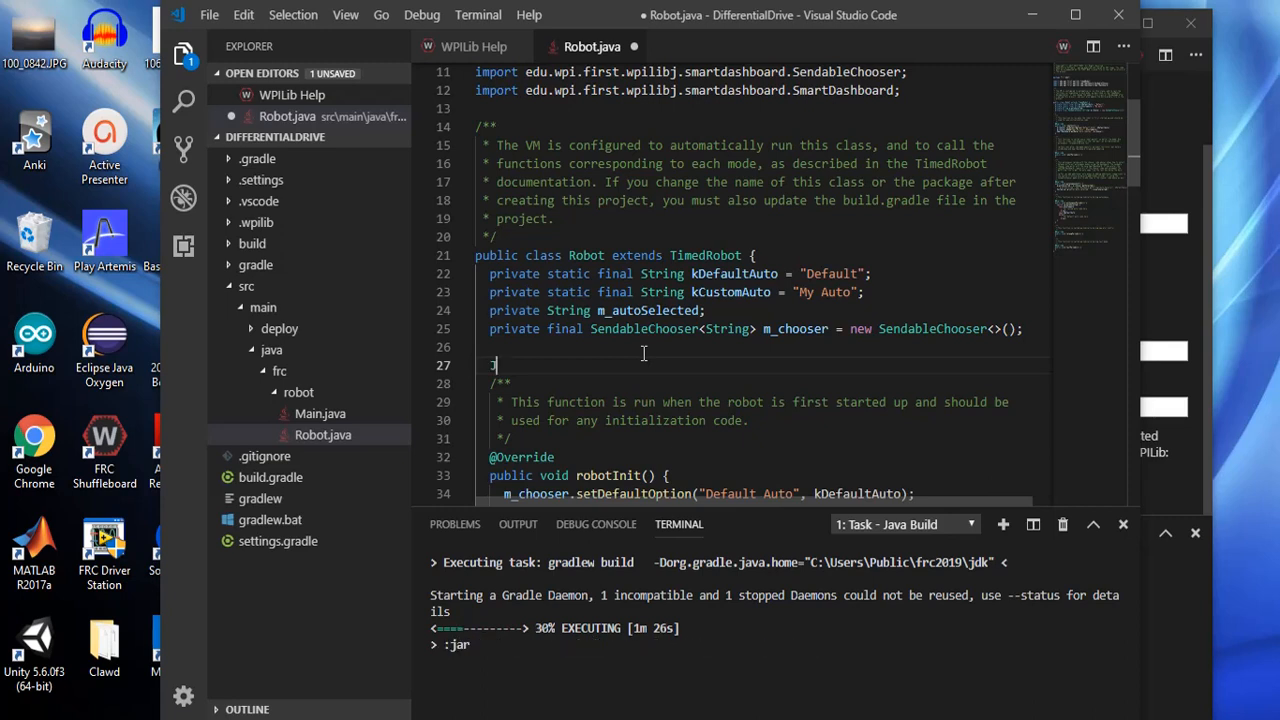
Declare 'Joystick leftStick;' and 'Joystick rightStick;' fields below m_chooser in the Robot class
{"action": "type", "text": "oy"}
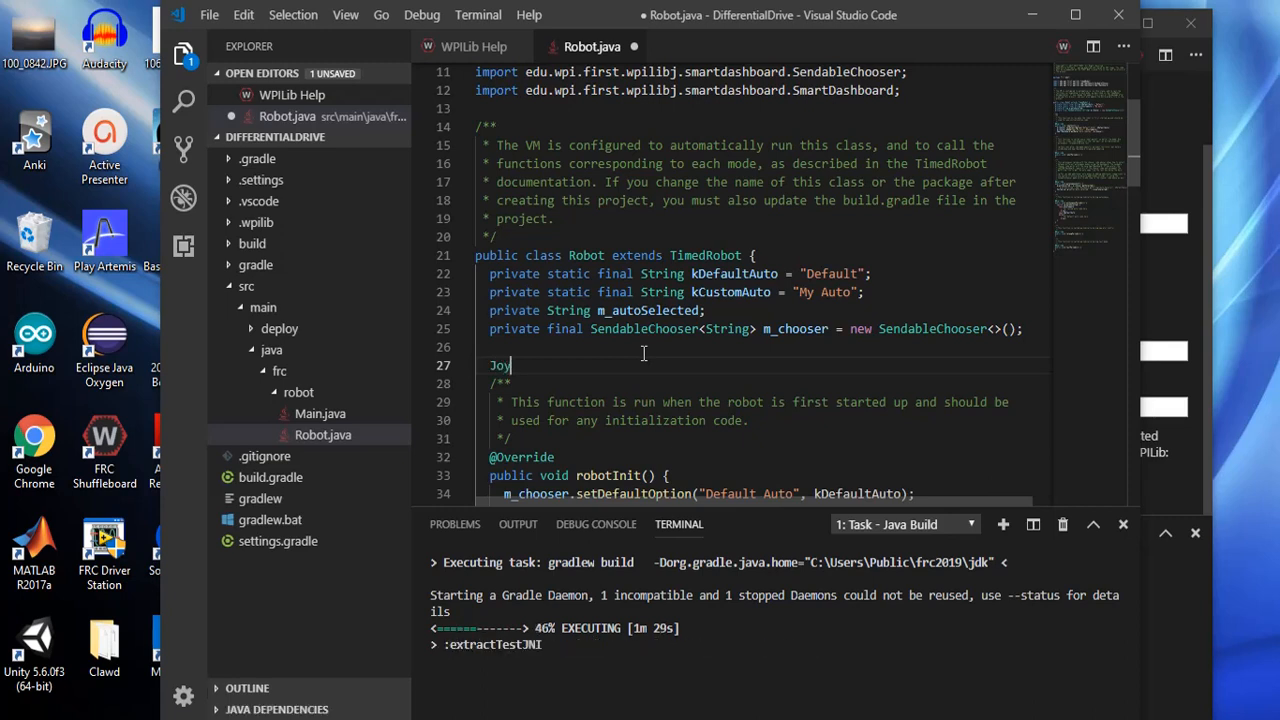
{"action": "type", "text": "stick"}
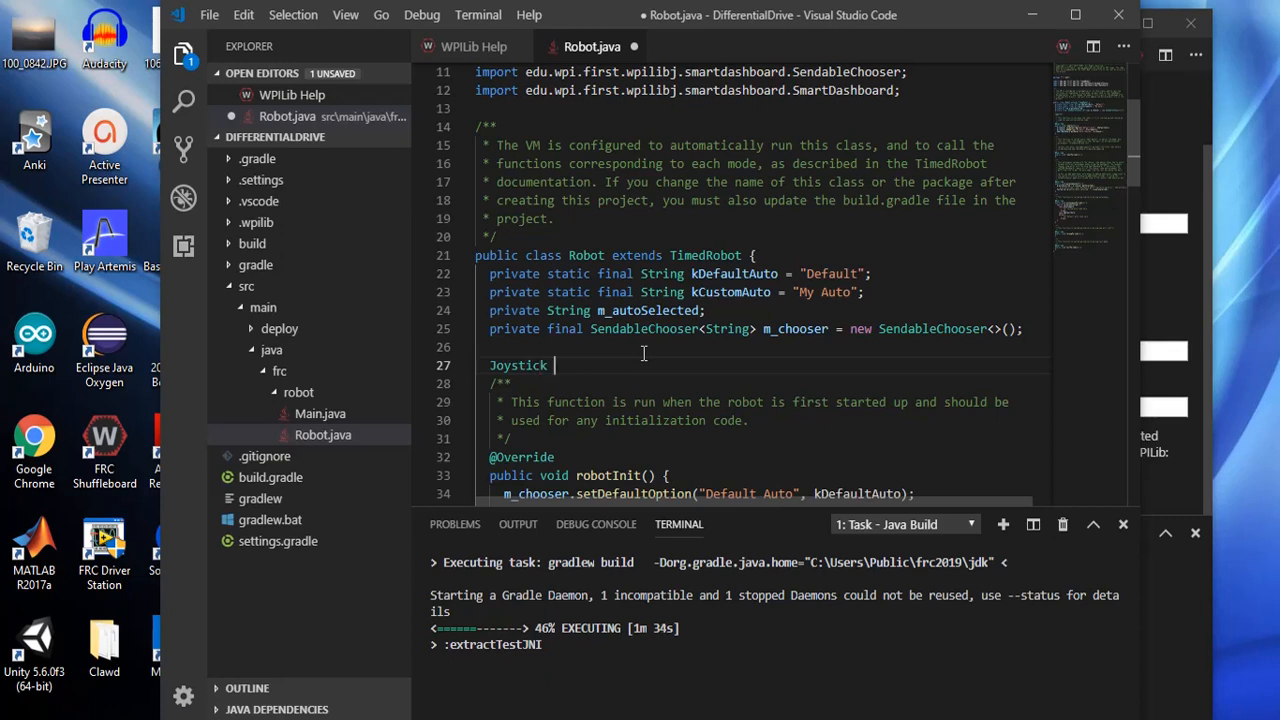
{"action": "type", "text": "left"}
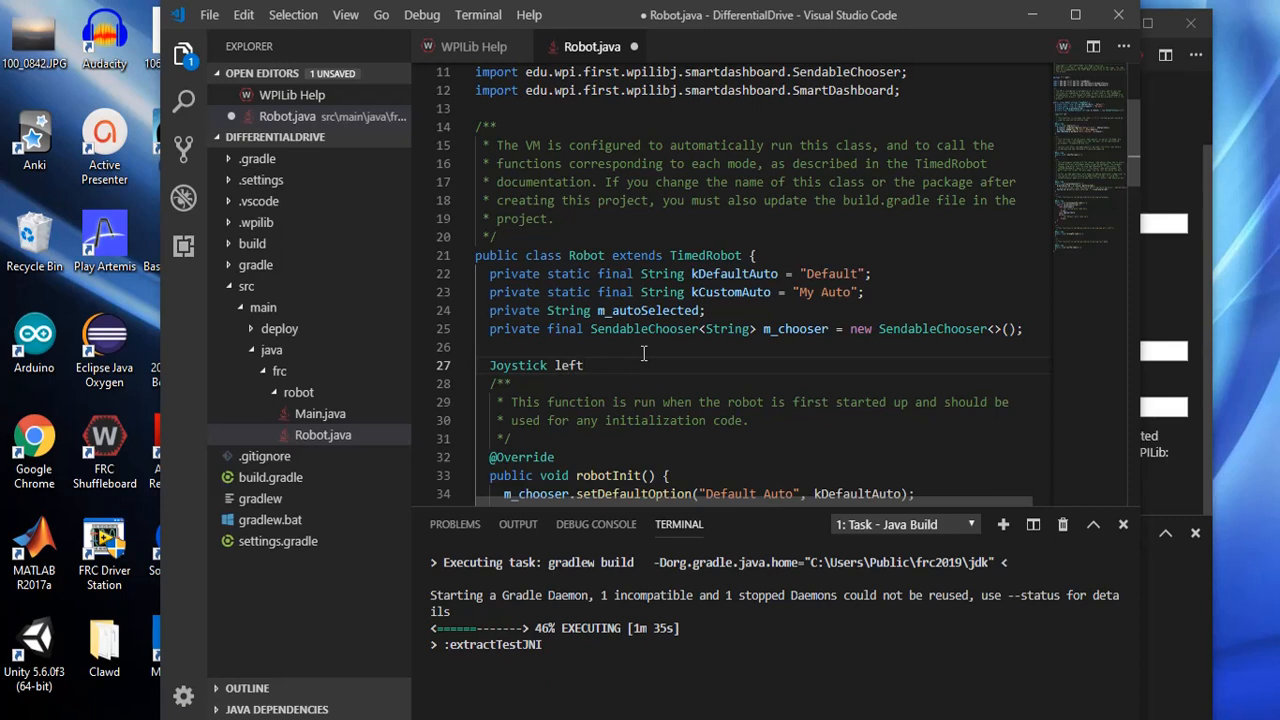
{"action": "type", "text": "Stic"}
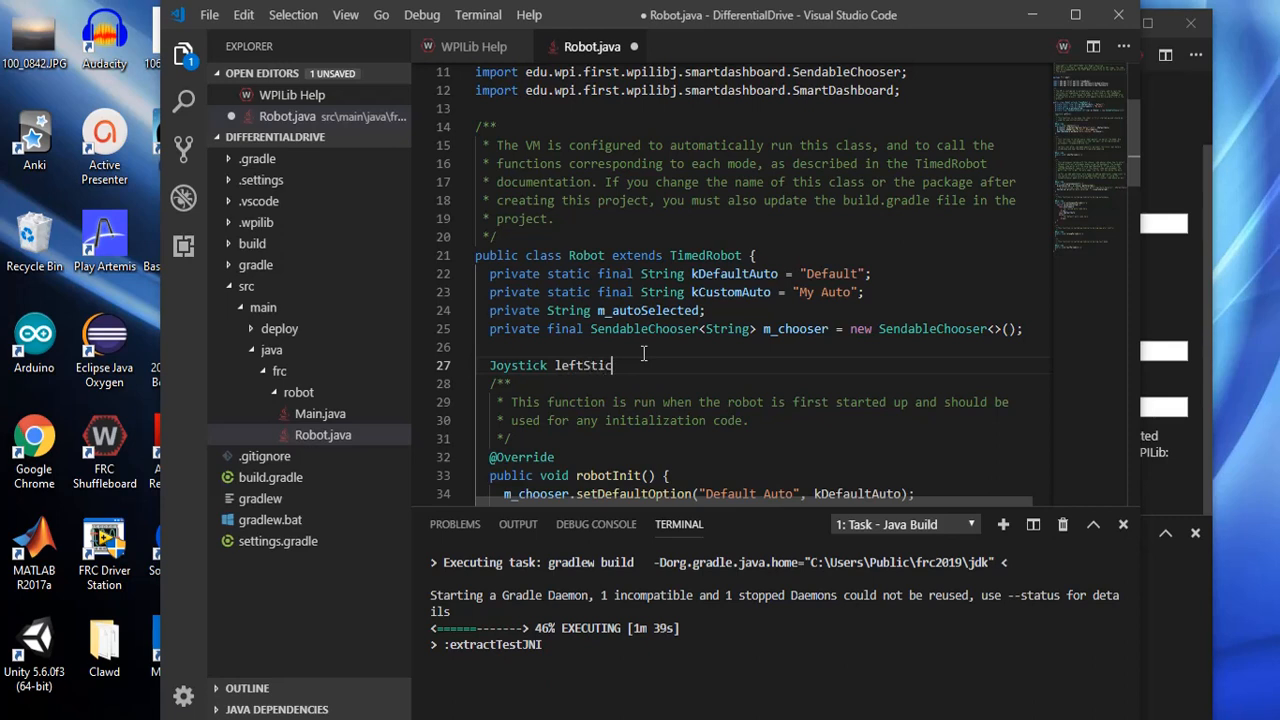
{"action": "type", "text": "k;"}
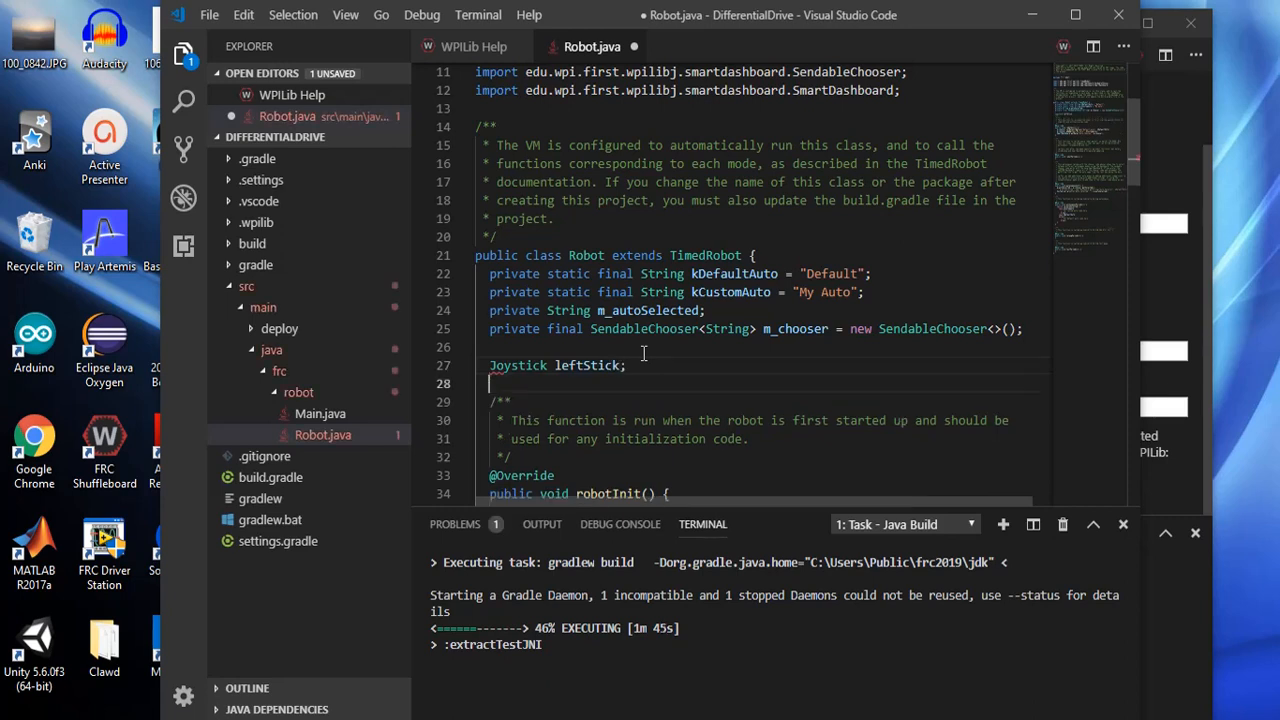
{"action": "type", "text": "Joy"}
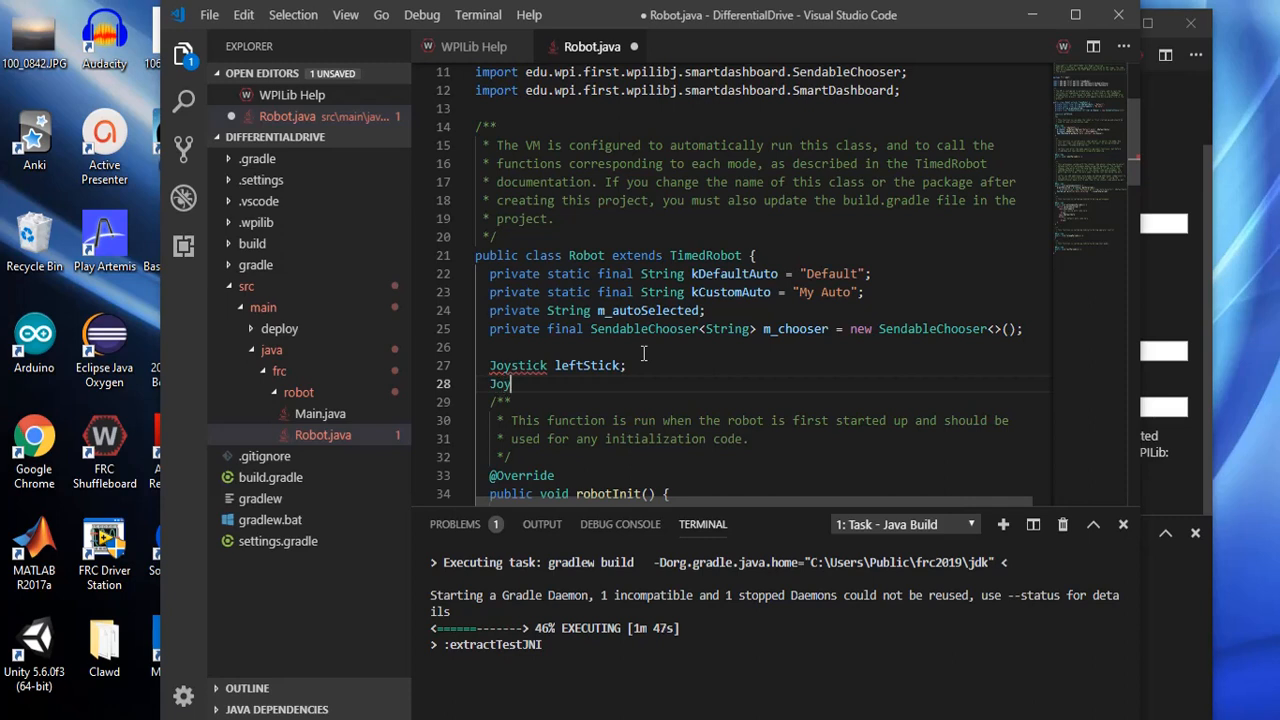
{"action": "type", "text": "stic"}
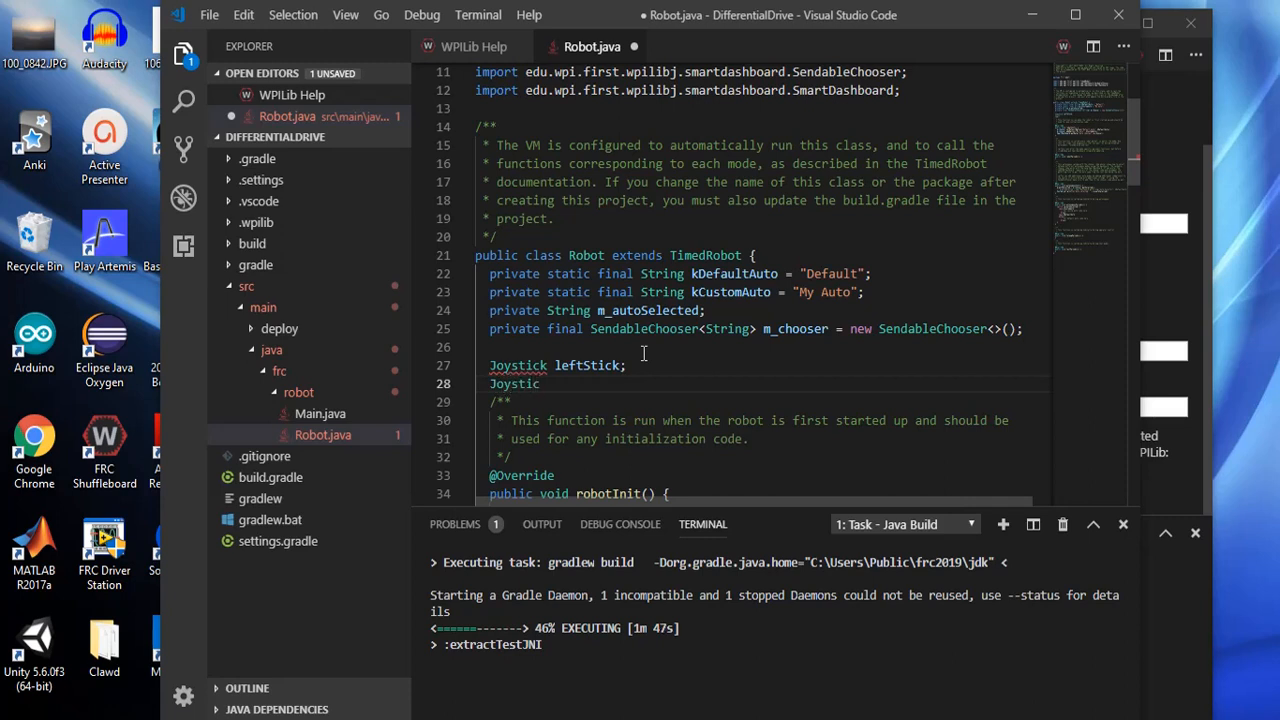
{"action": "type", "text": "k"}
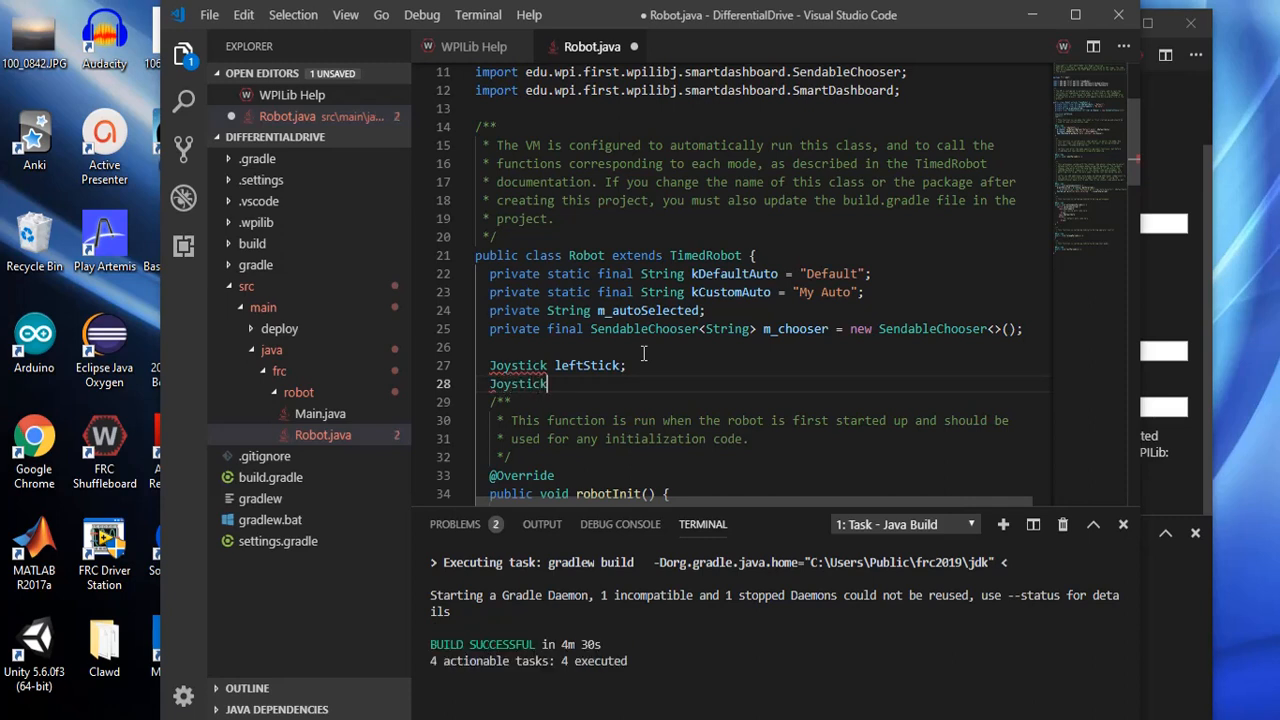
{"action": "type", "text": "righ"}
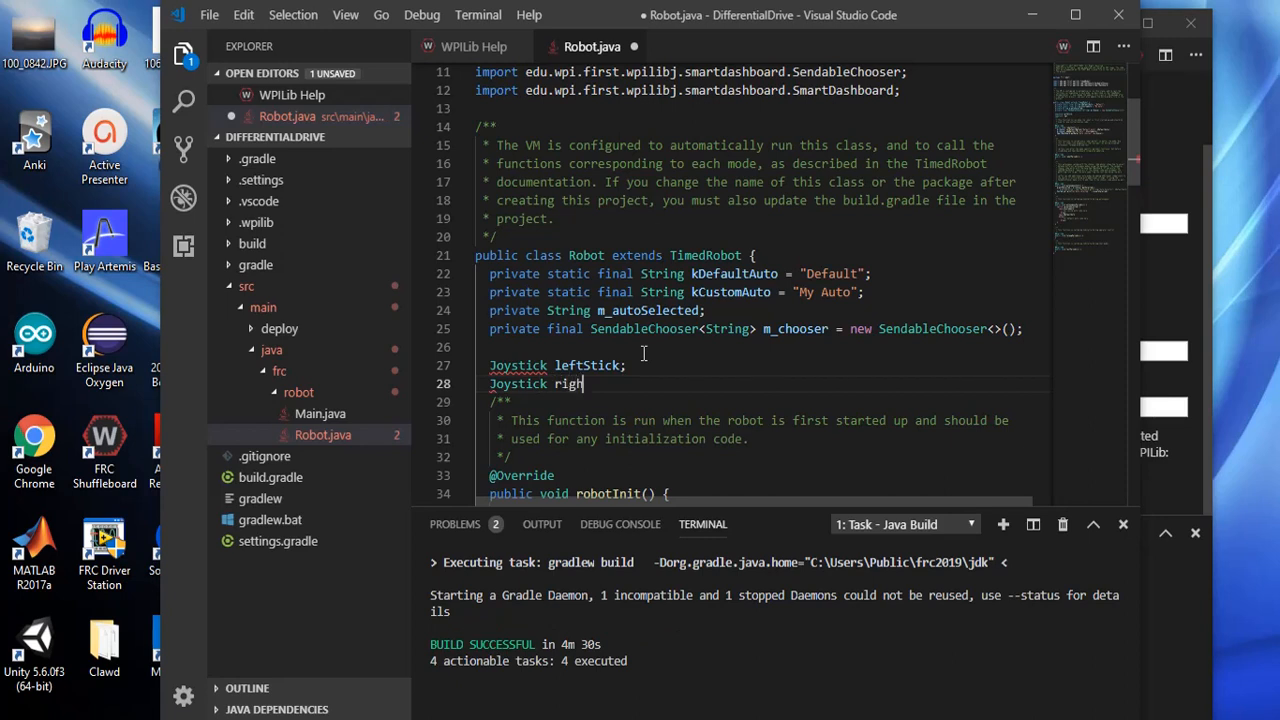
{"action": "type", "text": "tStick;"}
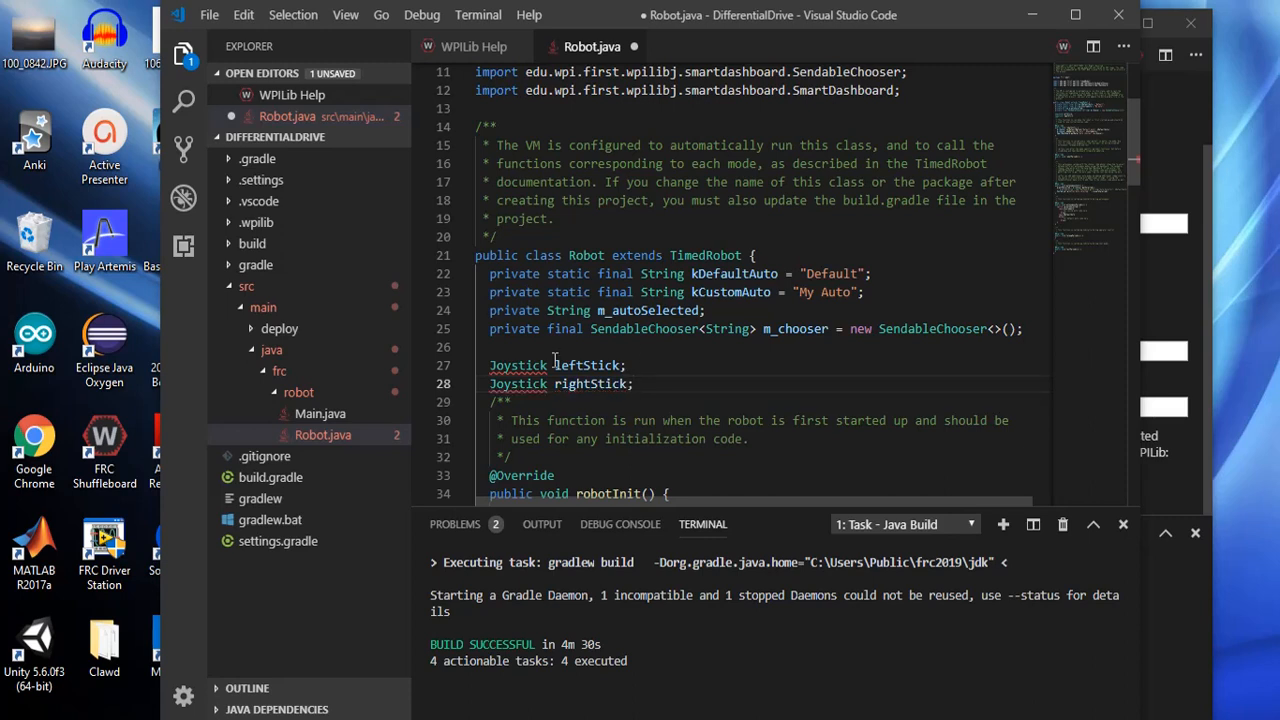
{"action": "mouse_move", "coordinate": [518, 364]}
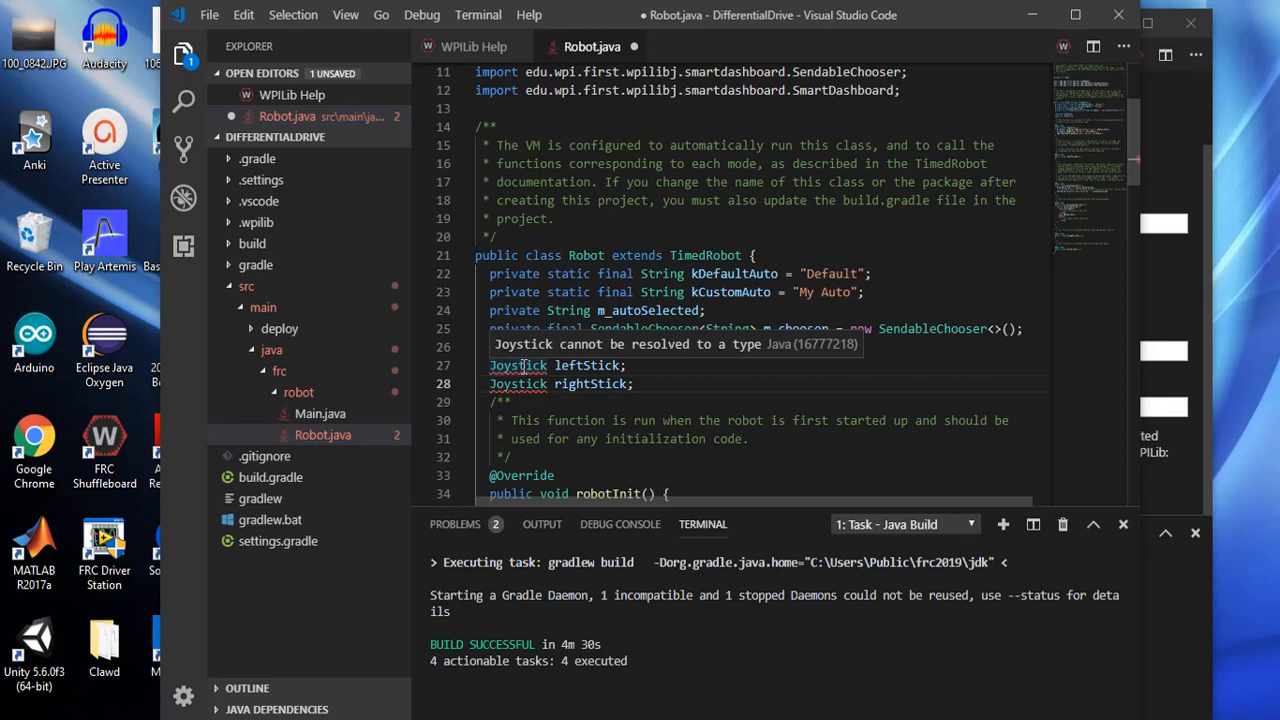
{"action": "mouse_move", "coordinate": [616, 296]}
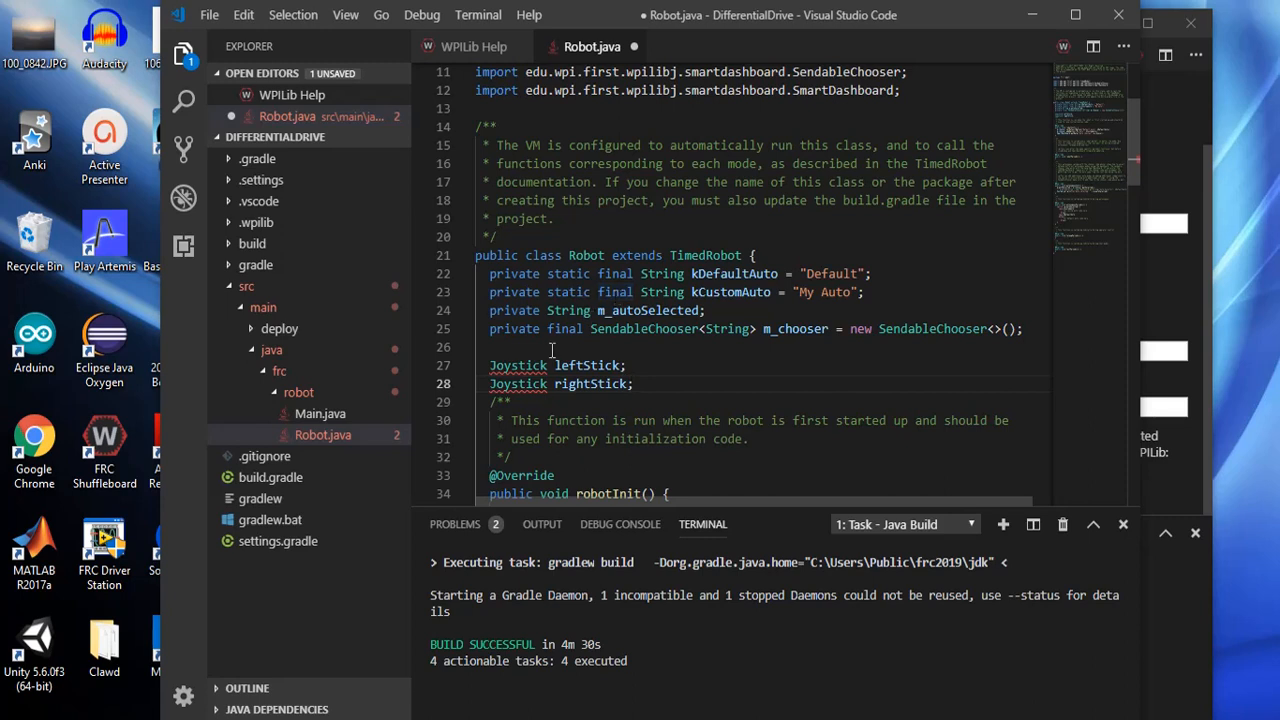
{"action": "mouse_move", "coordinate": [518, 364]}
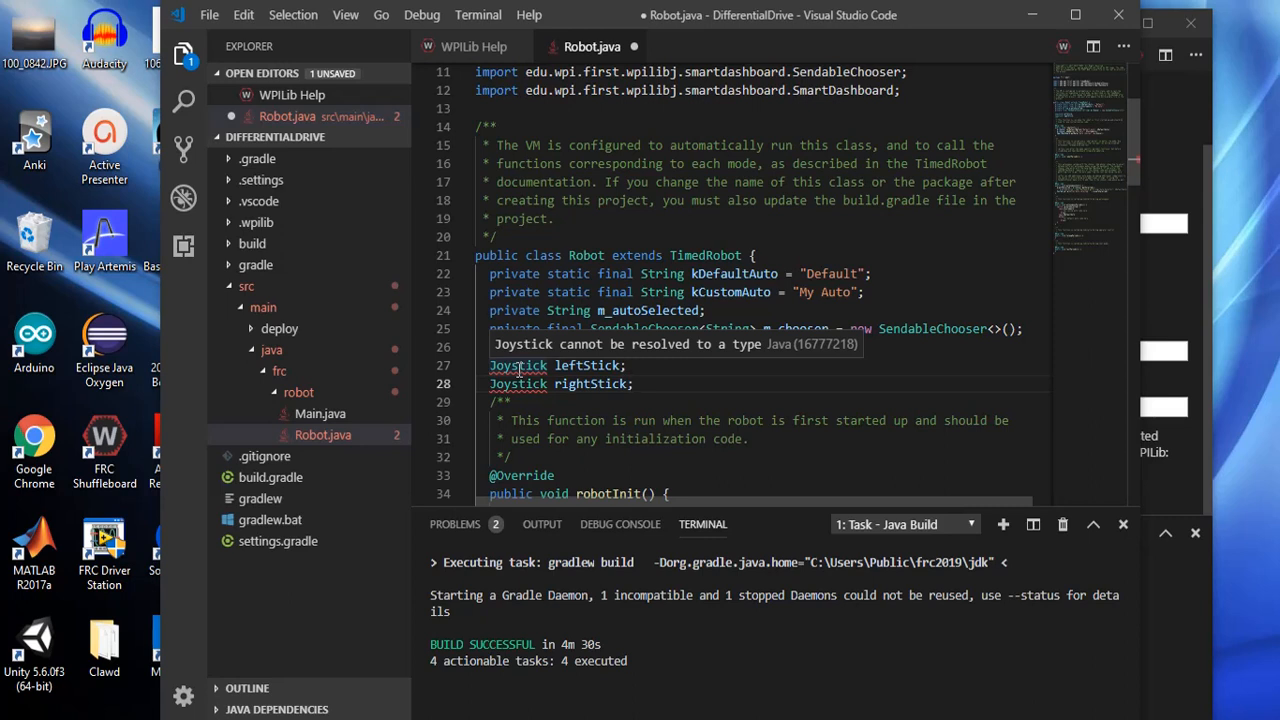
{"action": "mouse_move", "coordinate": [546, 342]}
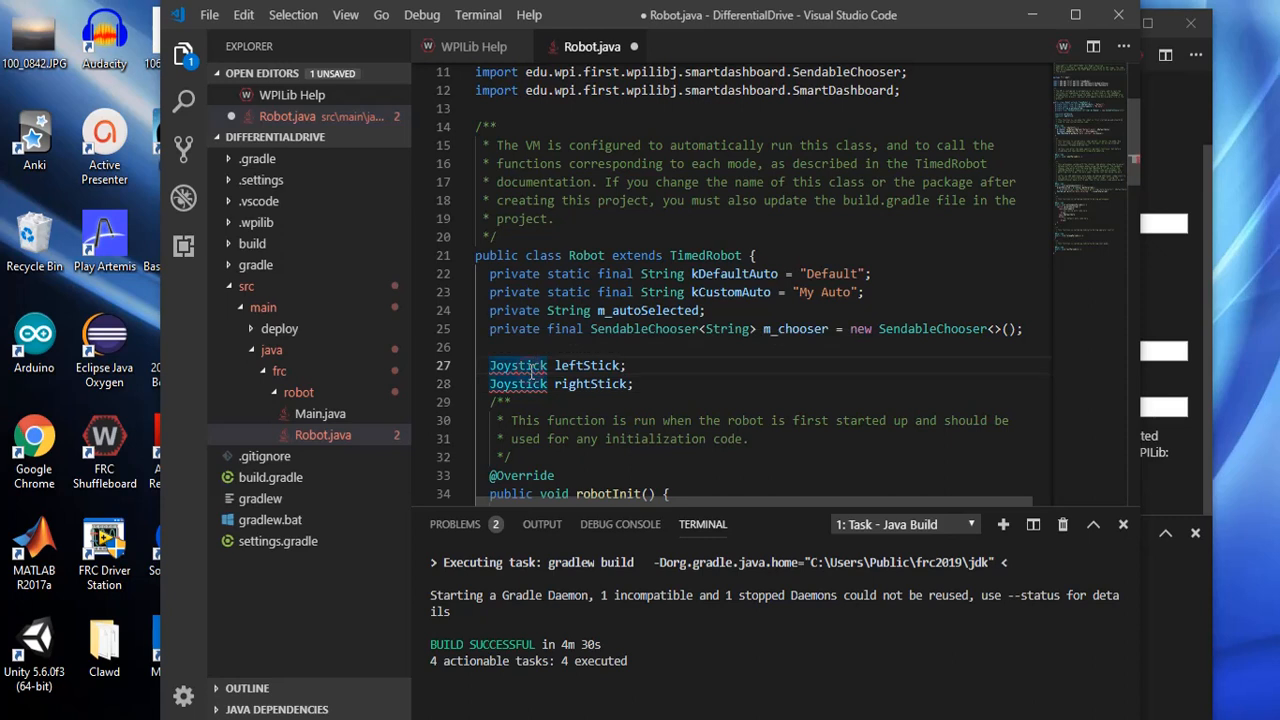
{"action": "mouse_move", "coordinate": [518, 364]}
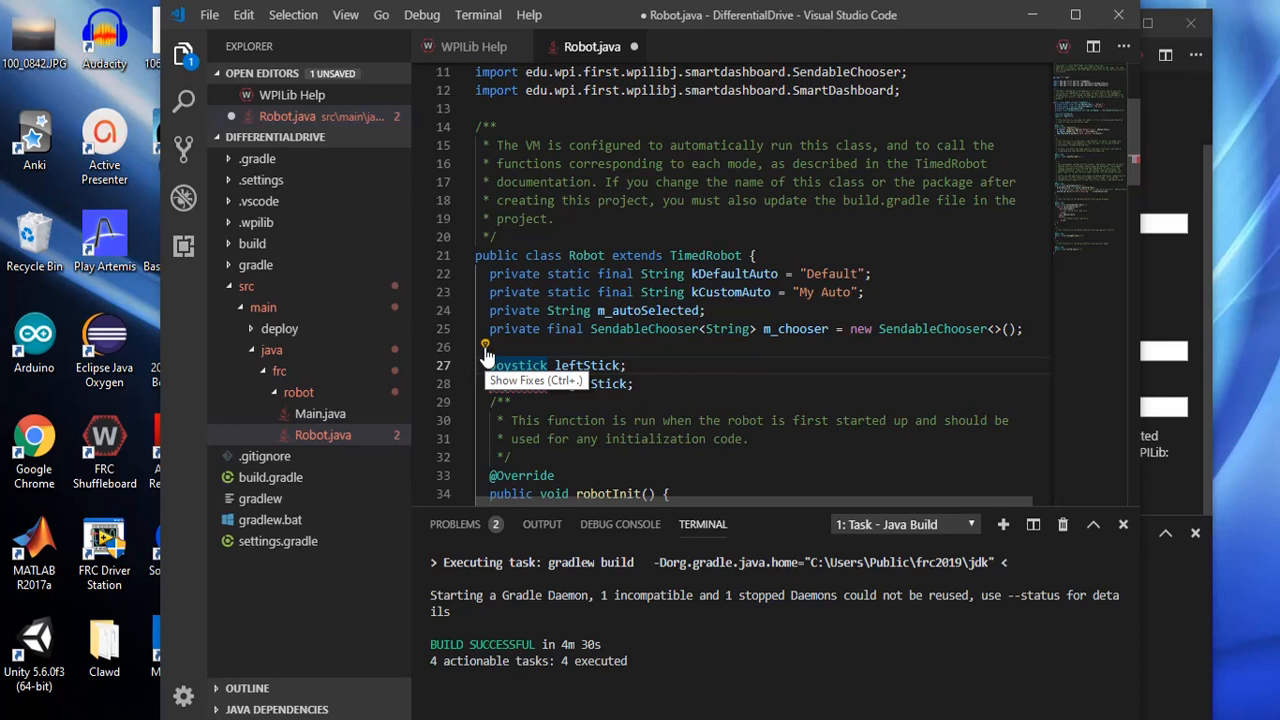
Show quick-fix suggestions to import edu.wpi.first.wpilibj.Joystick for the unresolved type
{"action": "left_click", "coordinate": [486, 346]}
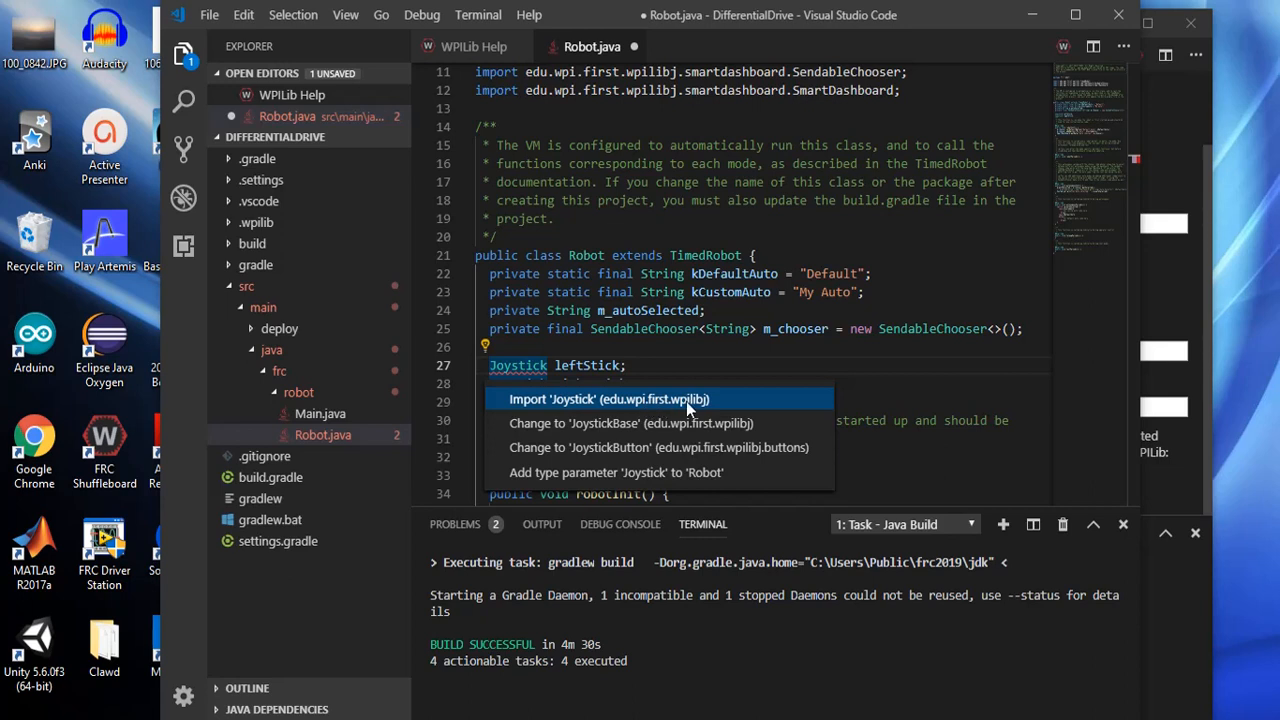
{"action": "mouse_move", "coordinate": [698, 408]}
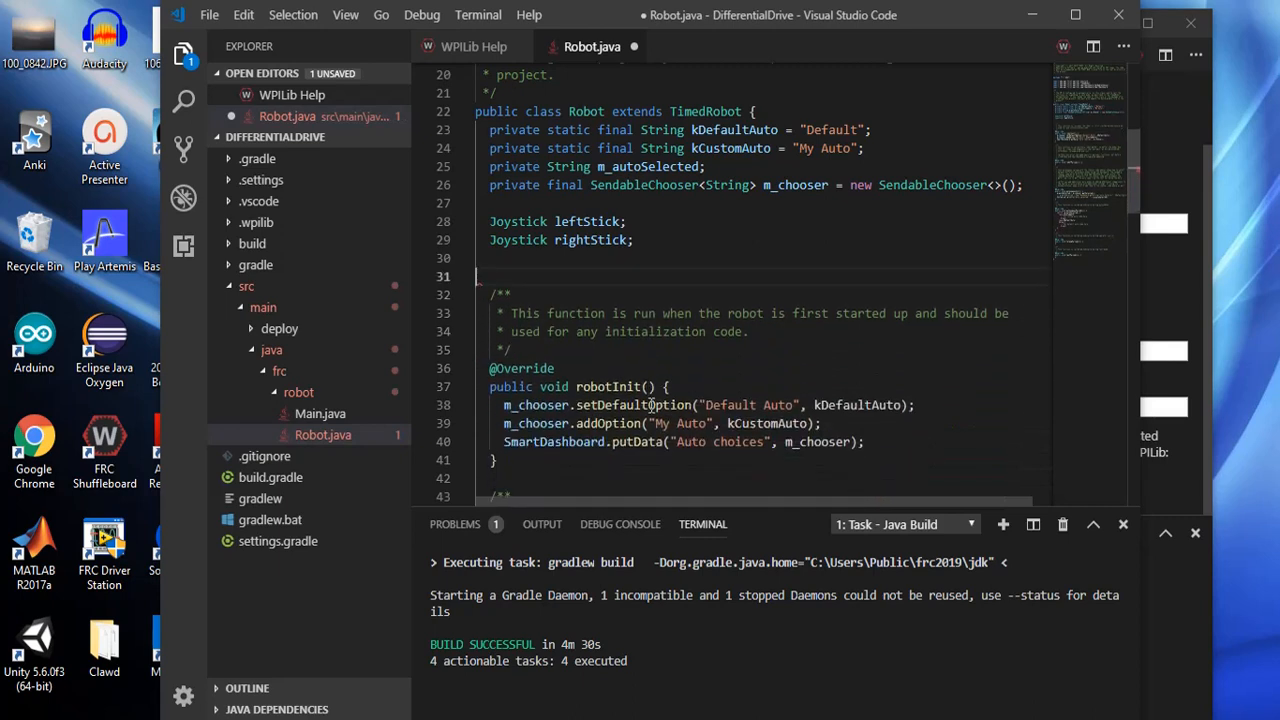
Declare 'Talon leftMotor;' and 'Talon rightMotor;' fields below the joystick declarations
{"action": "type", "text": "Ta"}
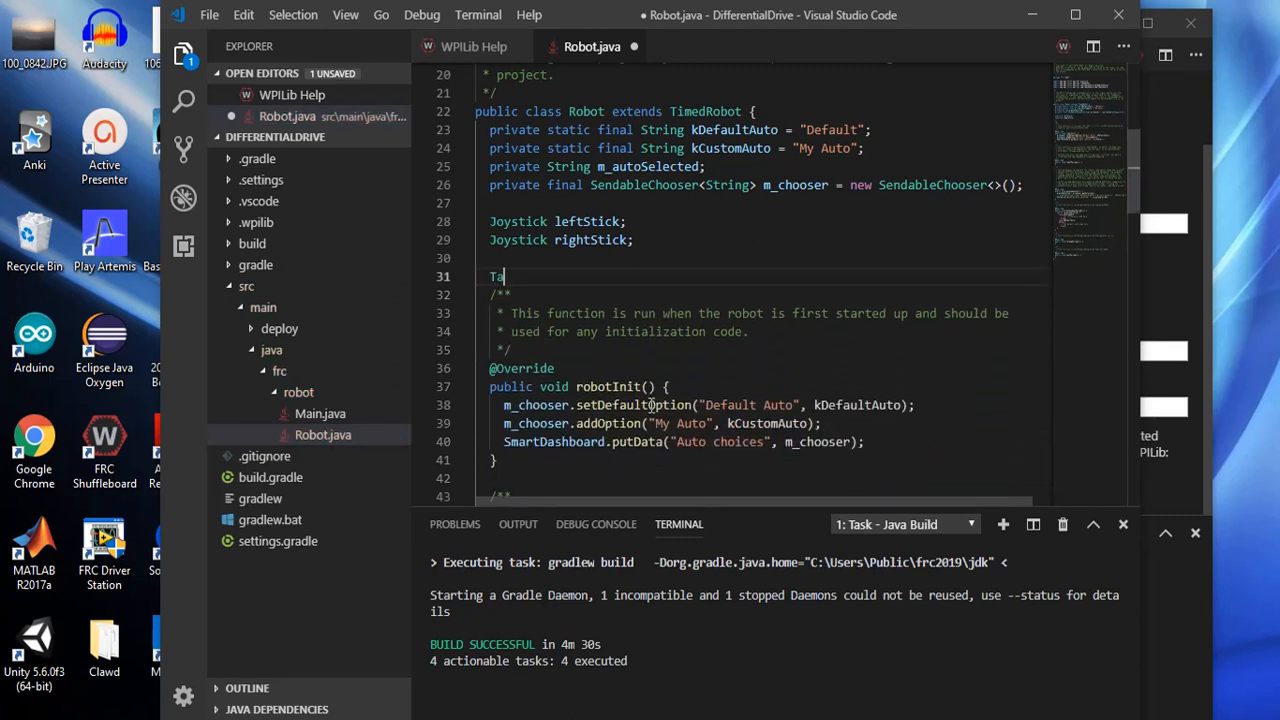
{"action": "type", "text": "lon"}
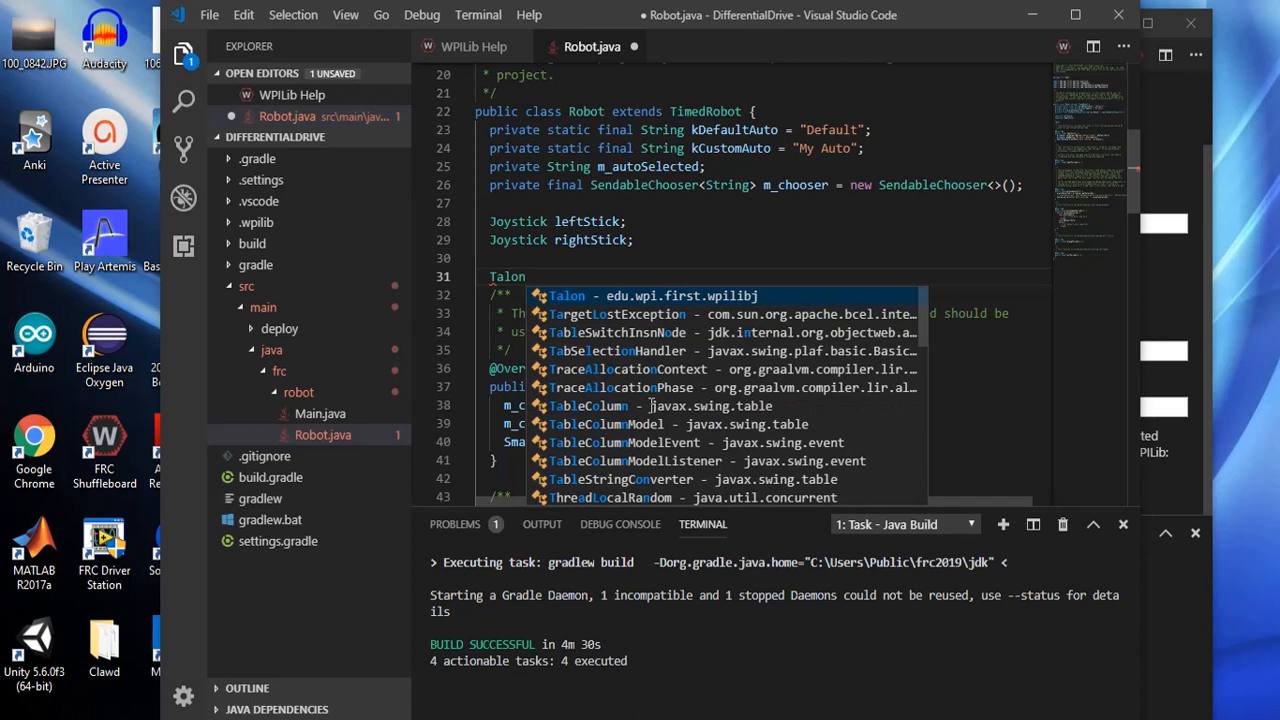
{"action": "type", "text": "le"}
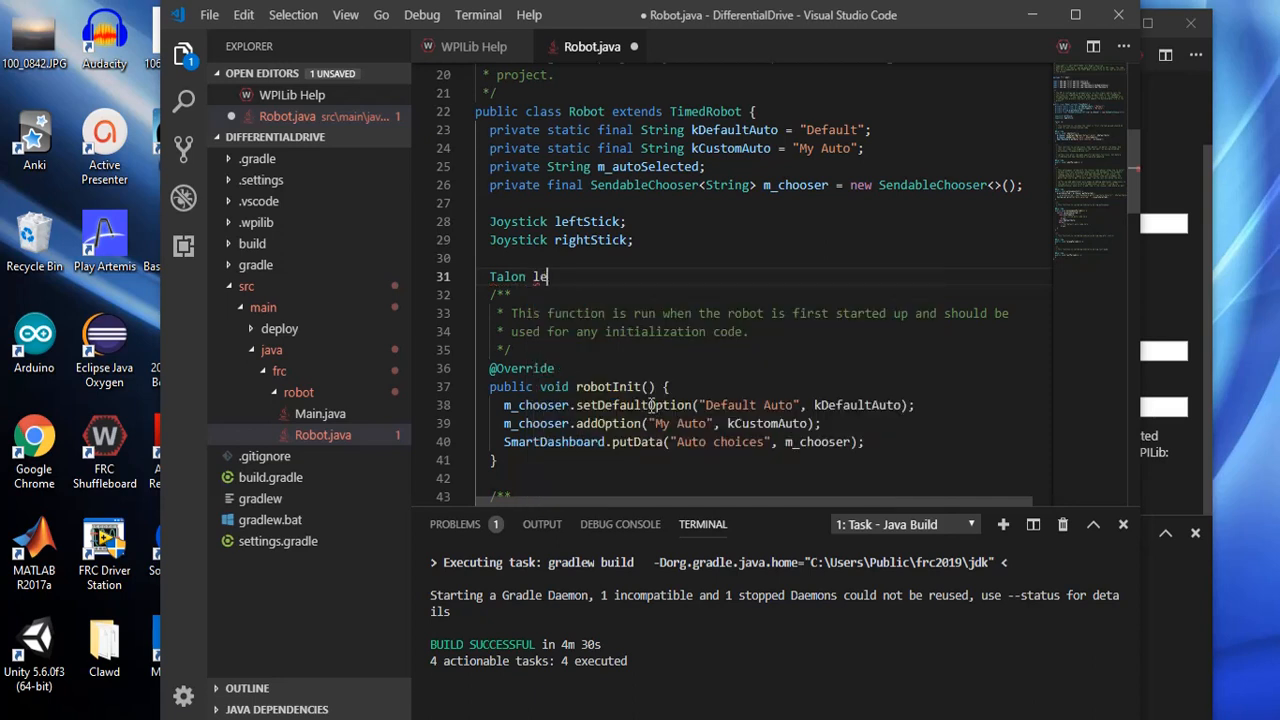
{"action": "type", "text": "ftMoto"}
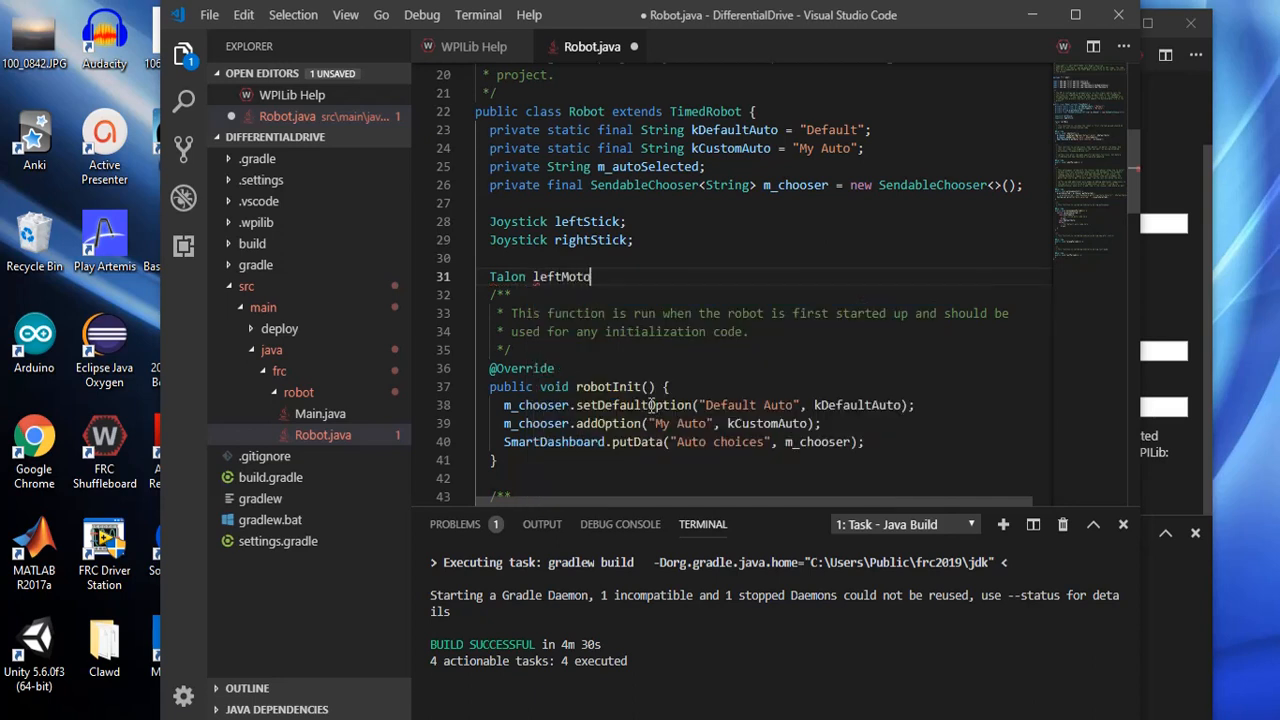
{"action": "type", "text": "r;"}
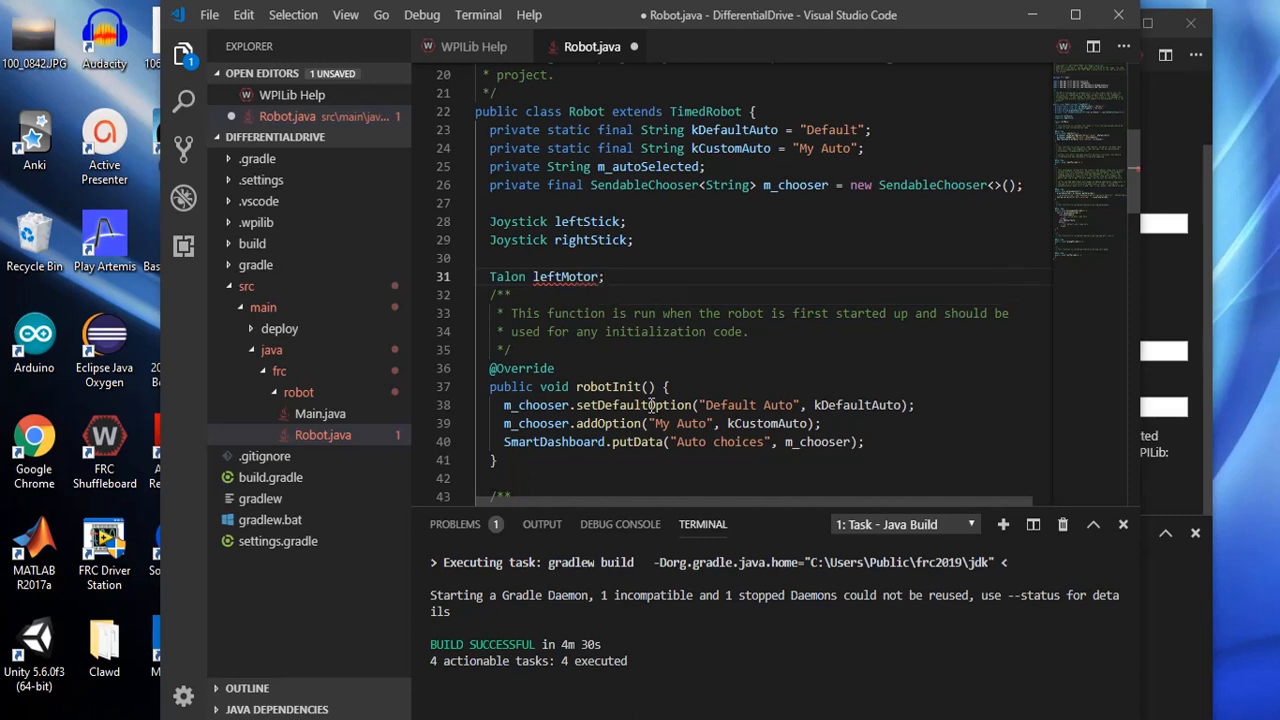
{"action": "type", "text": "Talon rig"}
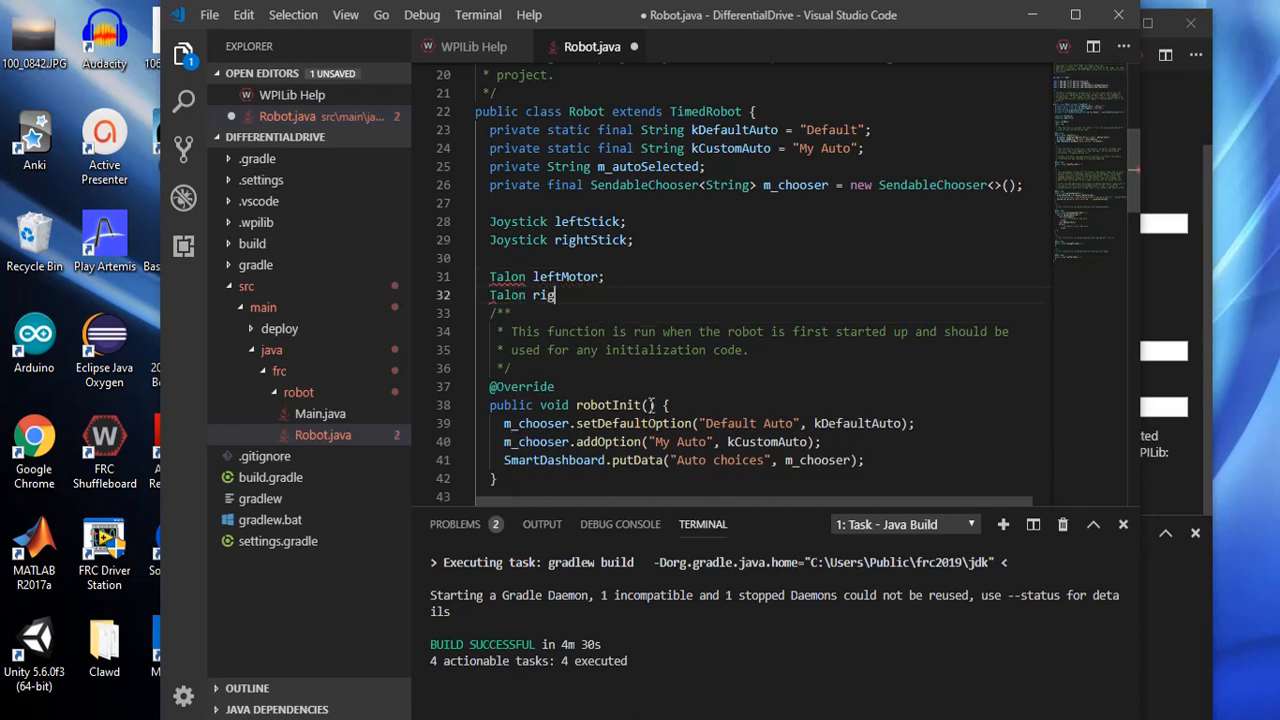
{"action": "type", "text": "htMoto"}
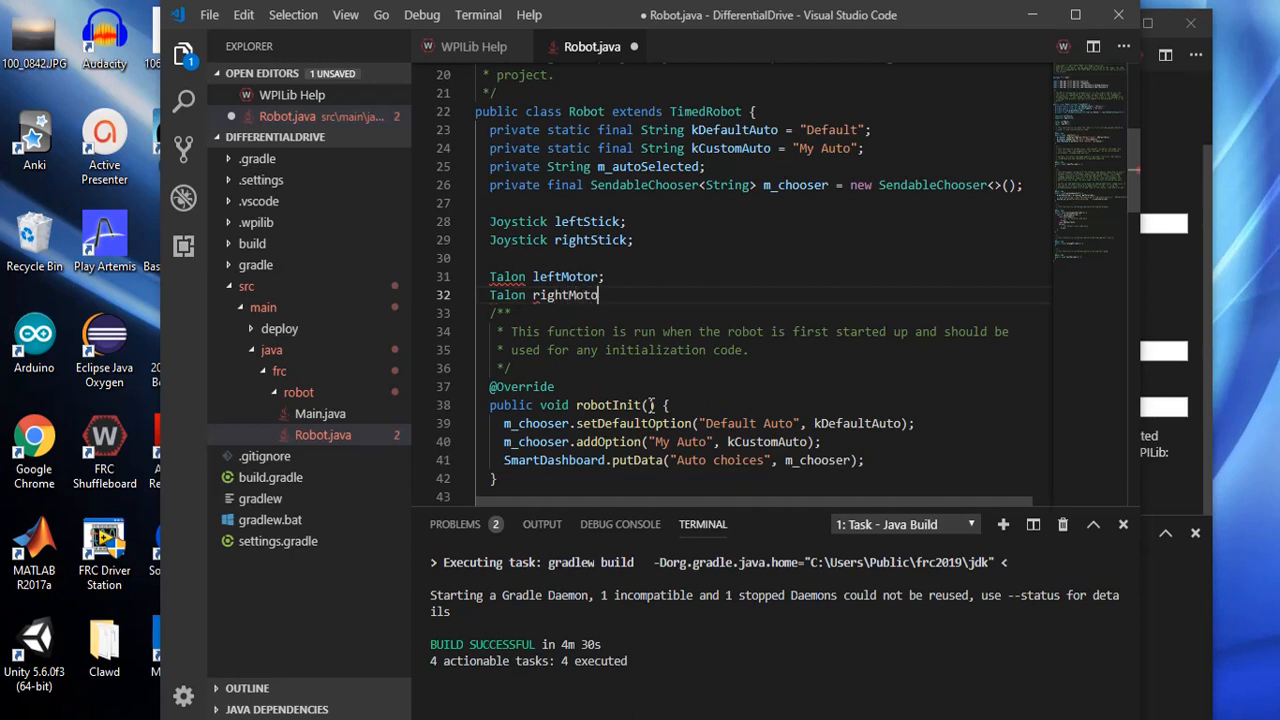
{"action": "type", "text": "r;"}
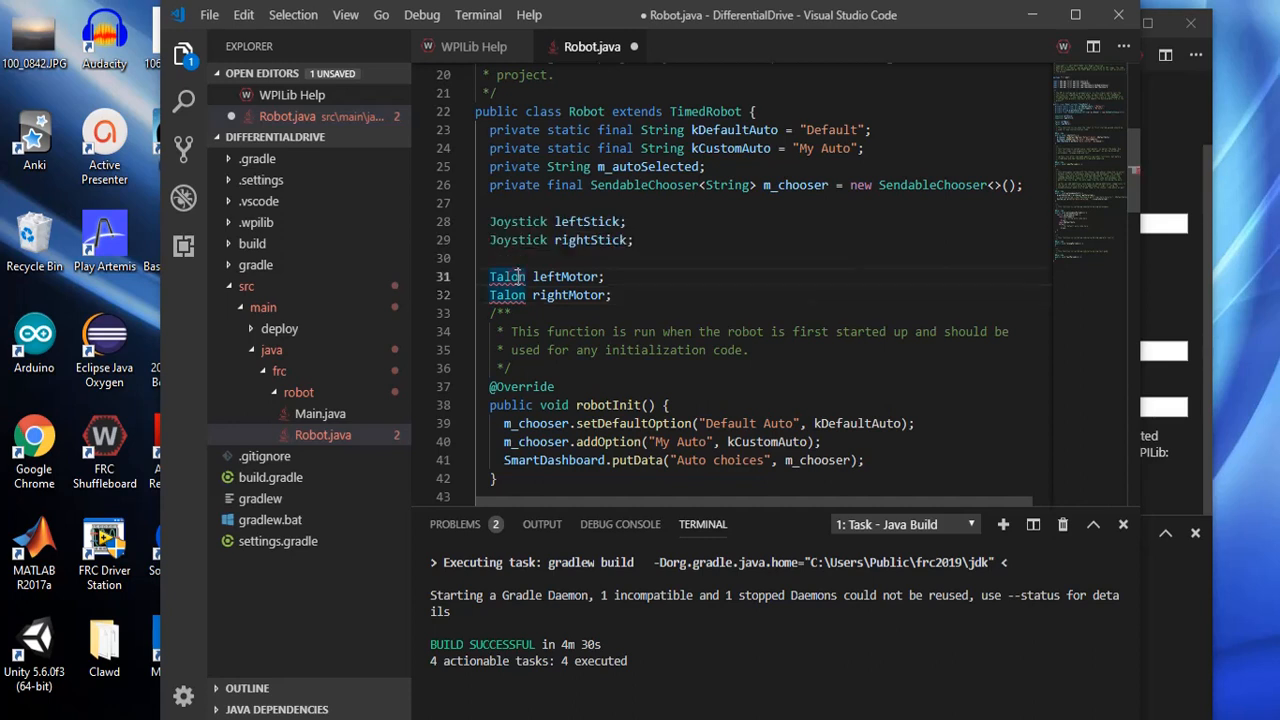
{"action": "mouse_move", "coordinate": [508, 276]}
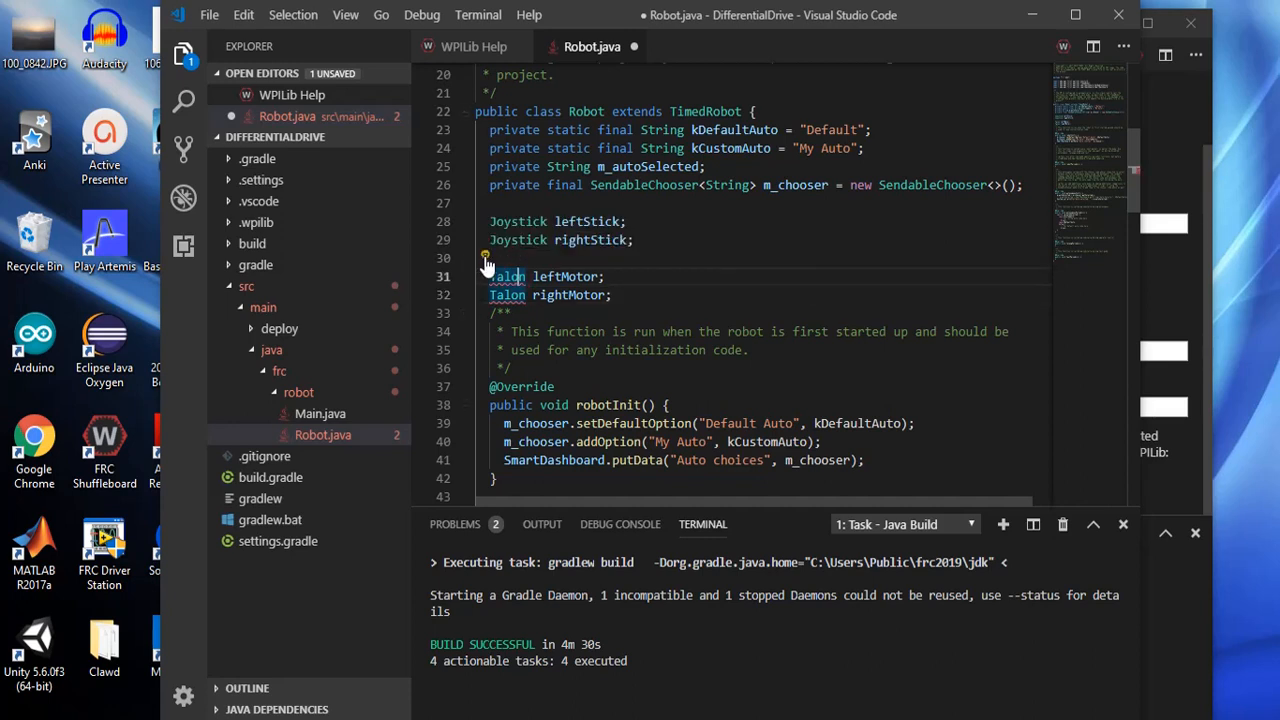
{"action": "left_click", "coordinate": [486, 258]}
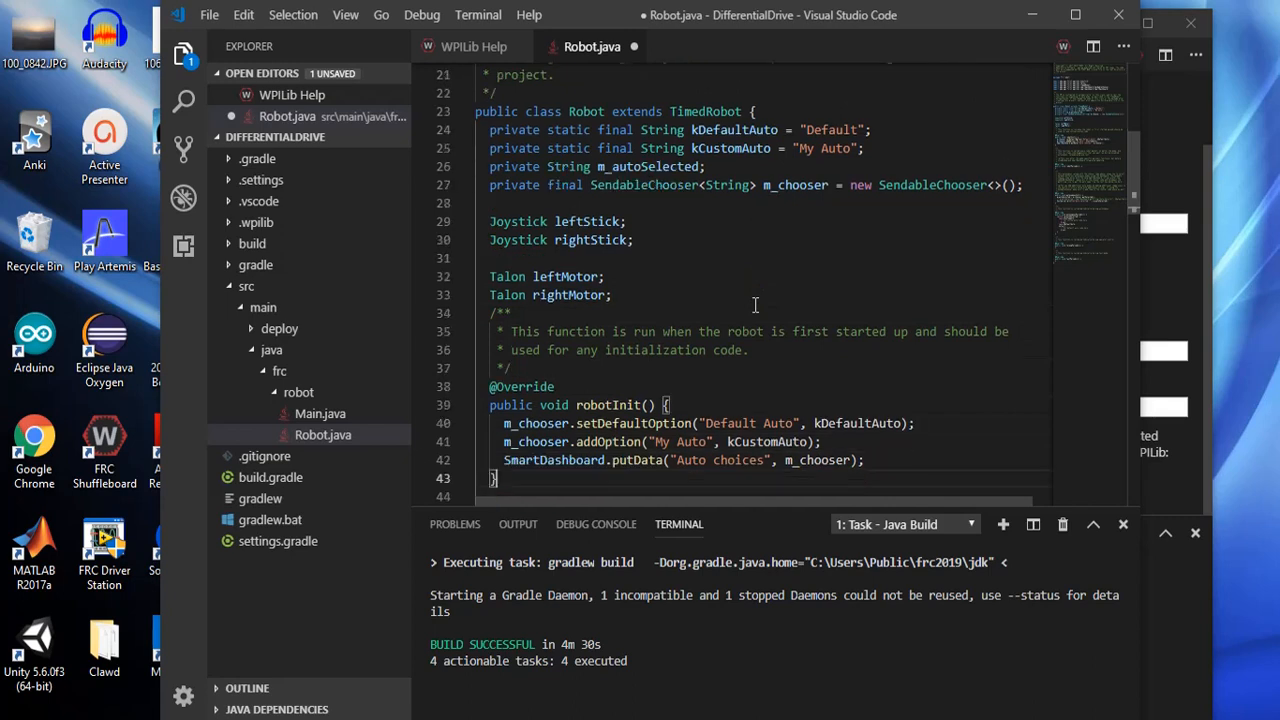
Add an empty line inside robotInit after the SmartDashboard.putData line
{"action": "scroll", "scroll_direction": "down", "scroll_amount": 3}
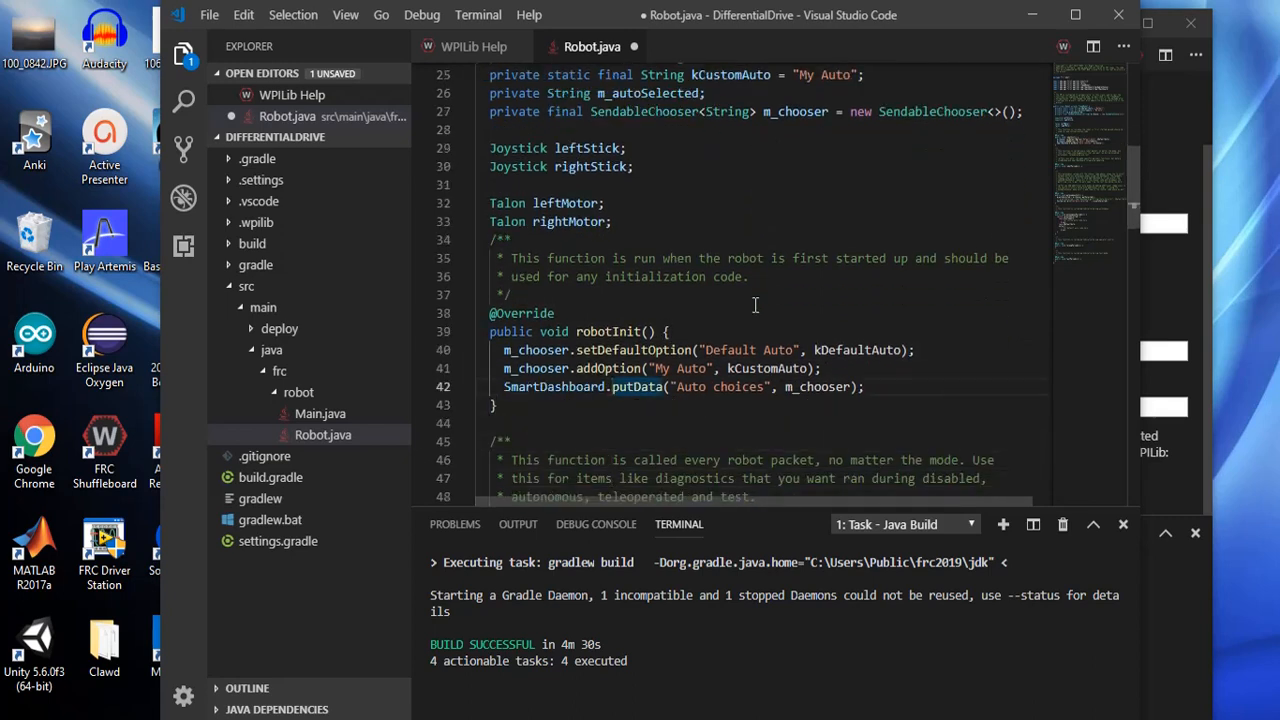
{"action": "scroll", "scroll_direction": "down", "scroll_amount": 3}
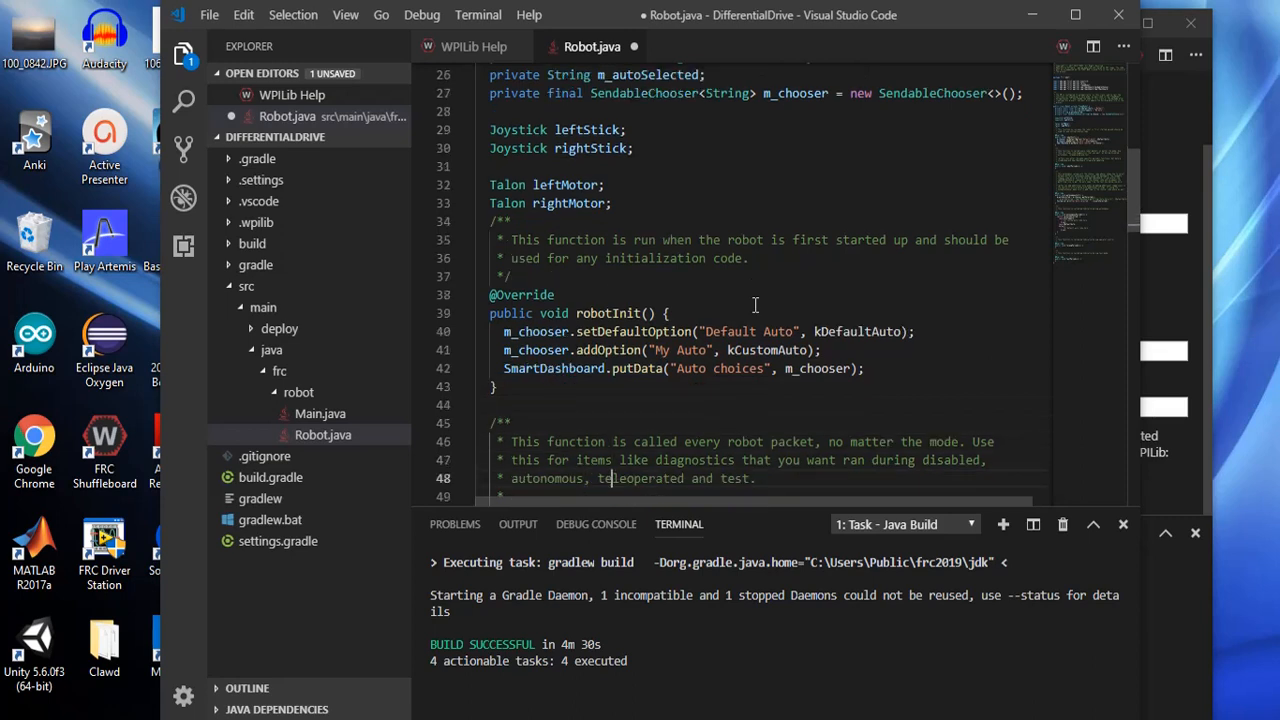
{"action": "scroll", "scroll_direction": "down", "scroll_amount": 3}
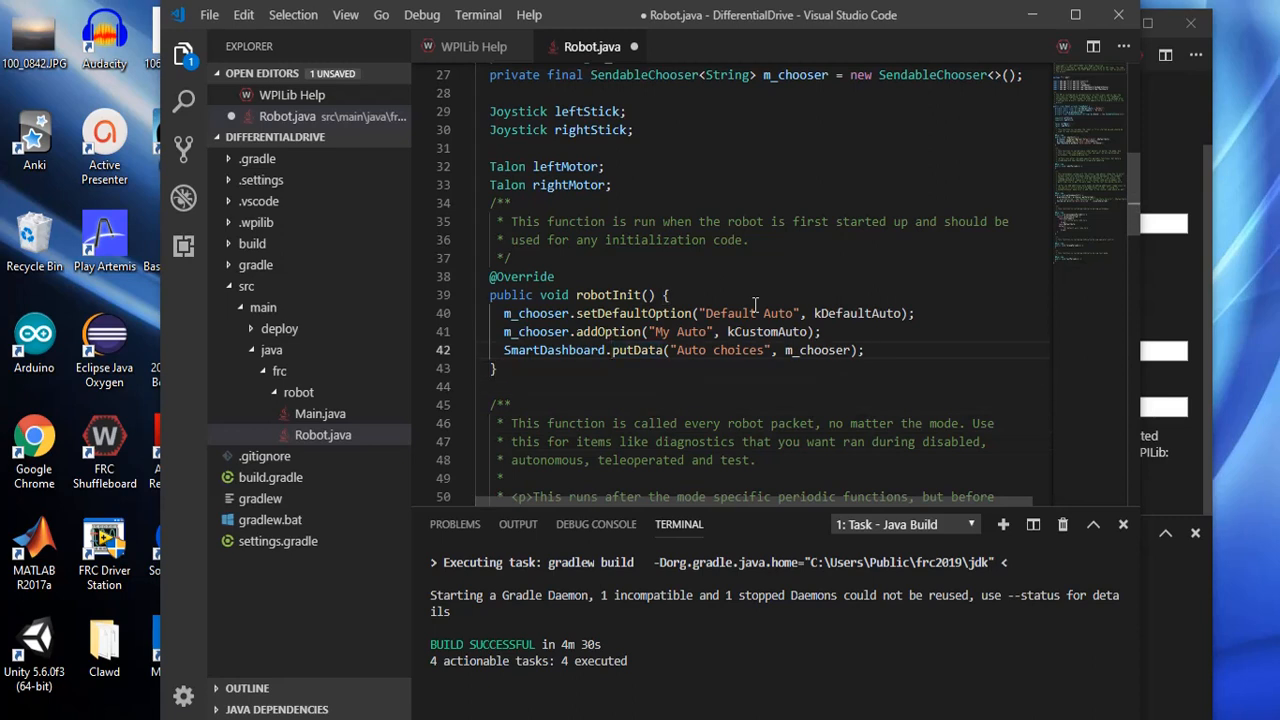
{"action": "mouse_move", "coordinate": [584, 128]}
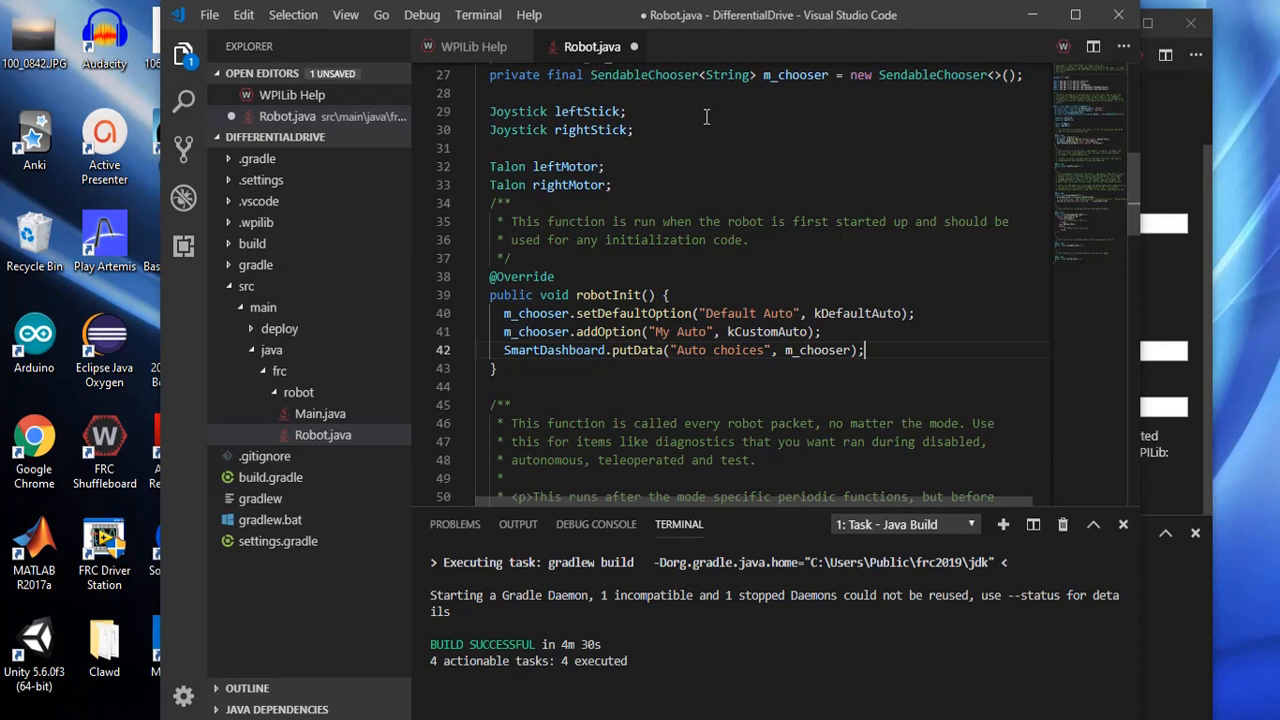
{"action": "key", "text": "enter"}
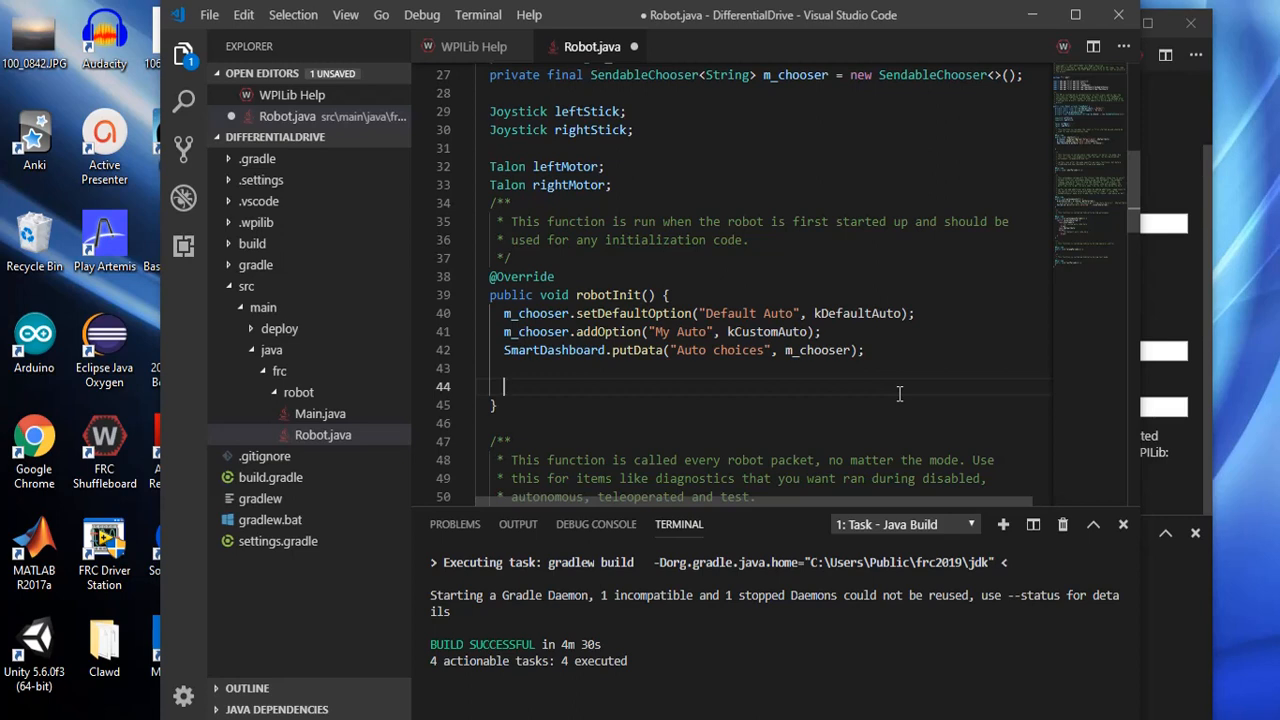
Write 'leftStick=new Joystick(1);' in robotInit
{"action": "type", "text": "leftStic"}
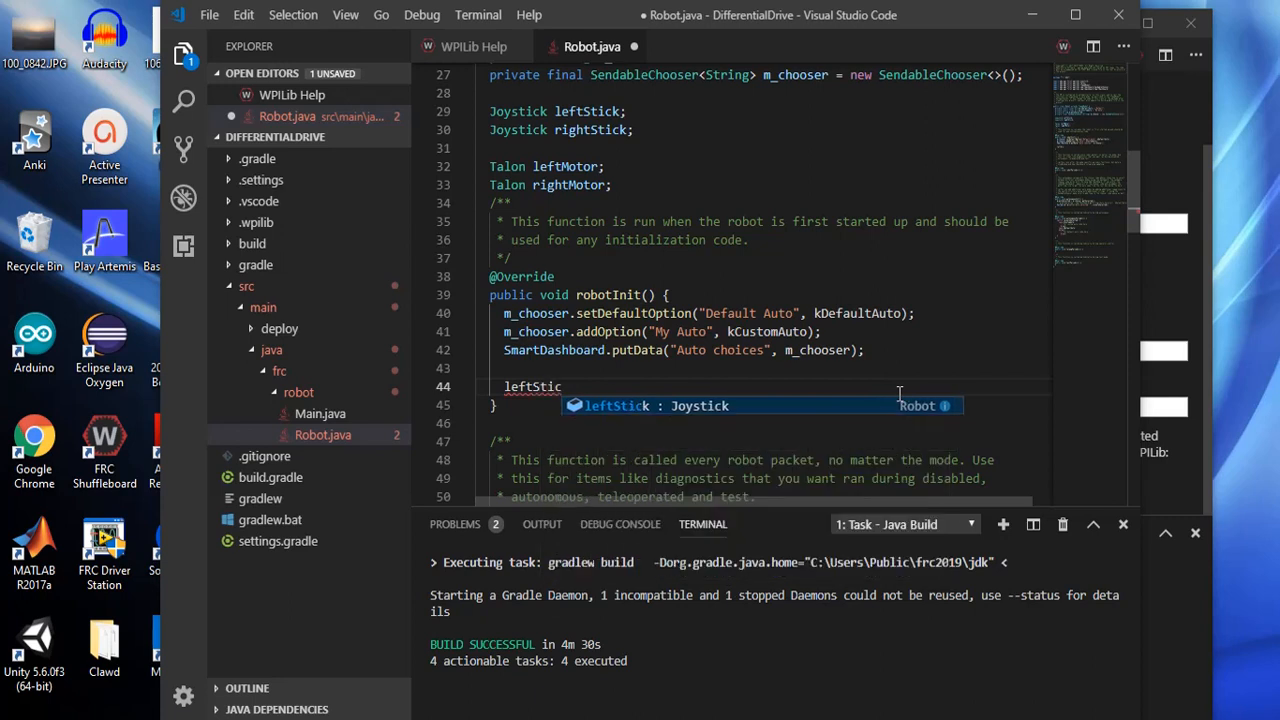
{"action": "type", "text": "k="}
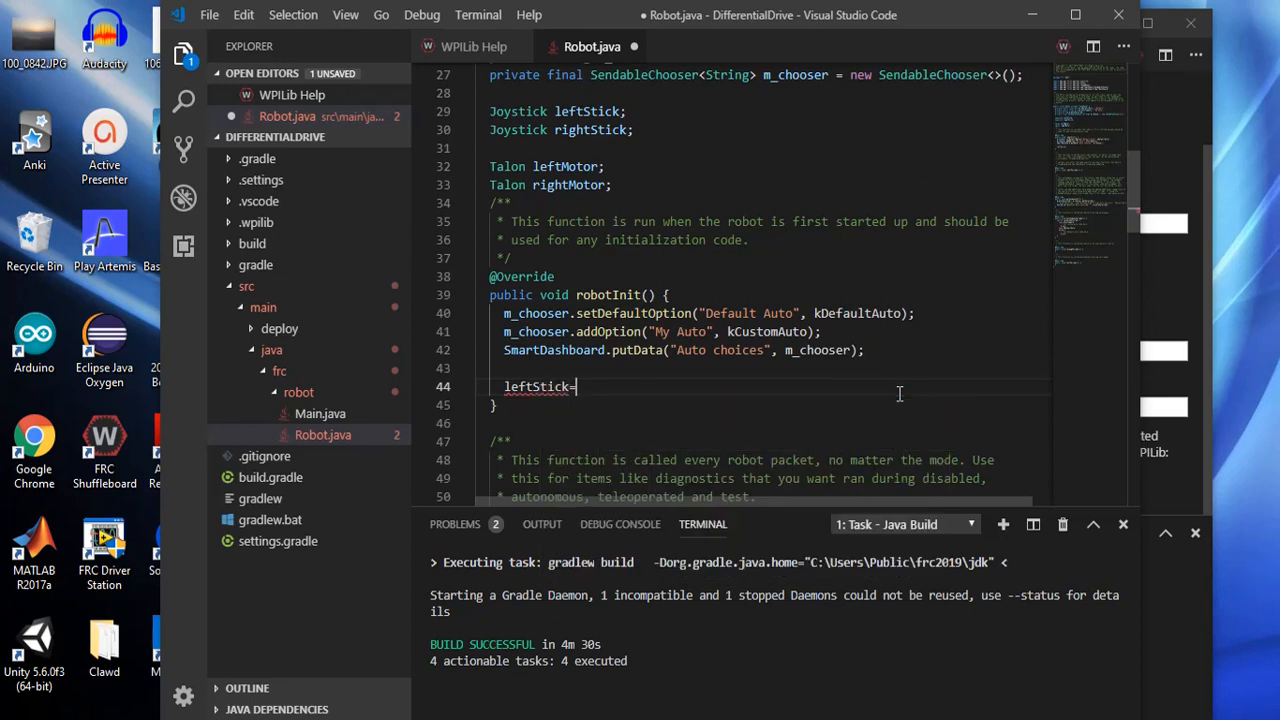
{"action": "type", "text": "new"}
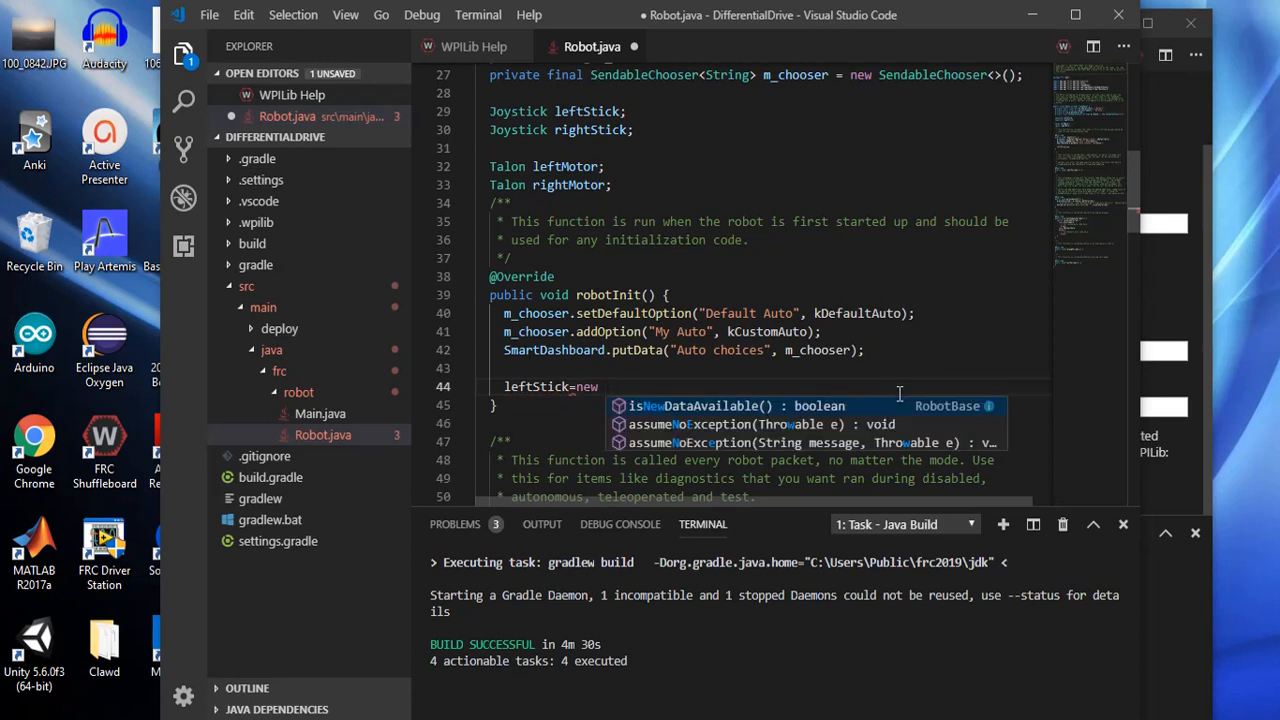
{"action": "type", "text": "Jo"}
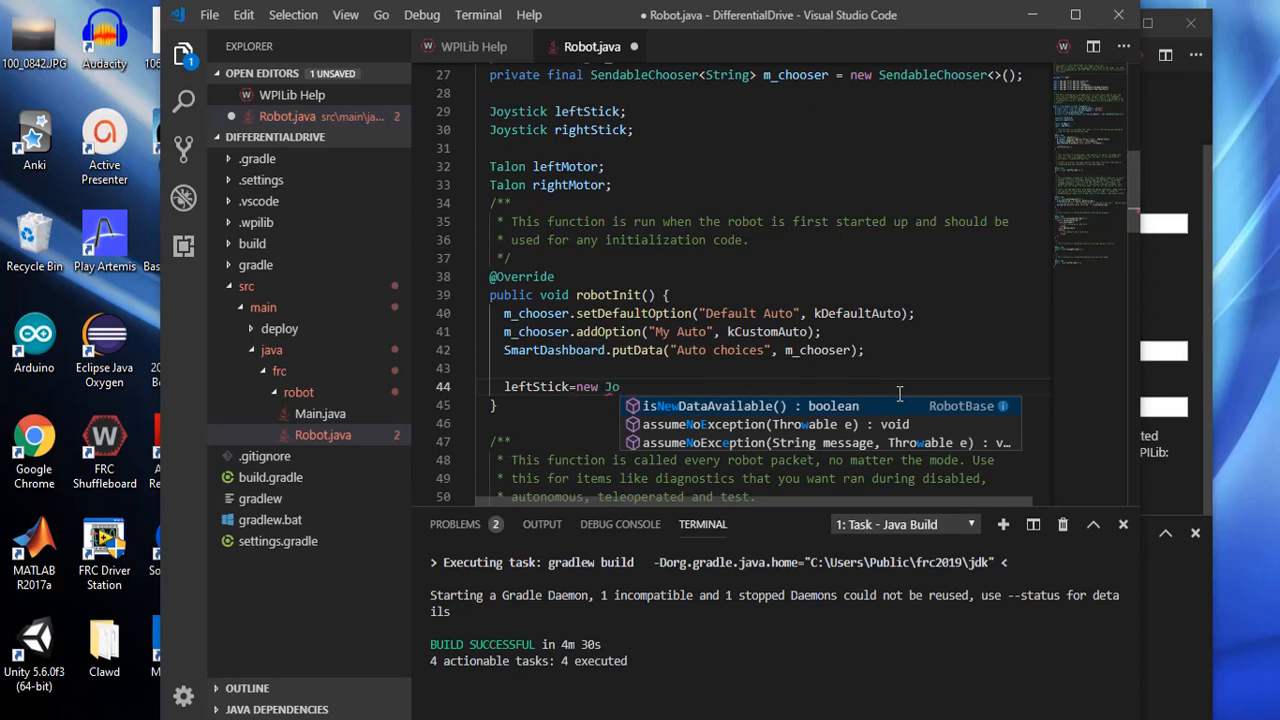
{"action": "type", "text": "ystick("}
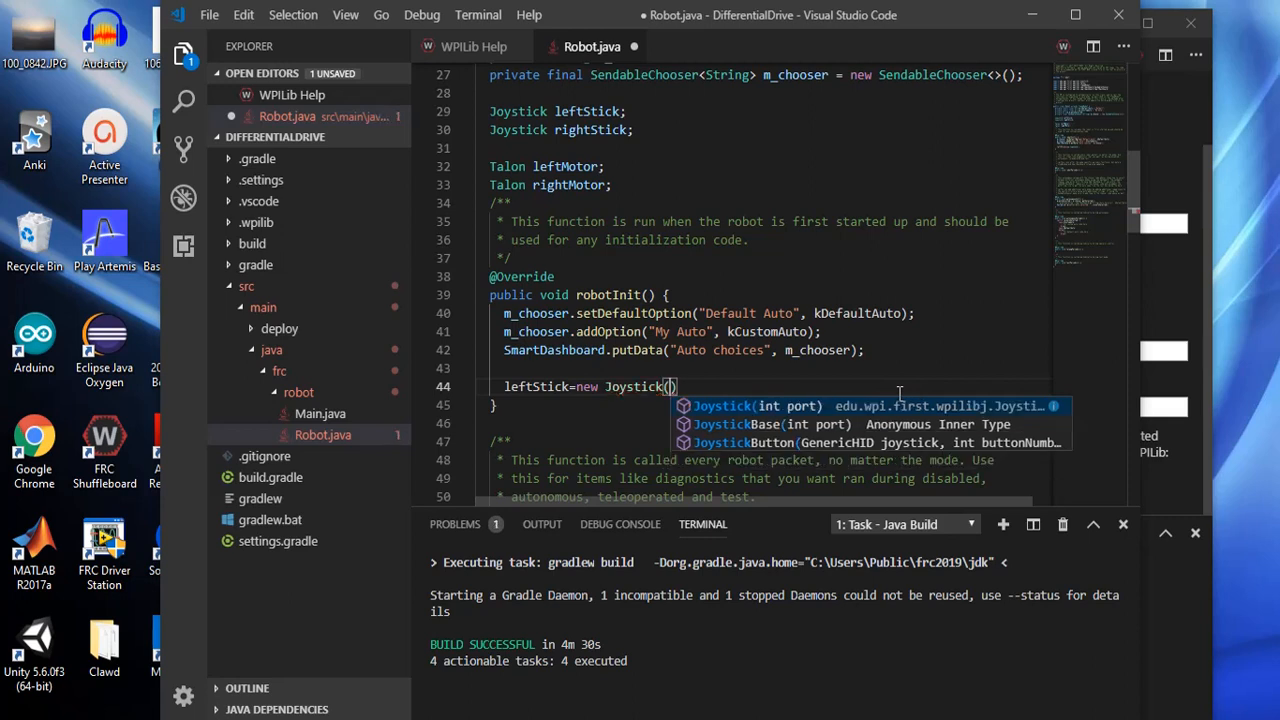
{"action": "type", "text": "1"}
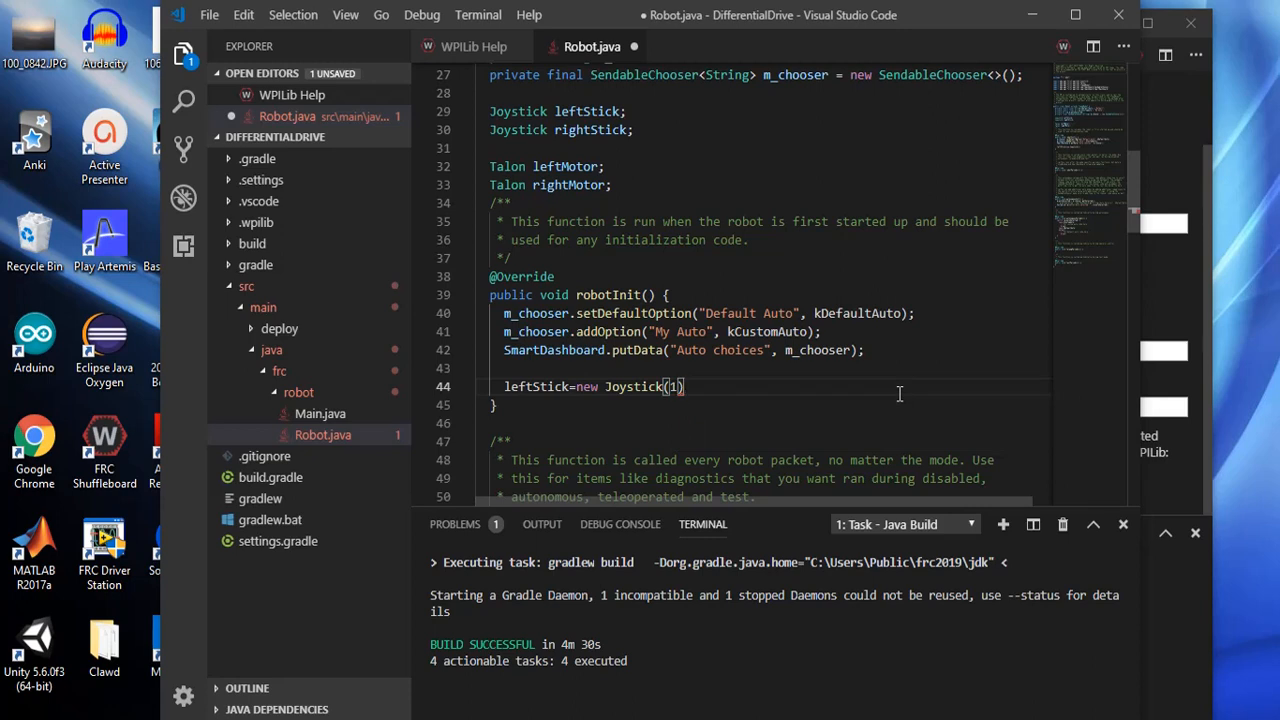
{"action": "key", "text": "enter"}
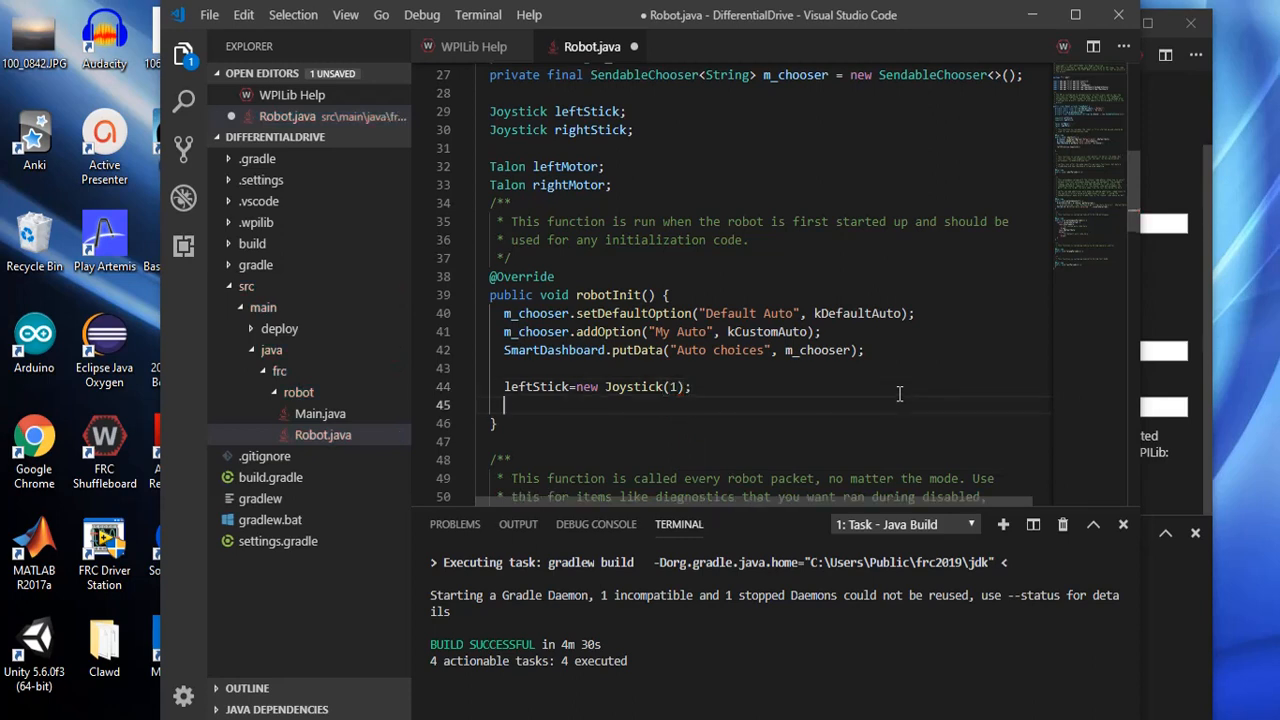
Write 'rightStick=new Joystick(2);' on the following line
{"action": "type", "text": "rightSt"}
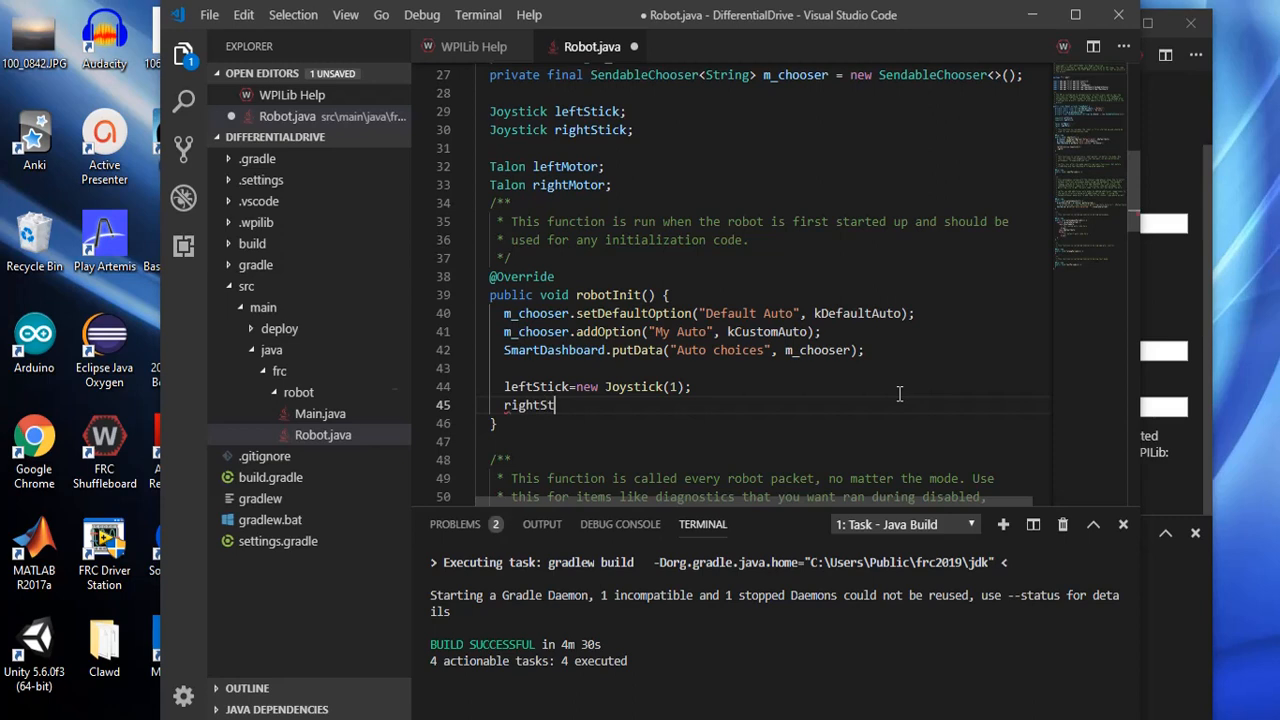
{"action": "type", "text": "ick=new"}
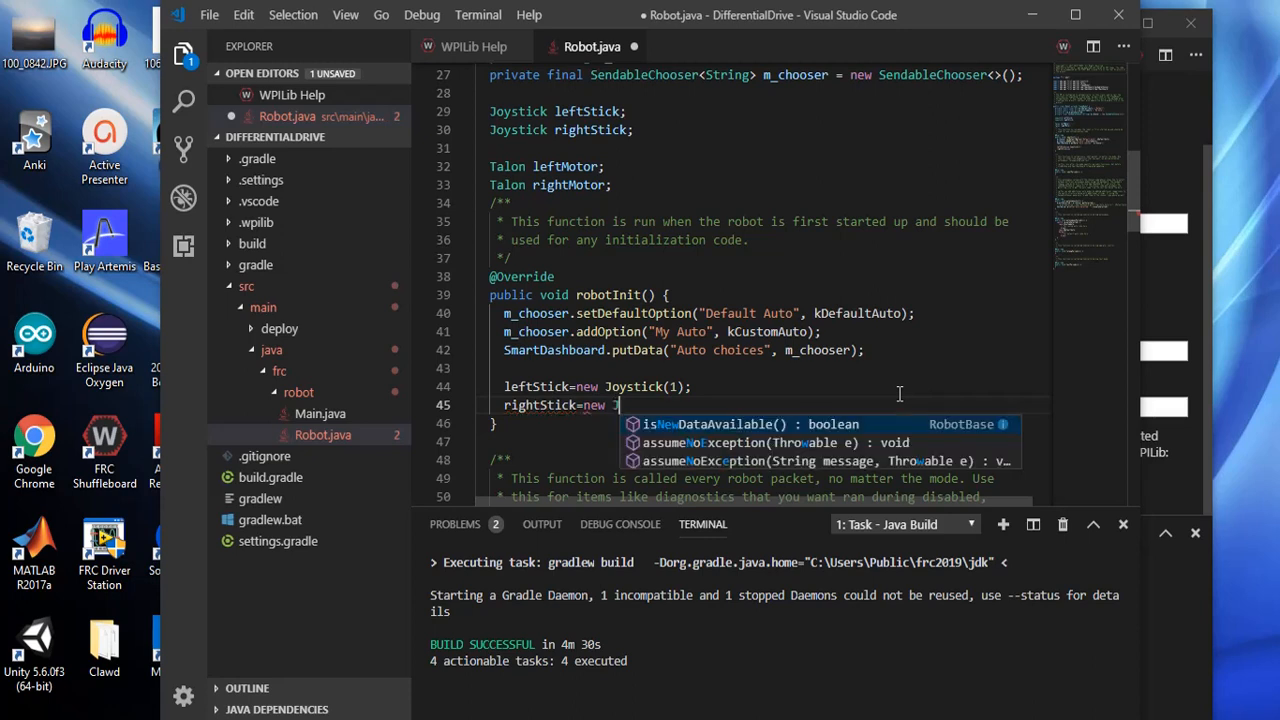
{"action": "type", "text": "Joystick"}
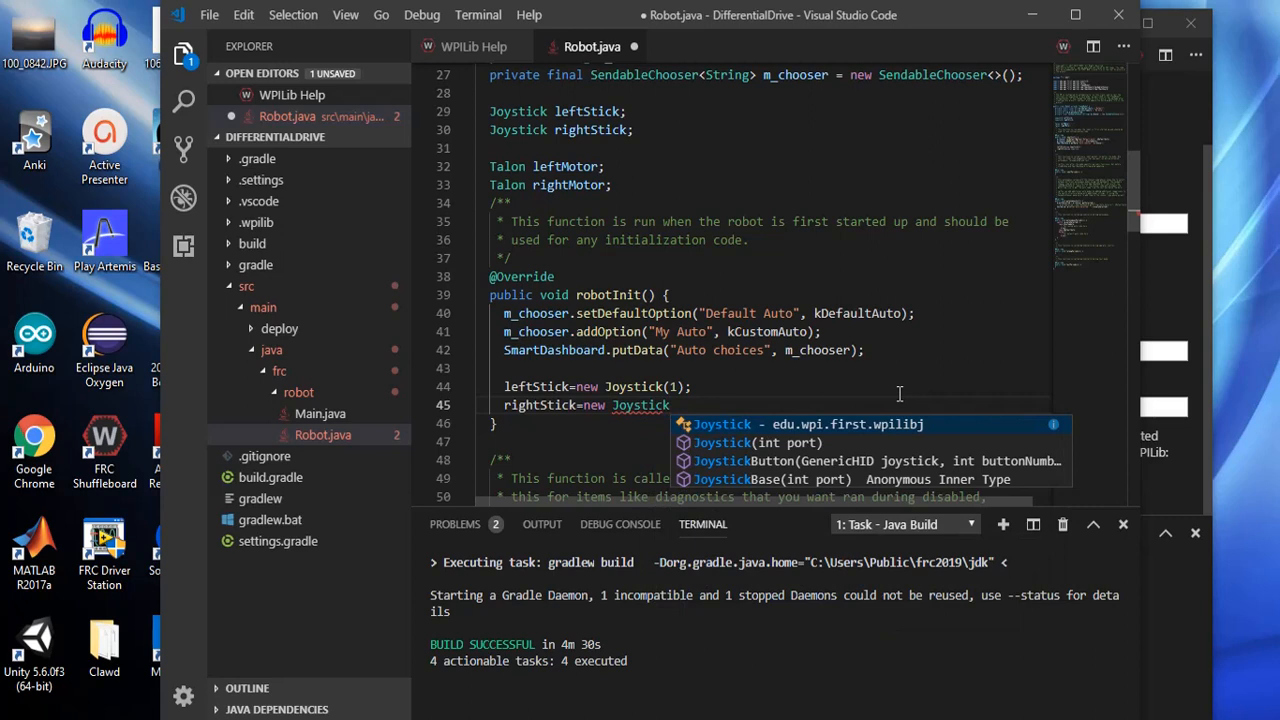
{"action": "type", "text": "(2)"}
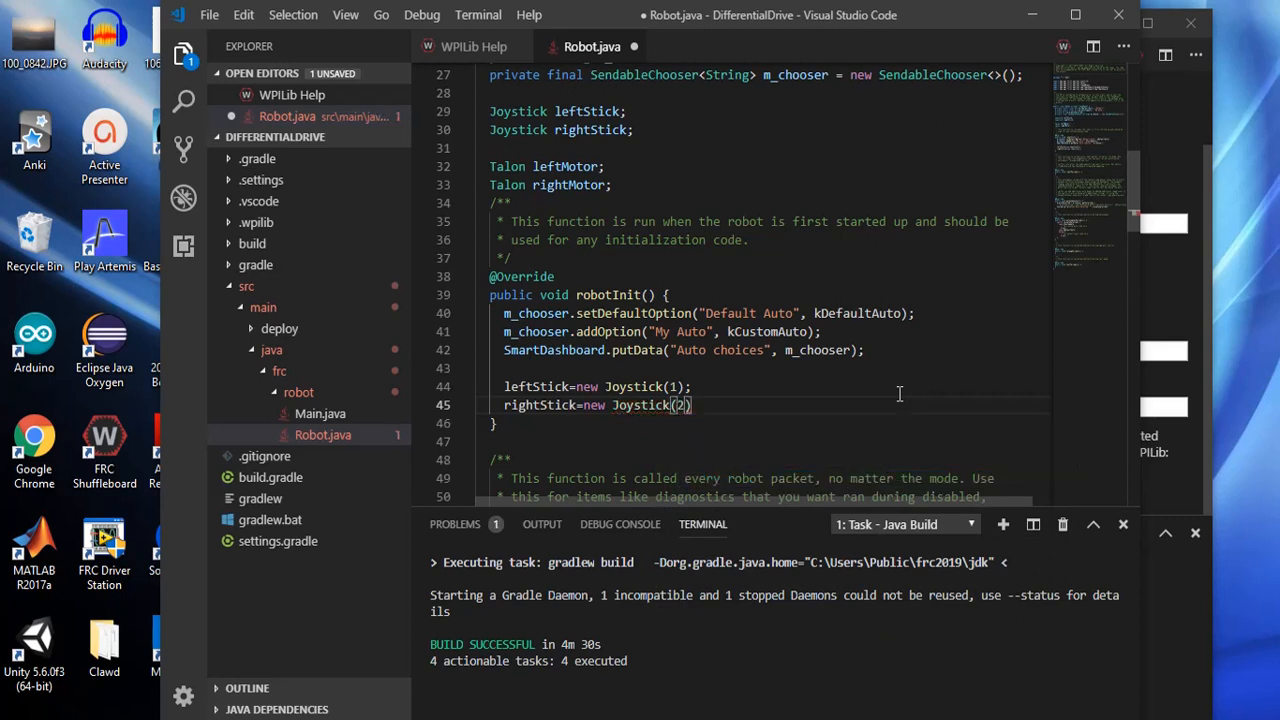
{"action": "type", "text": ";"}
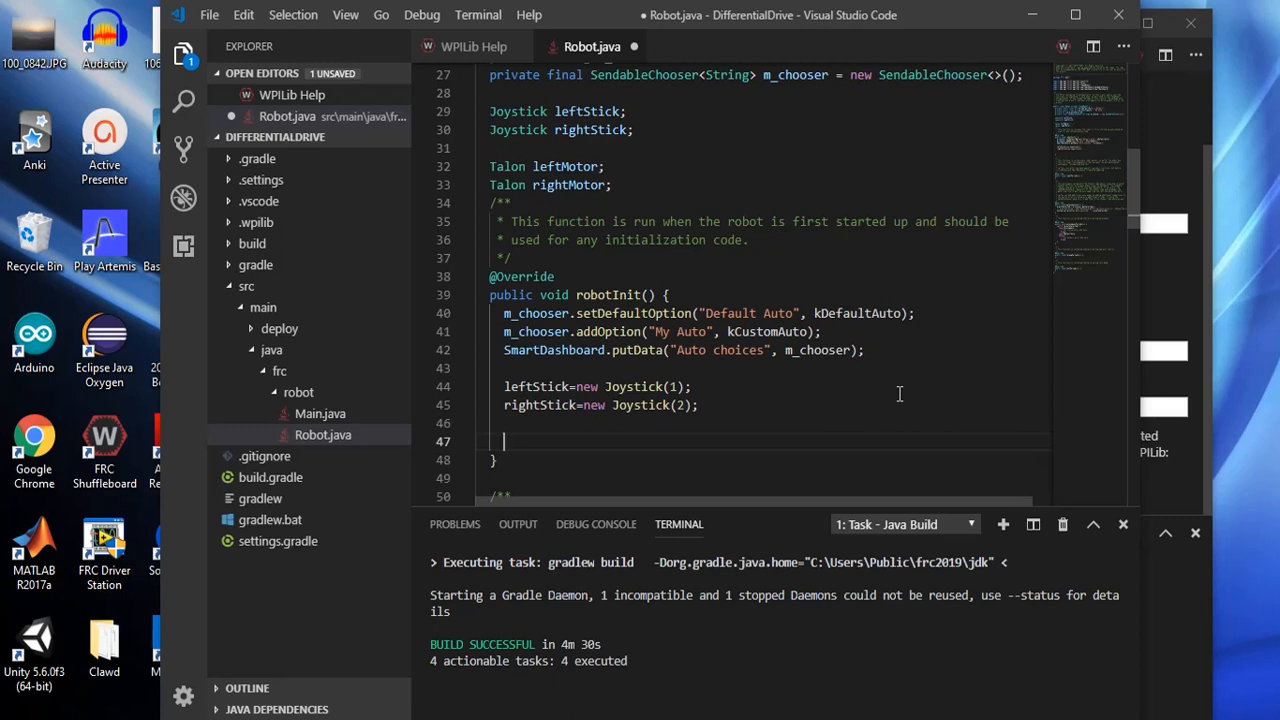
Write 'leftMotor=new Talon(0);' in robotInit
{"action": "type", "text": "left"}
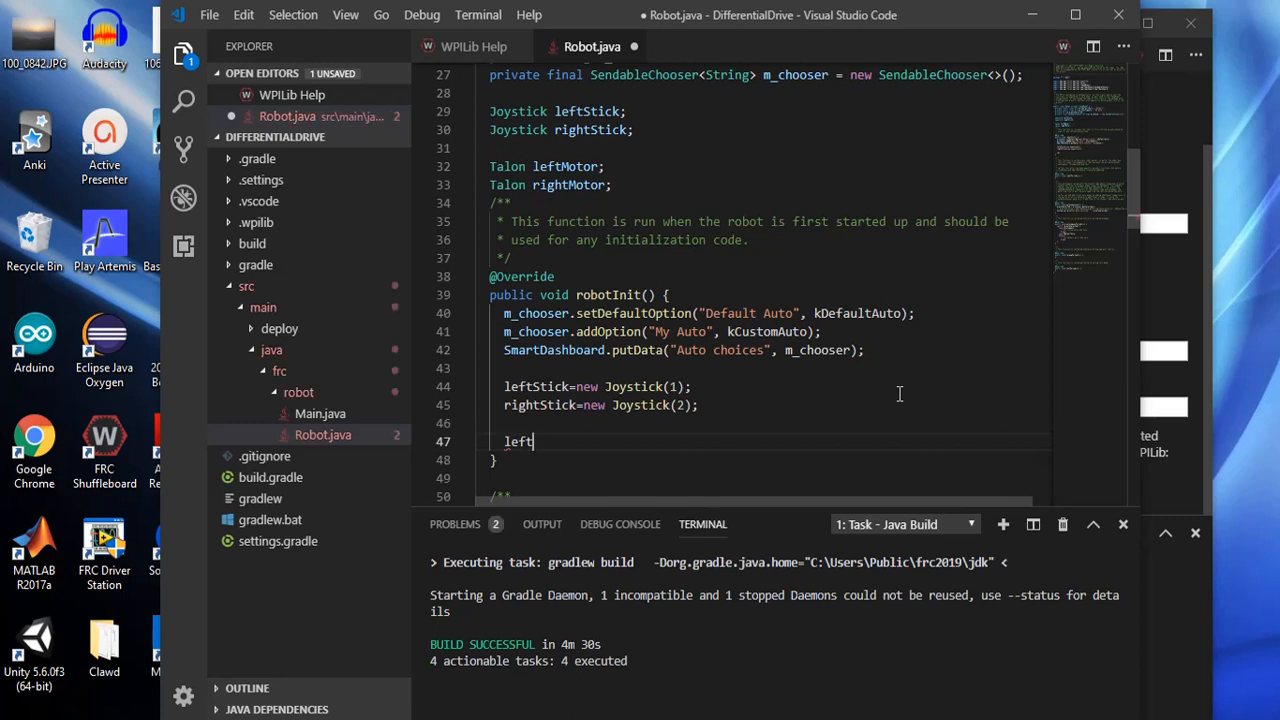
{"action": "type", "text": "Moto"}
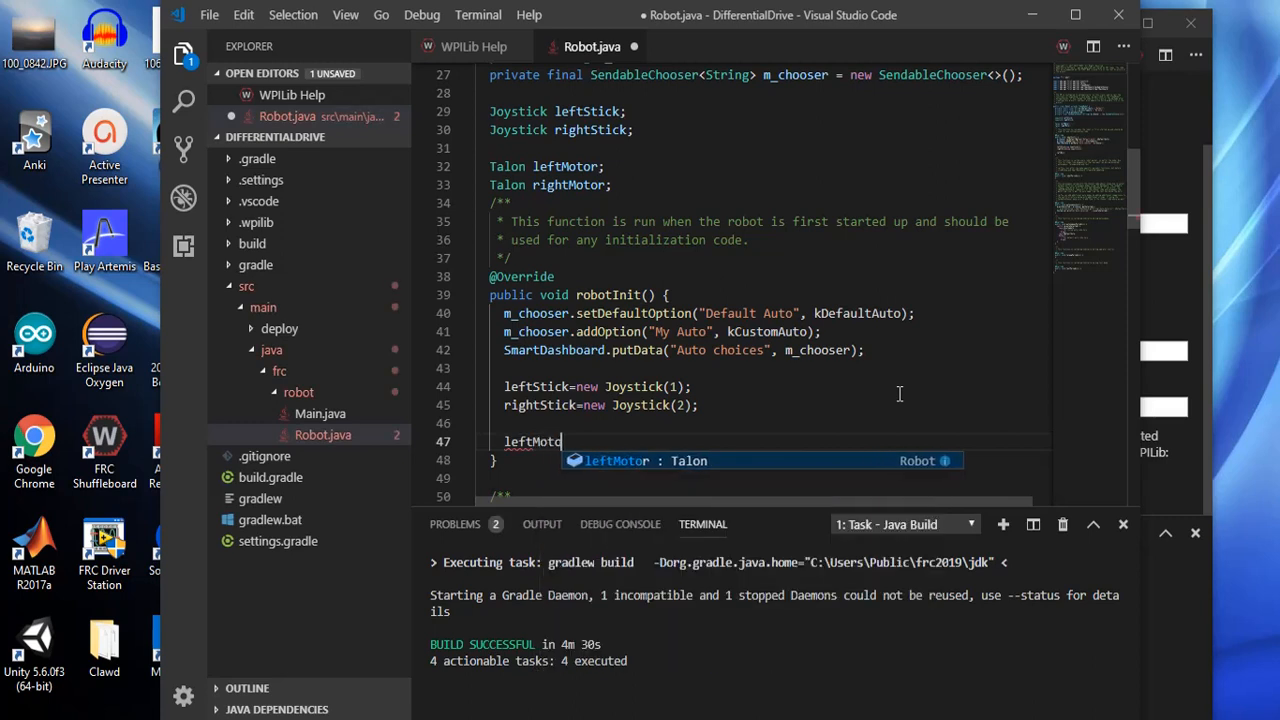
{"action": "type", "text": "r=new"}
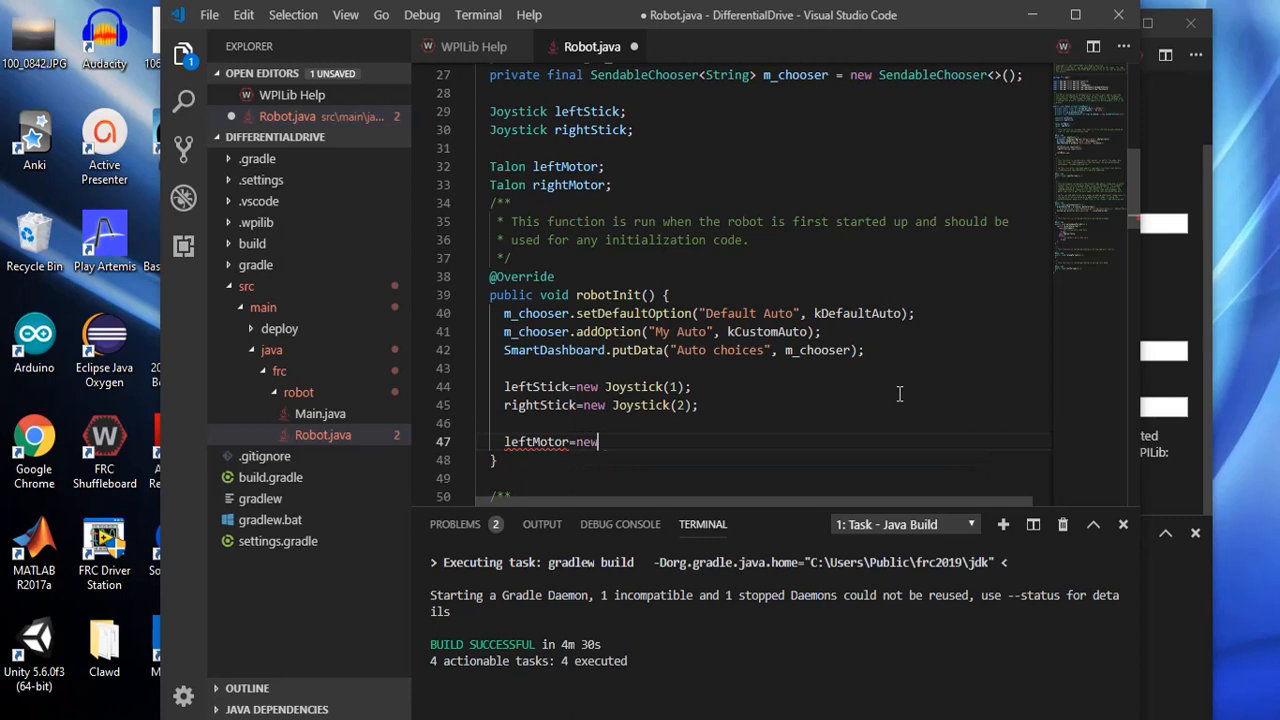
{"action": "type", "text": "Talon(0"}
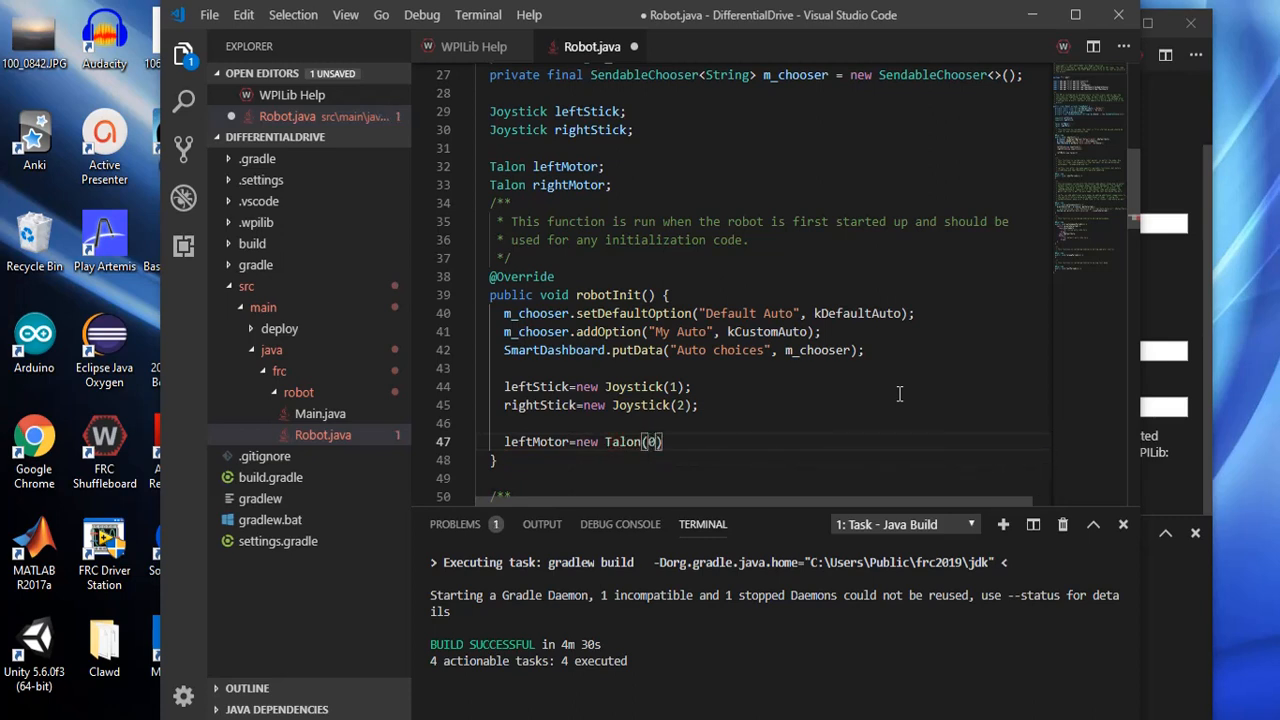
{"action": "type", "text": ");"}
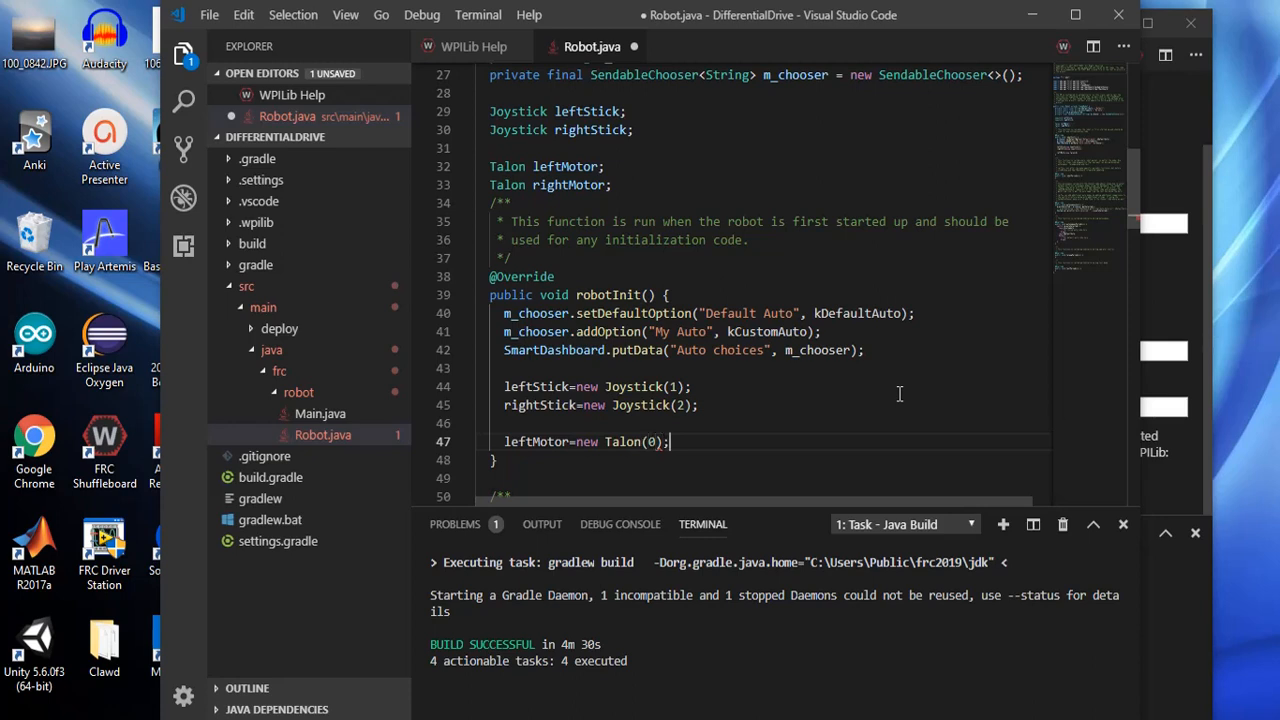
Write 'rightMotor=new Talon(1);' on the following line
{"action": "type", "text": "rightMotor"}
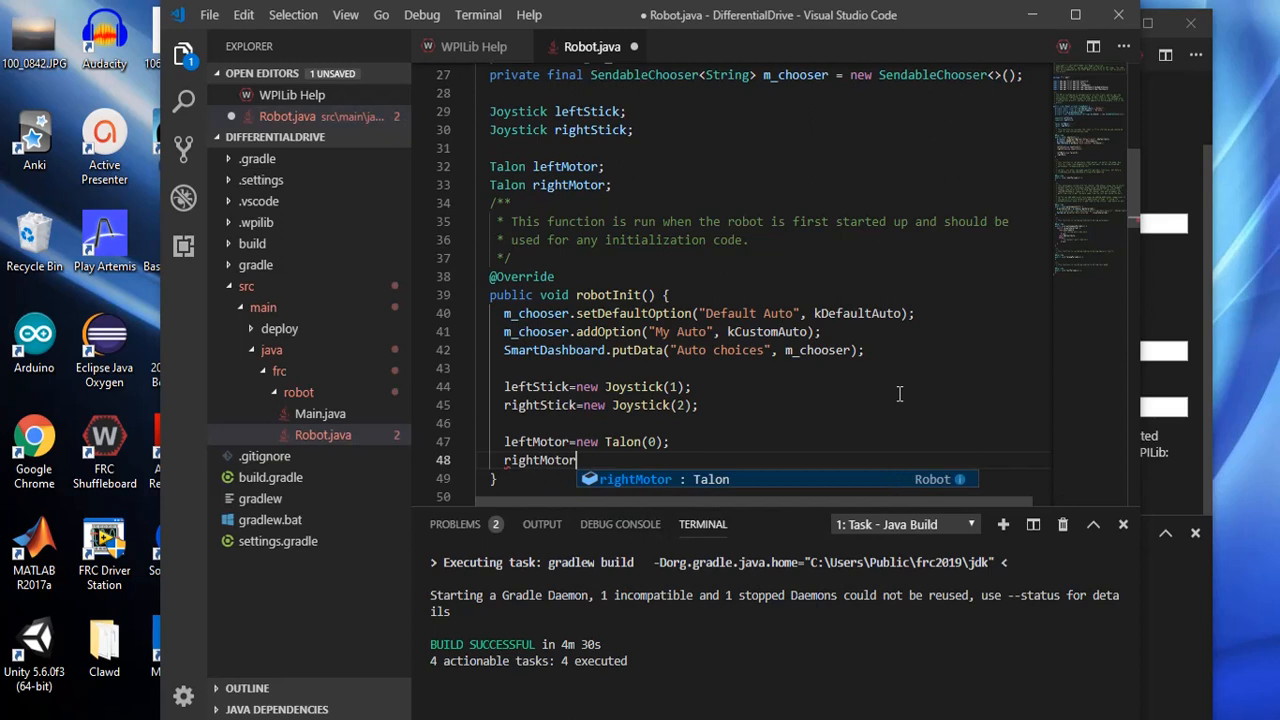
{"action": "type", "text": "=ne"}
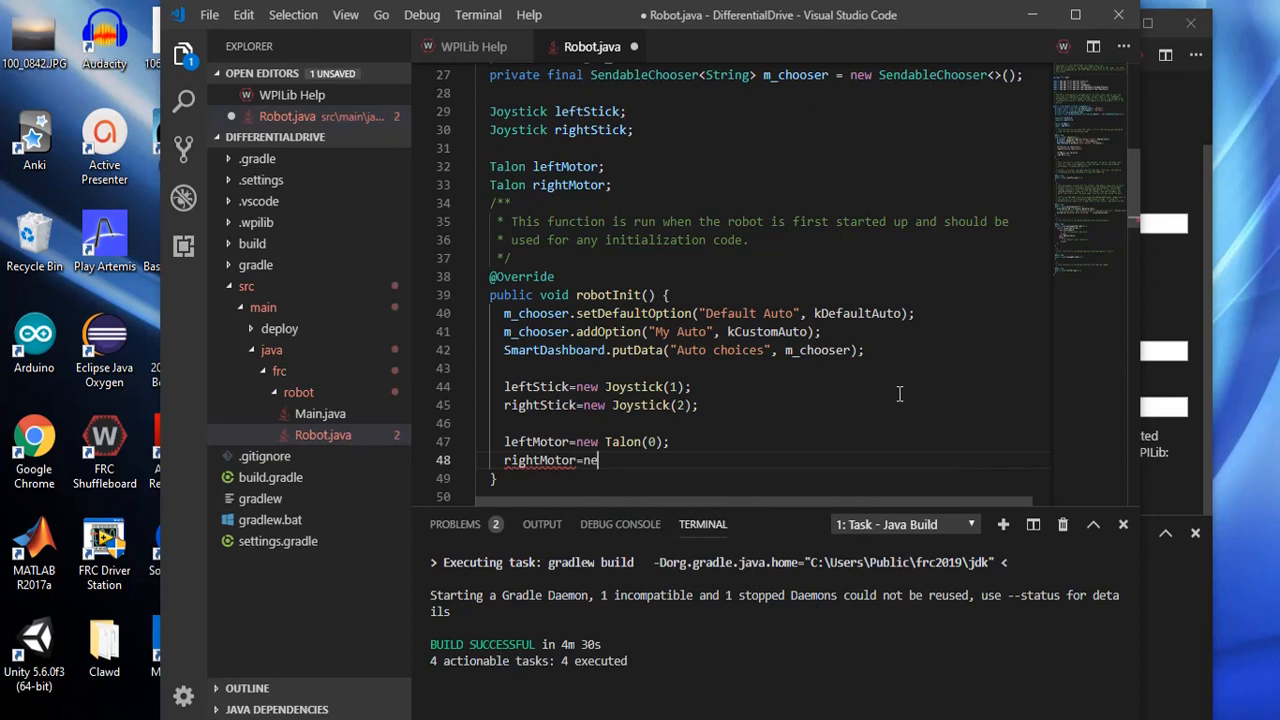
{"action": "type", "text": "Talon()"}
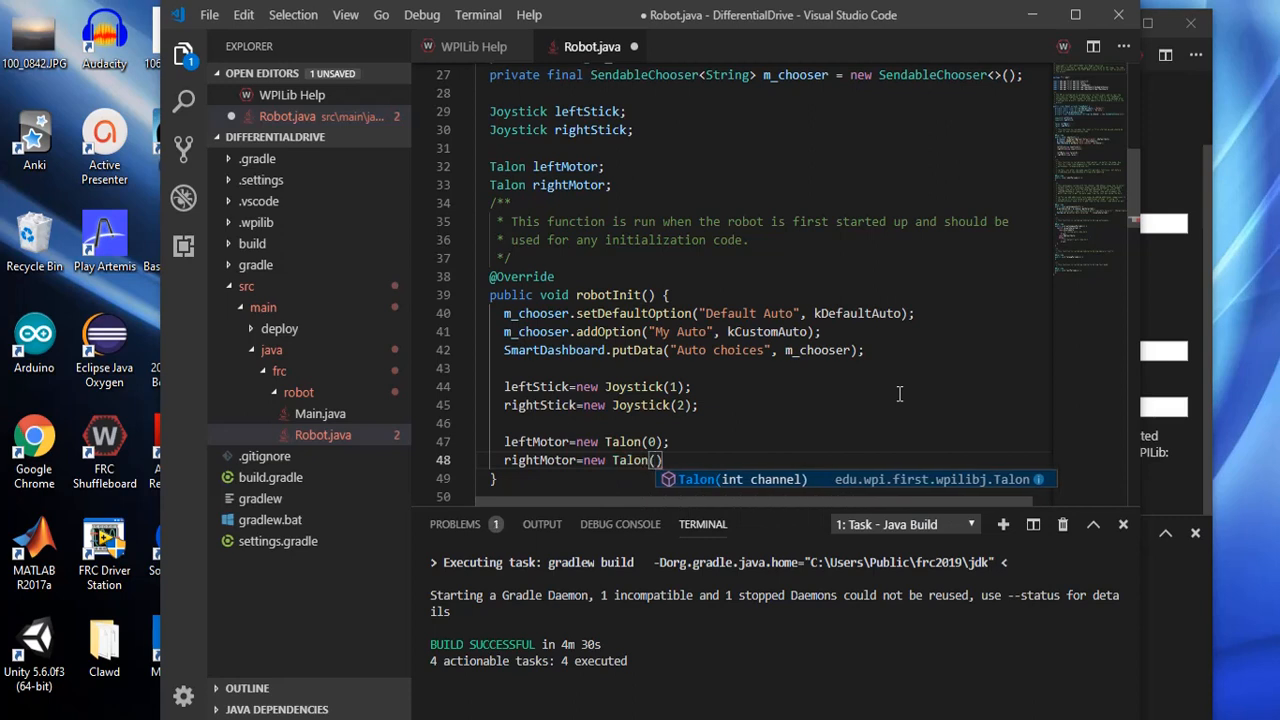
{"action": "type", "text": "1"}
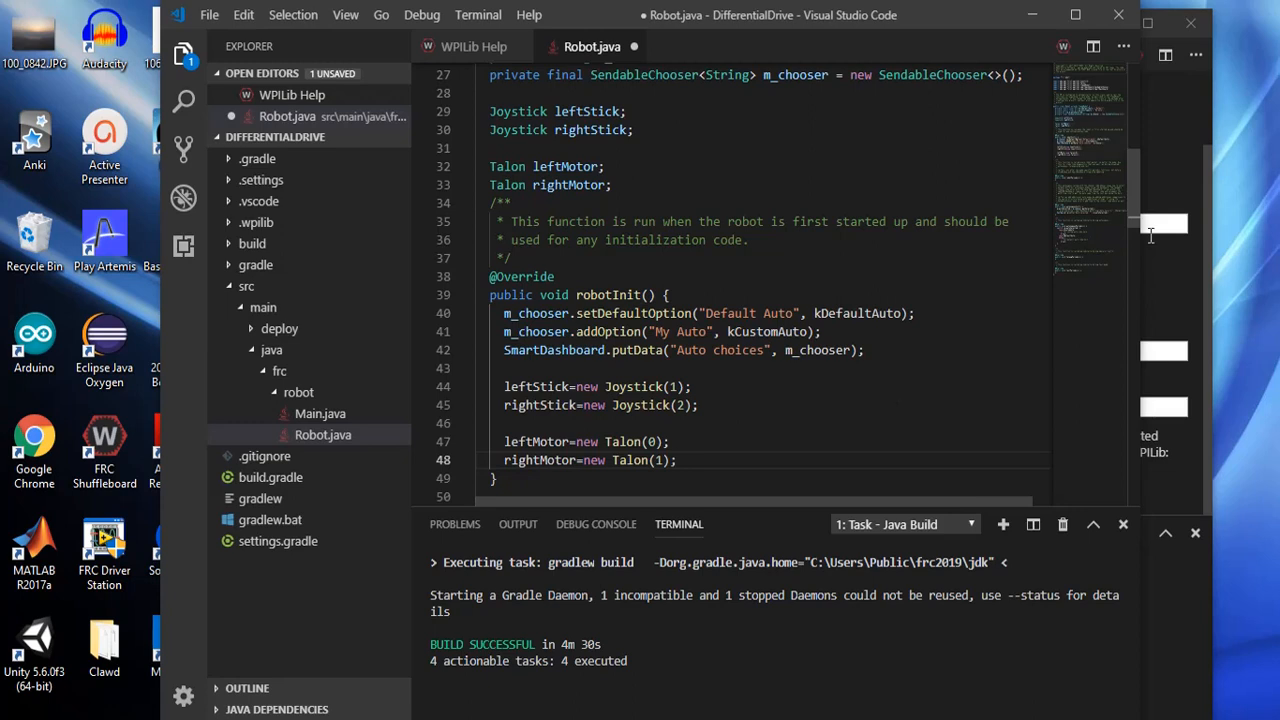
{"action": "mouse_move", "coordinate": [1048, 520]}
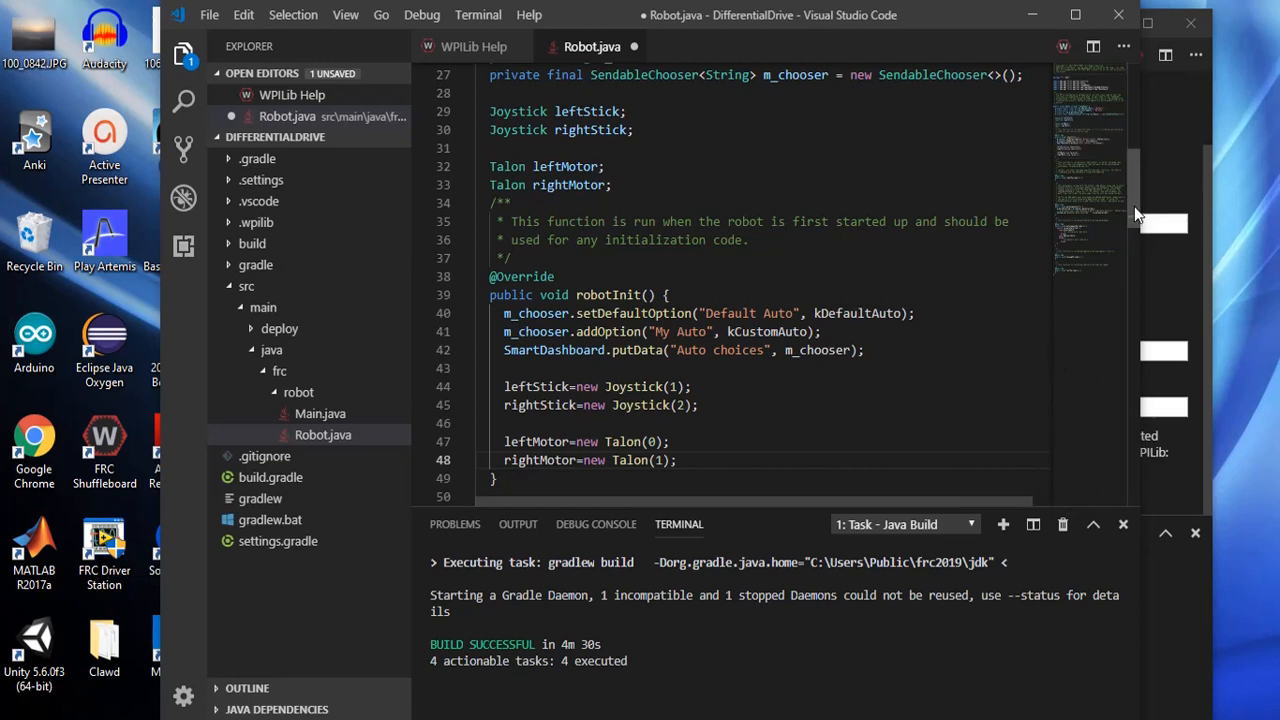
{"action": "mouse_move", "coordinate": [1136, 212]}
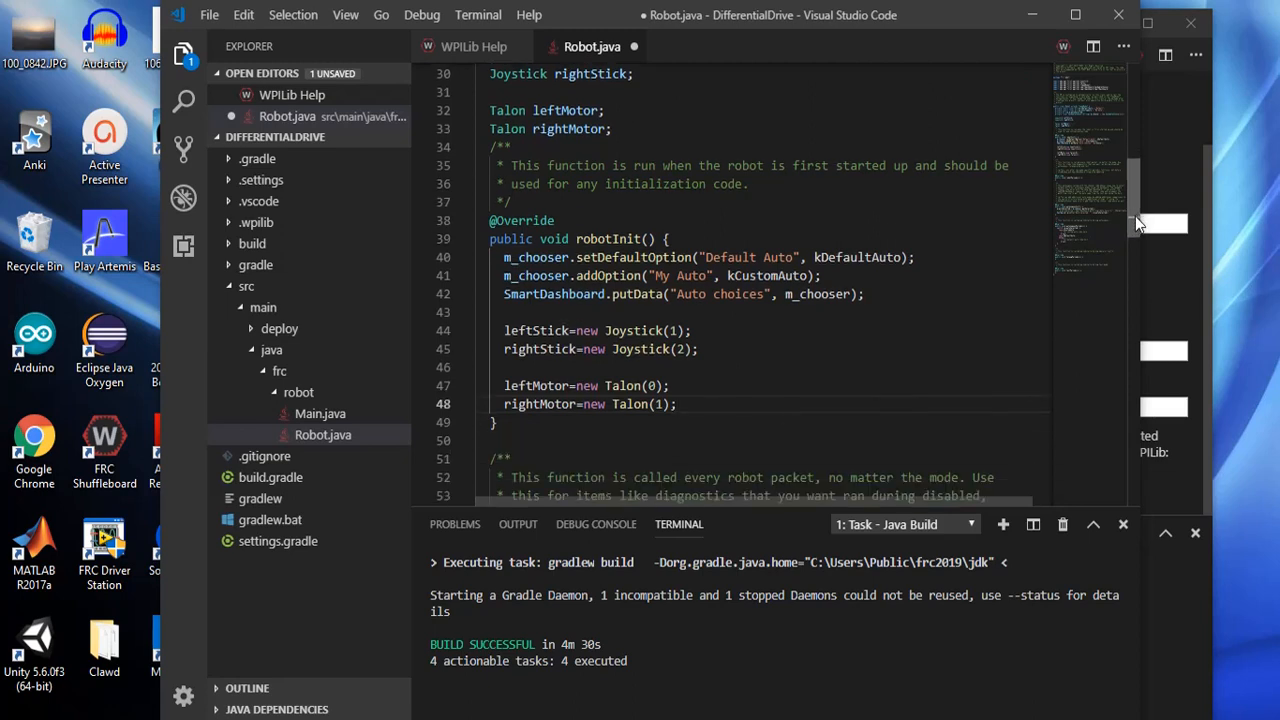
Scroll to teleopPeriodic and begin a new empty line inside its body
{"action": "scroll", "scroll_direction": "down", "scroll_amount": 3}
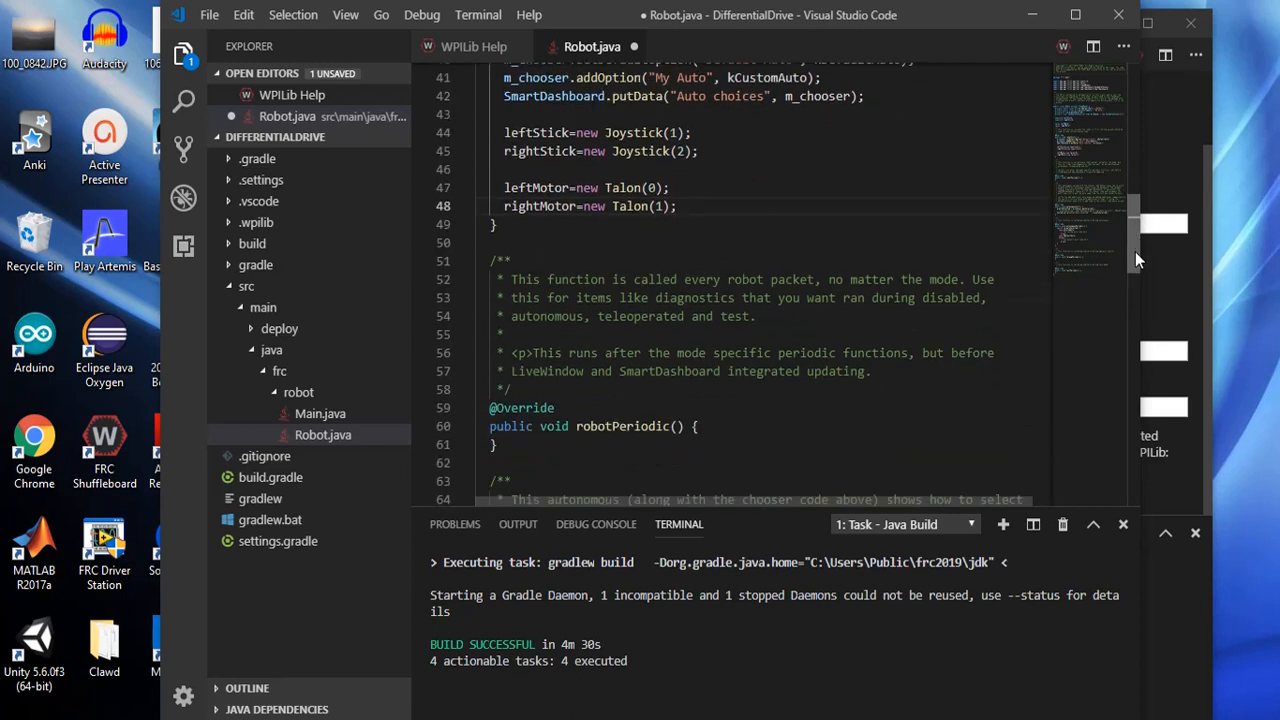
{"action": "scroll", "scroll_direction": "down", "scroll_amount": 3}
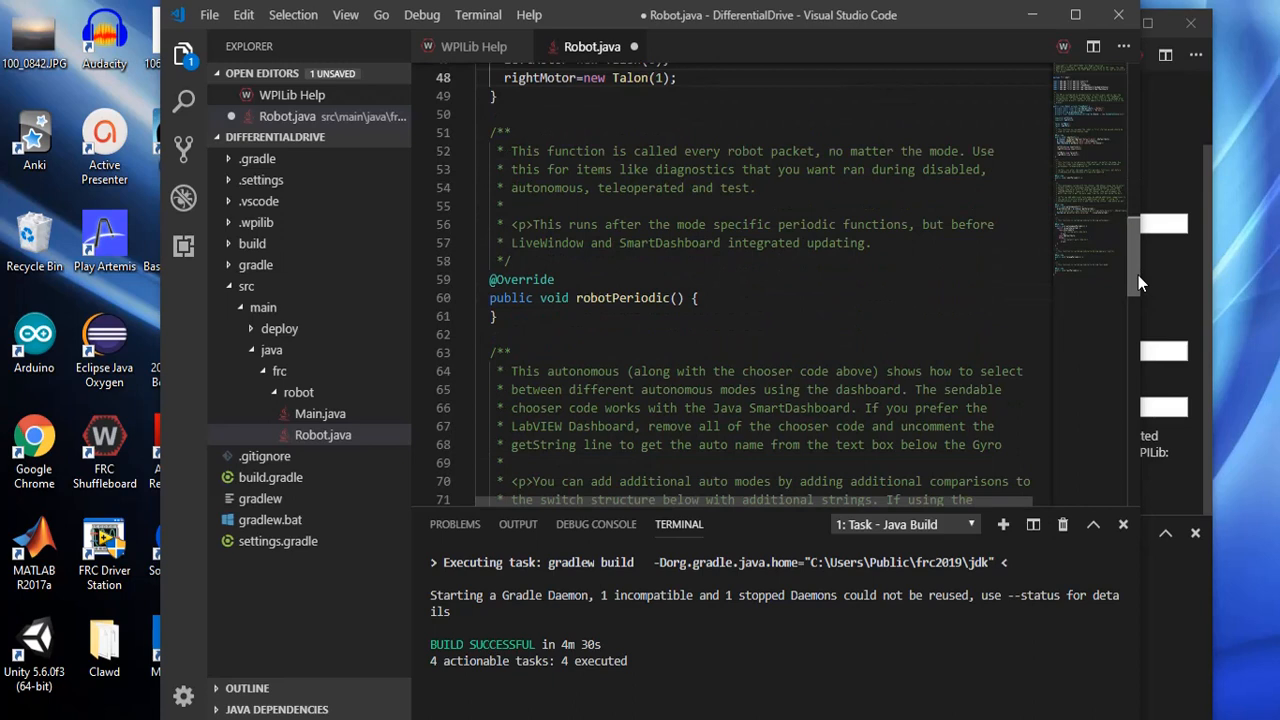
{"action": "scroll", "scroll_direction": "down", "scroll_amount": 3}
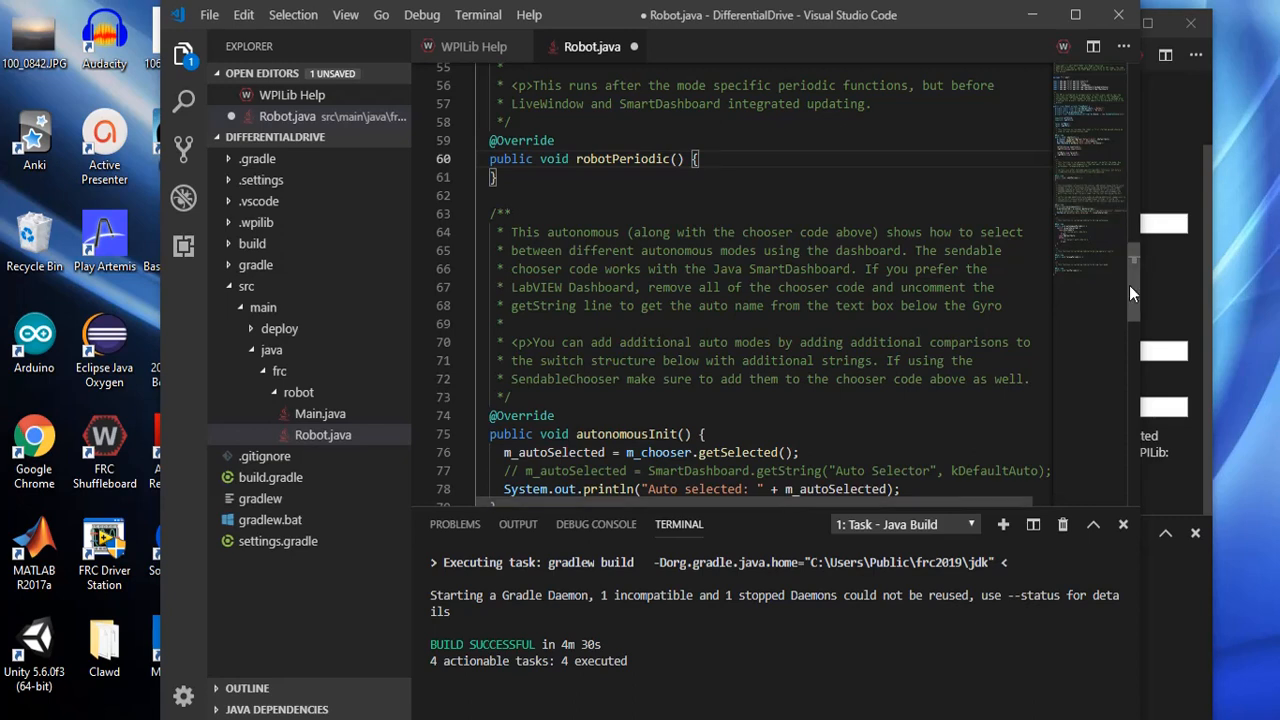
{"action": "scroll", "scroll_direction": "down", "scroll_amount": 3}
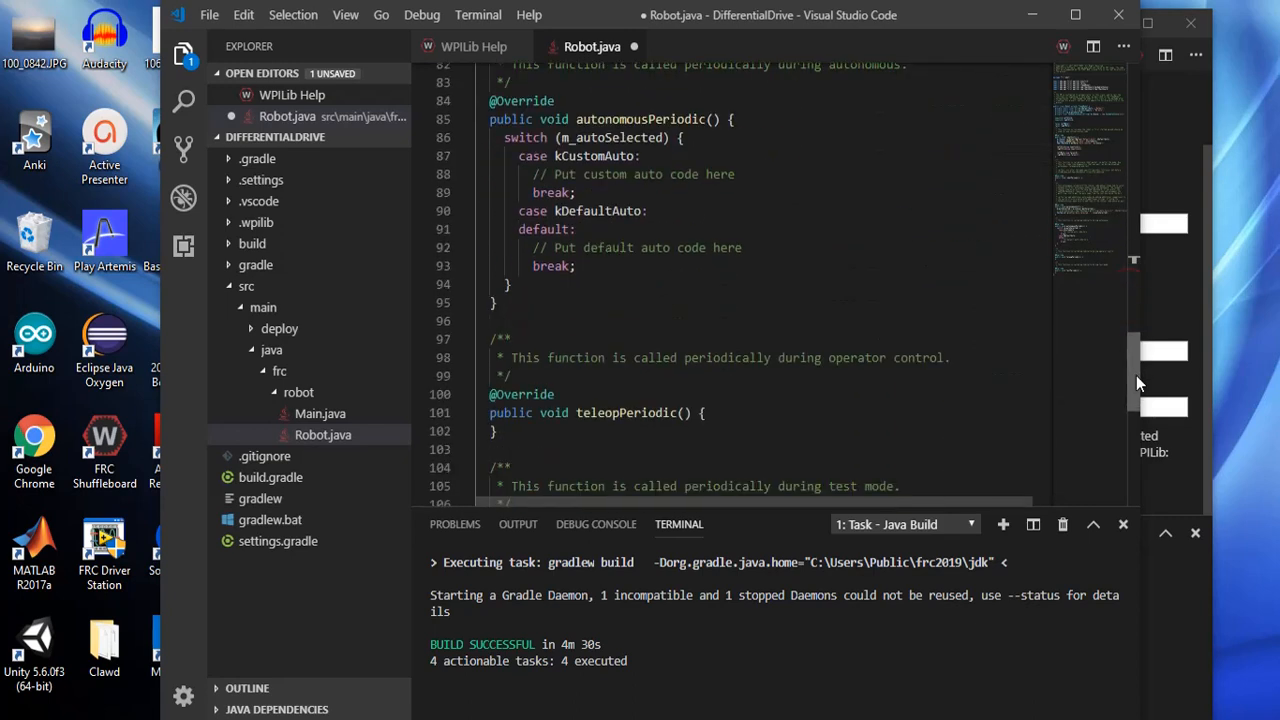
{"action": "scroll", "scroll_direction": "down", "scroll_amount": 3}
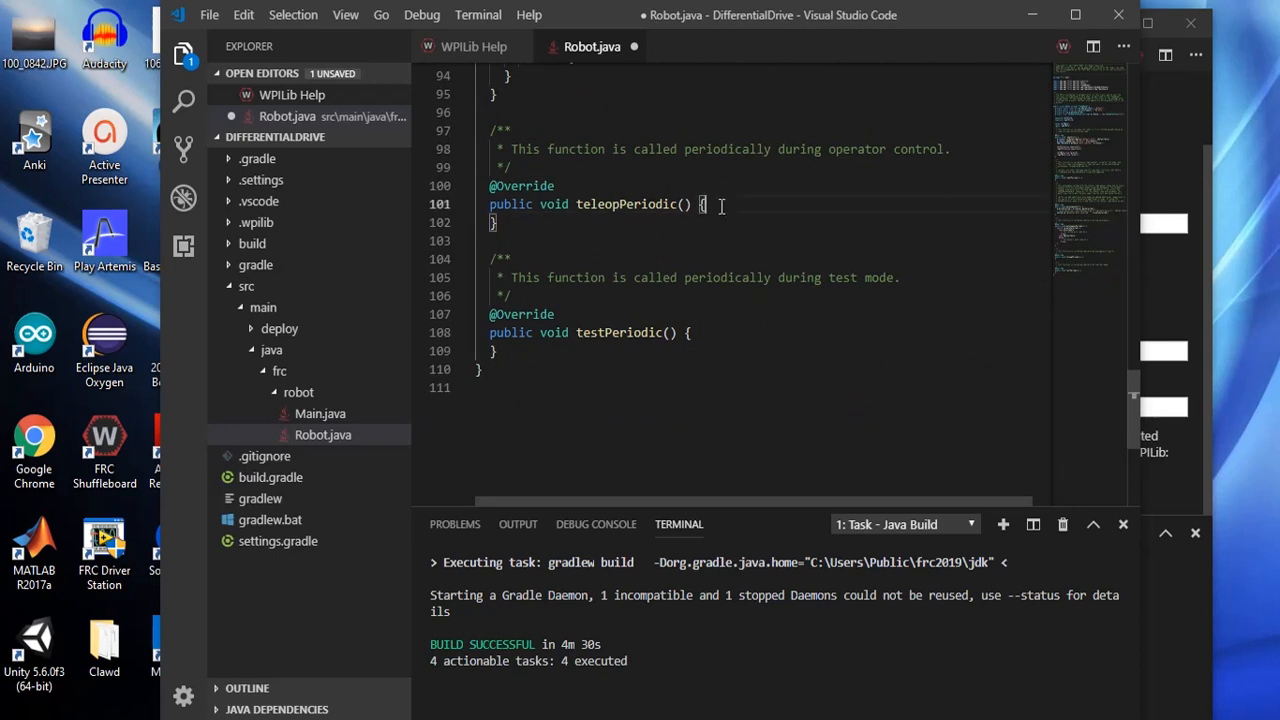
{"action": "key", "text": "enter"}
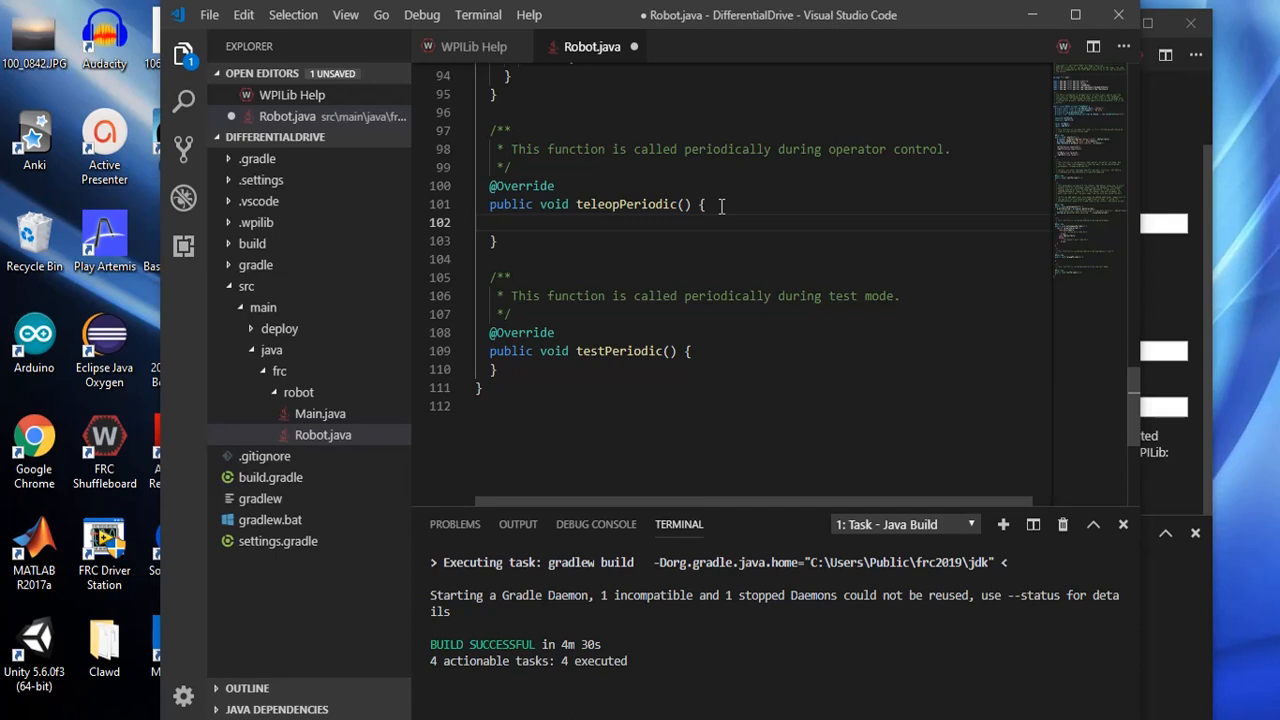
Begin the line with leftMotor.set, choosing set from the motor's IntelliSense methods
{"action": "type", "text": "leftMotor"}
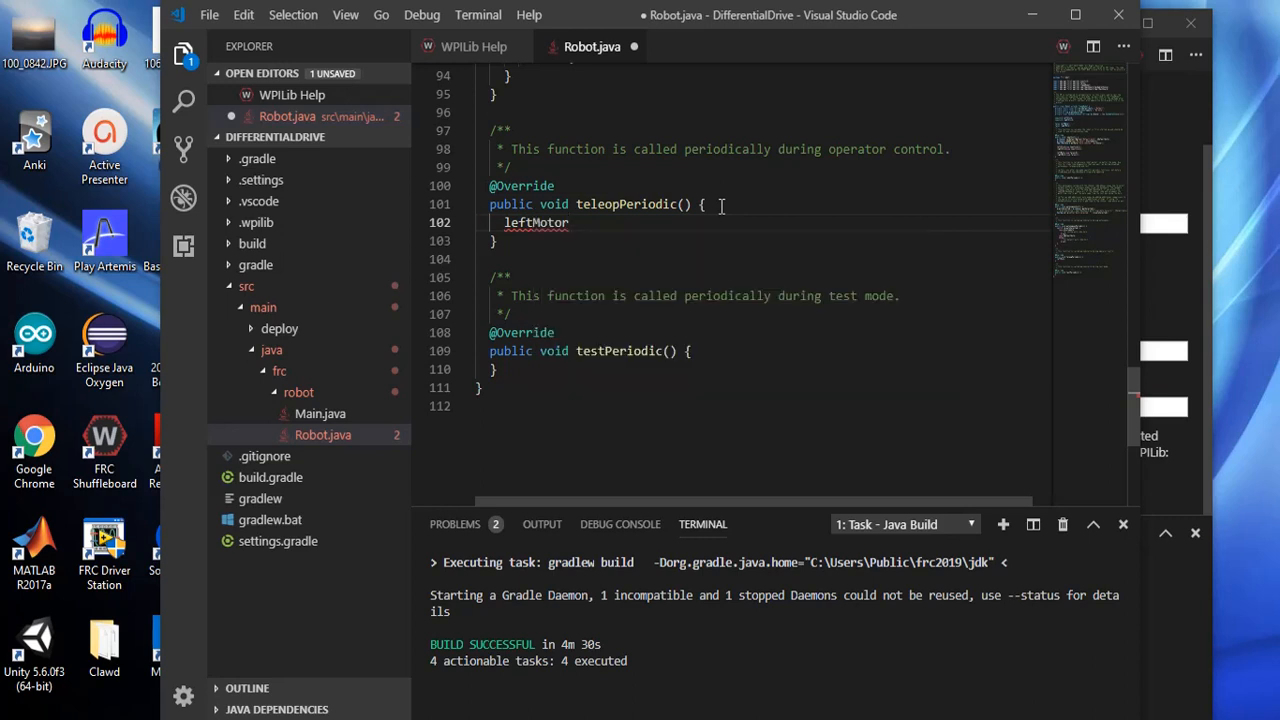
{"action": "type", "text": "."}
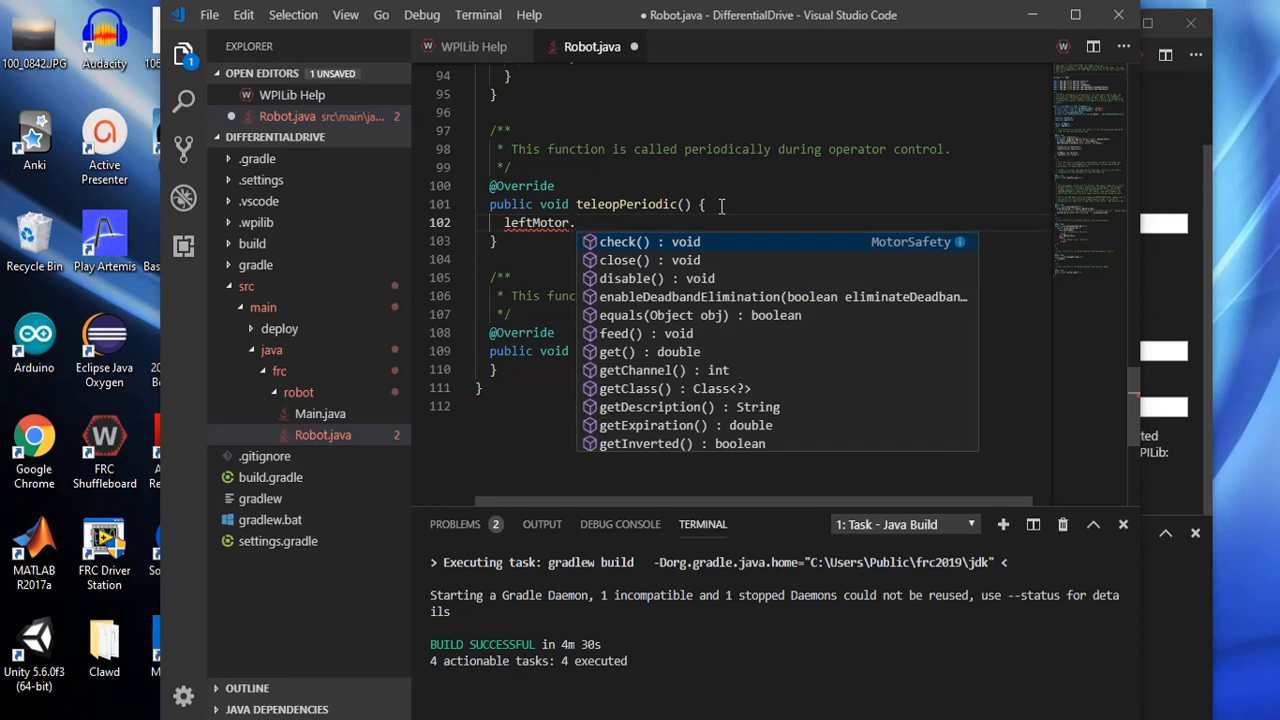
{"action": "key", "text": "Down"}
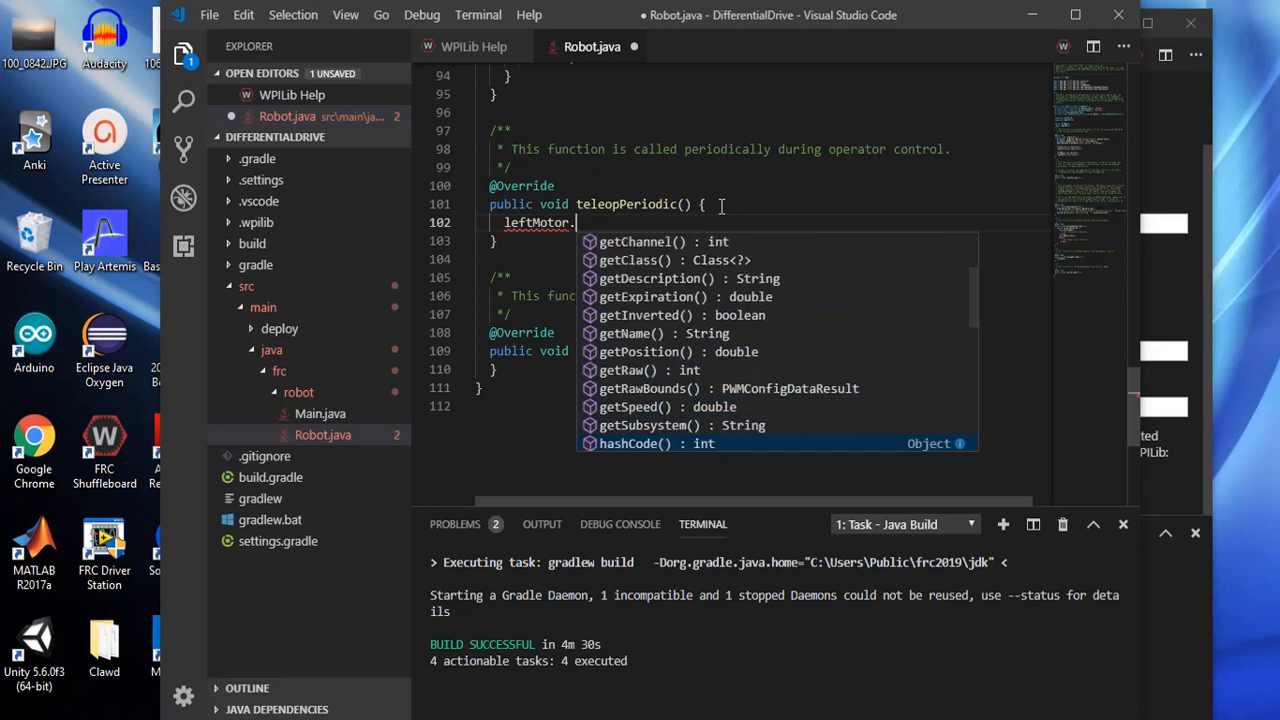
{"action": "scroll", "scroll_direction": "down", "scroll_amount": 3}
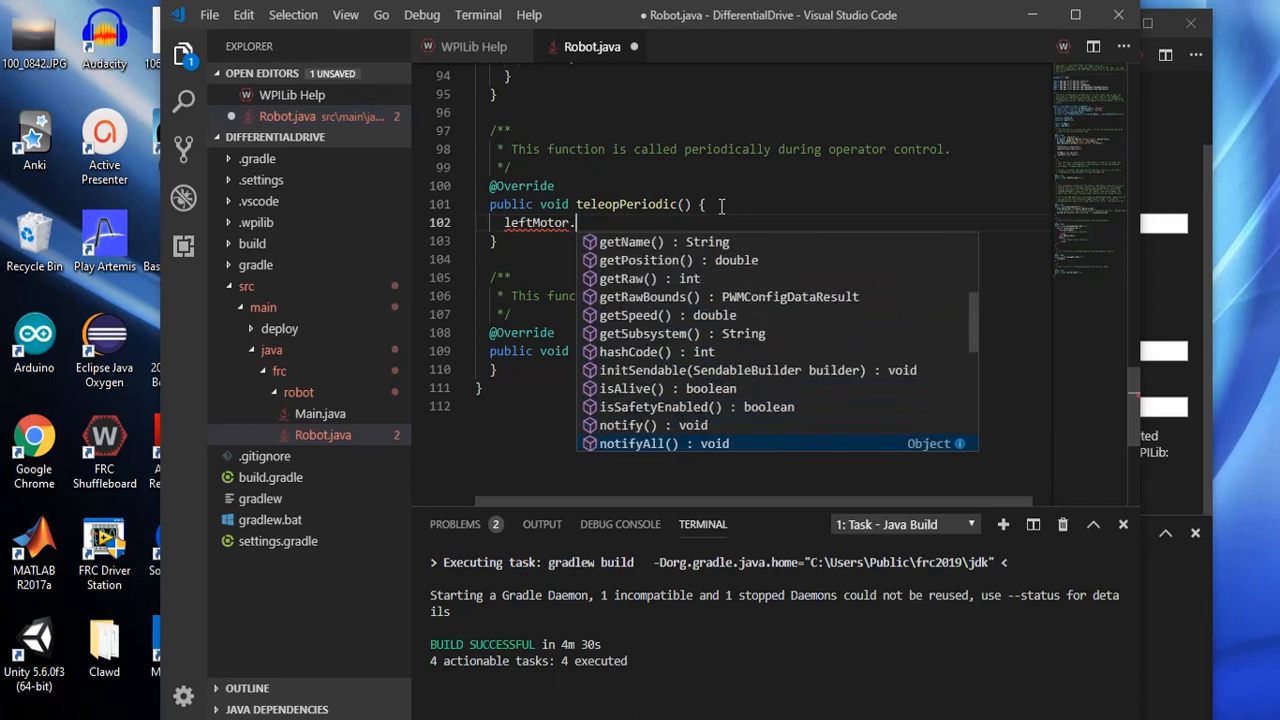
{"action": "scroll", "scroll_direction": "down", "scroll_amount": 3}
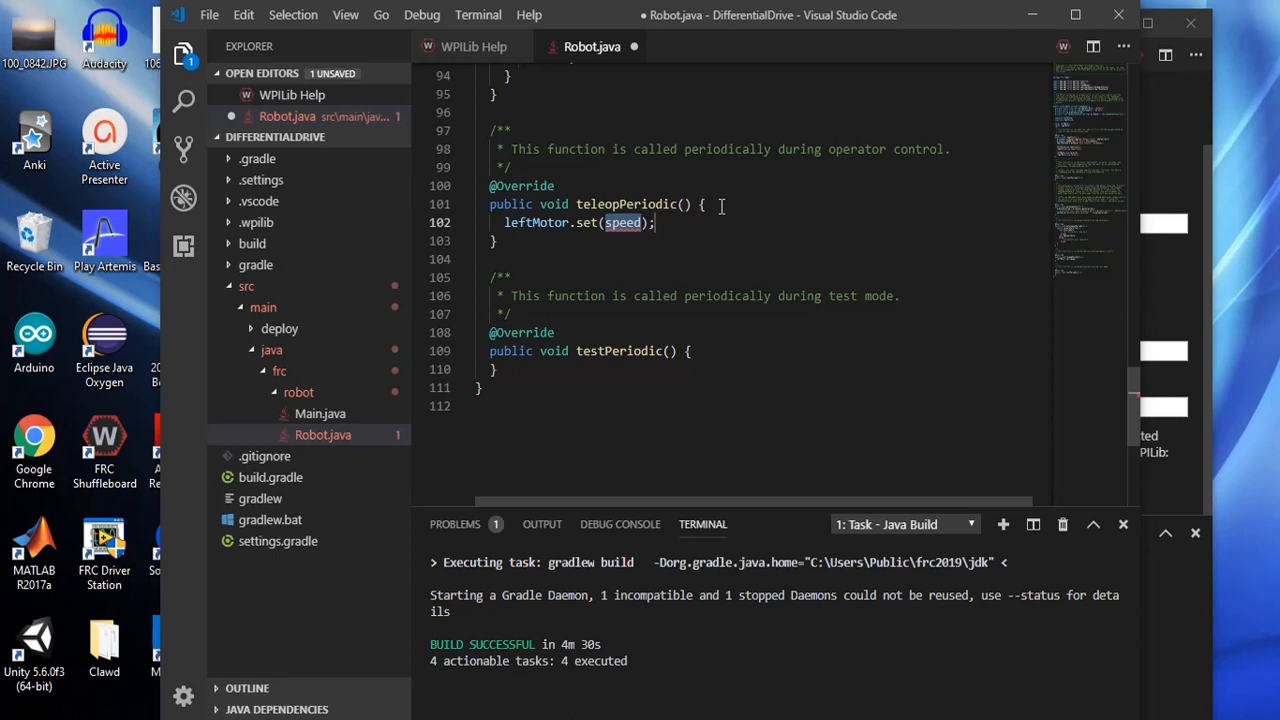
Pass leftStick.getRawAxis(1) as the speed, completing leftMotor.set(leftStick.getRawAxis(1));
{"action": "type", "text": "joy"}
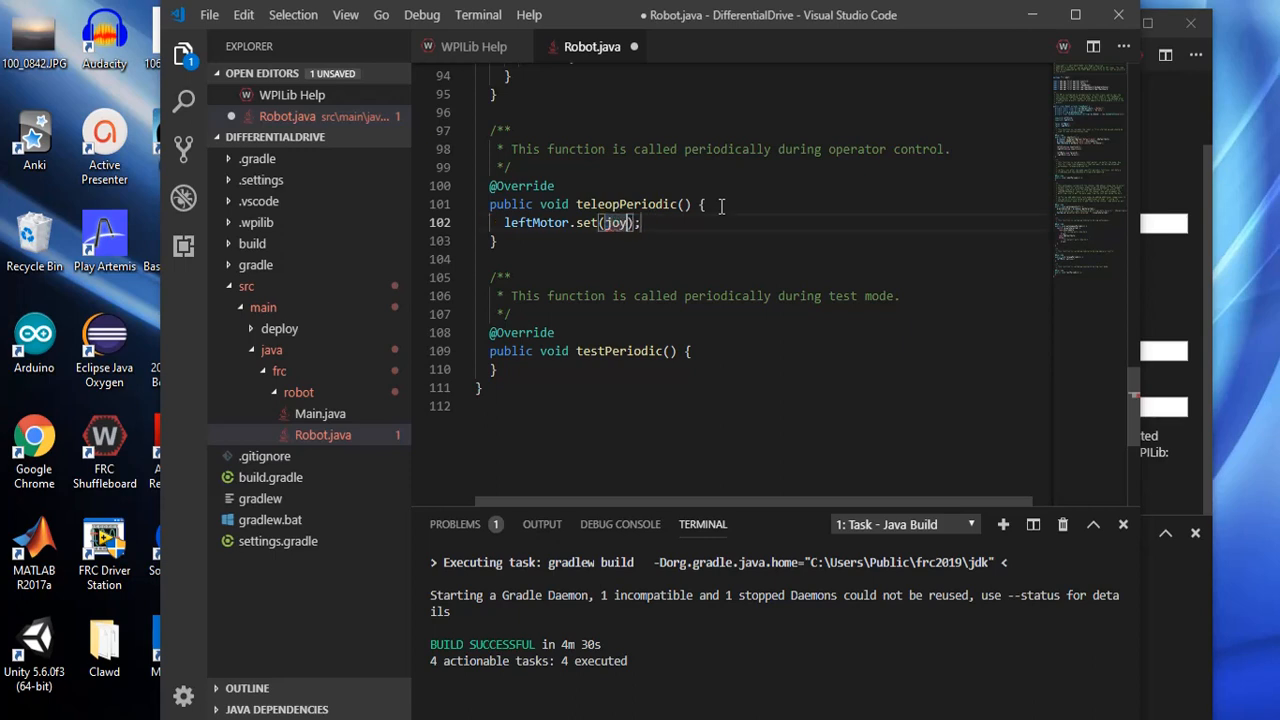
{"action": "type", "text": "leftStick"}
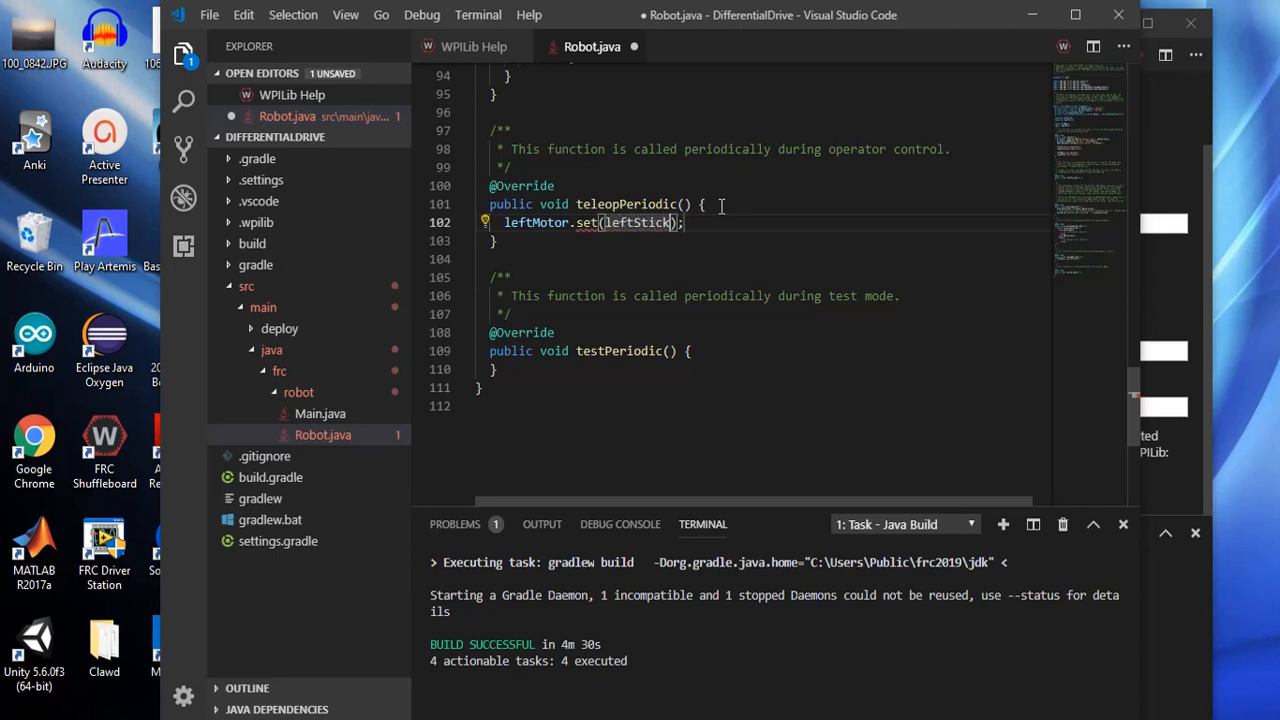
{"action": "type", "text": "."}
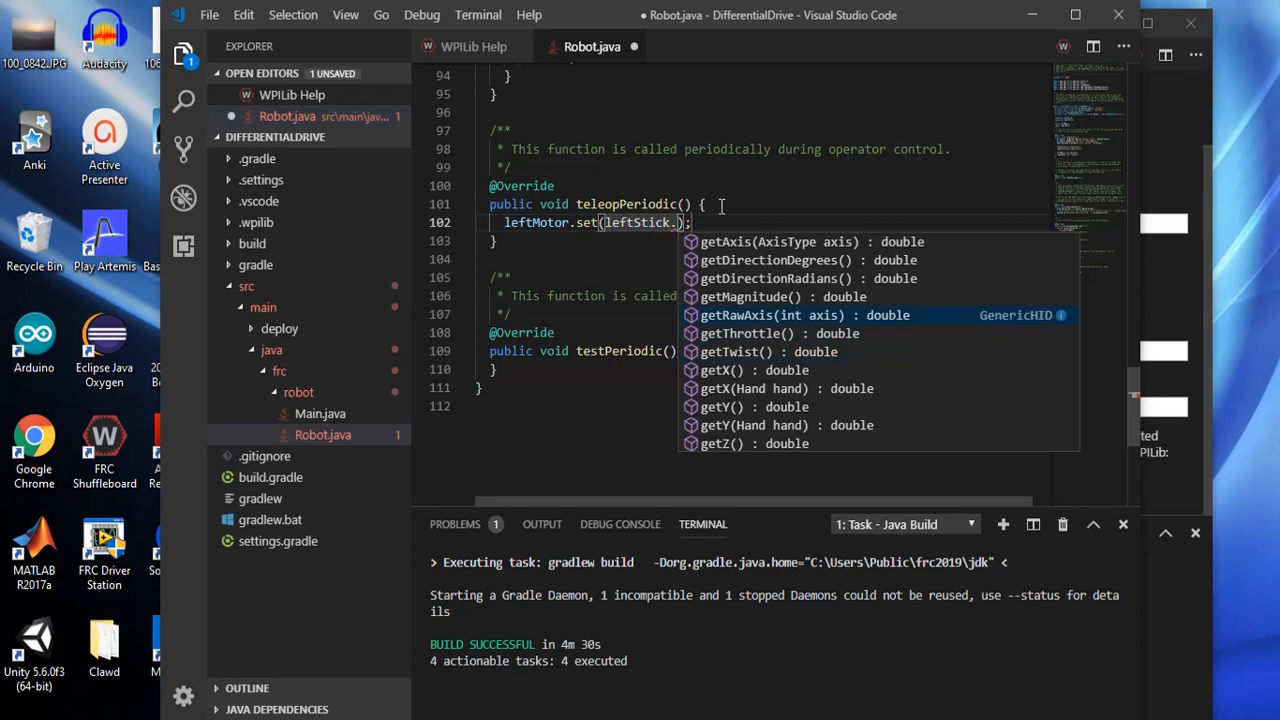
{"action": "left_click", "coordinate": [804, 316]}
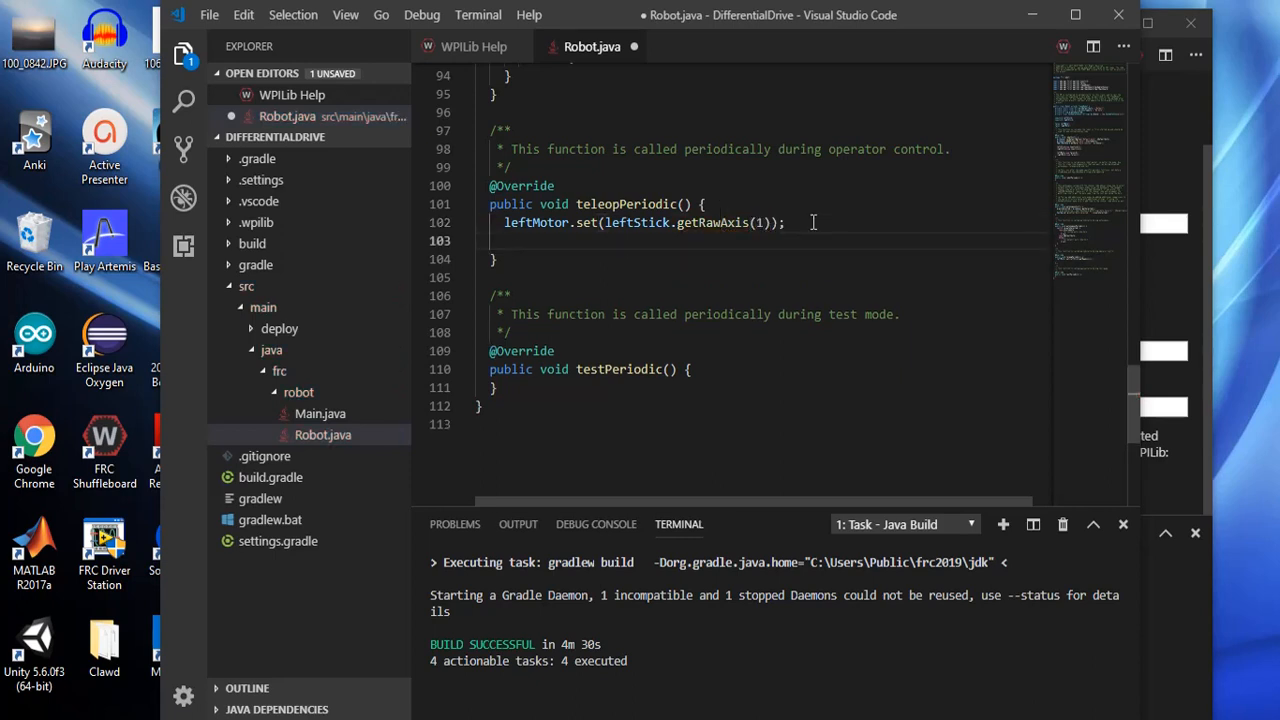
Write rightMotor.set(rightStick.getRawAxis(1)); on the next line with IntelliSense completion
{"action": "type", "text": "rightMotor"}
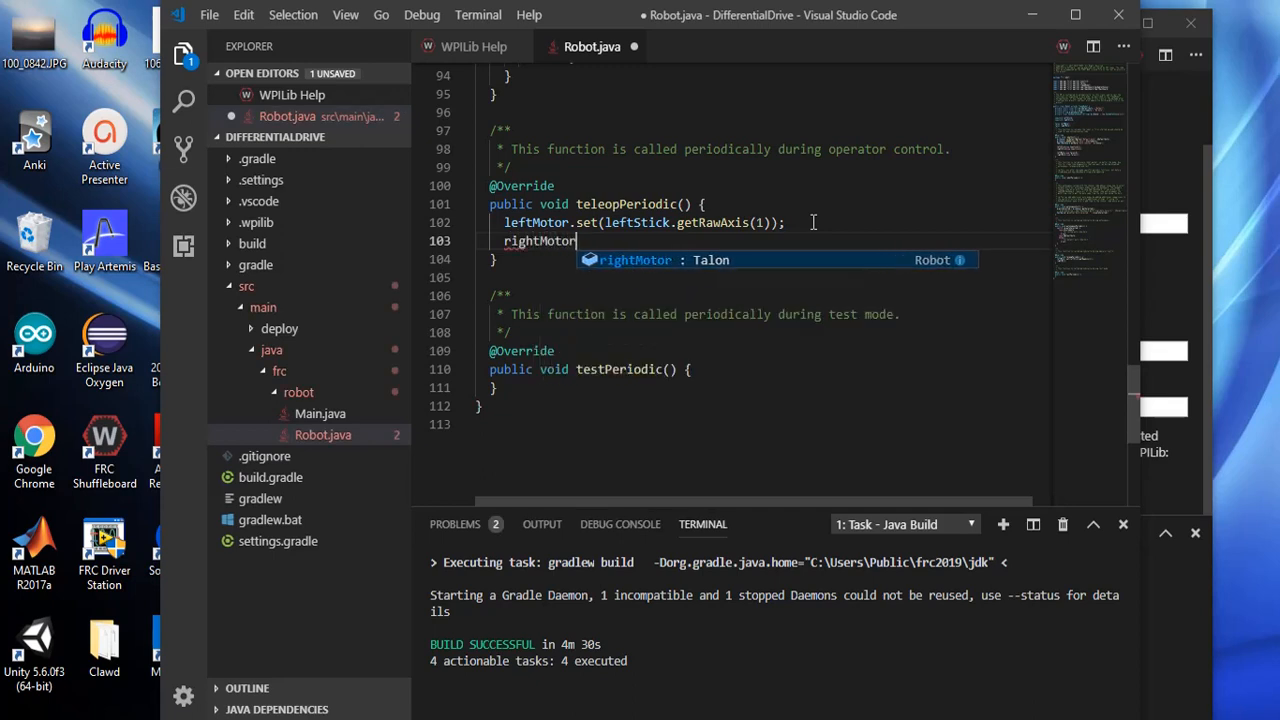
{"action": "type", "text": ".set("}
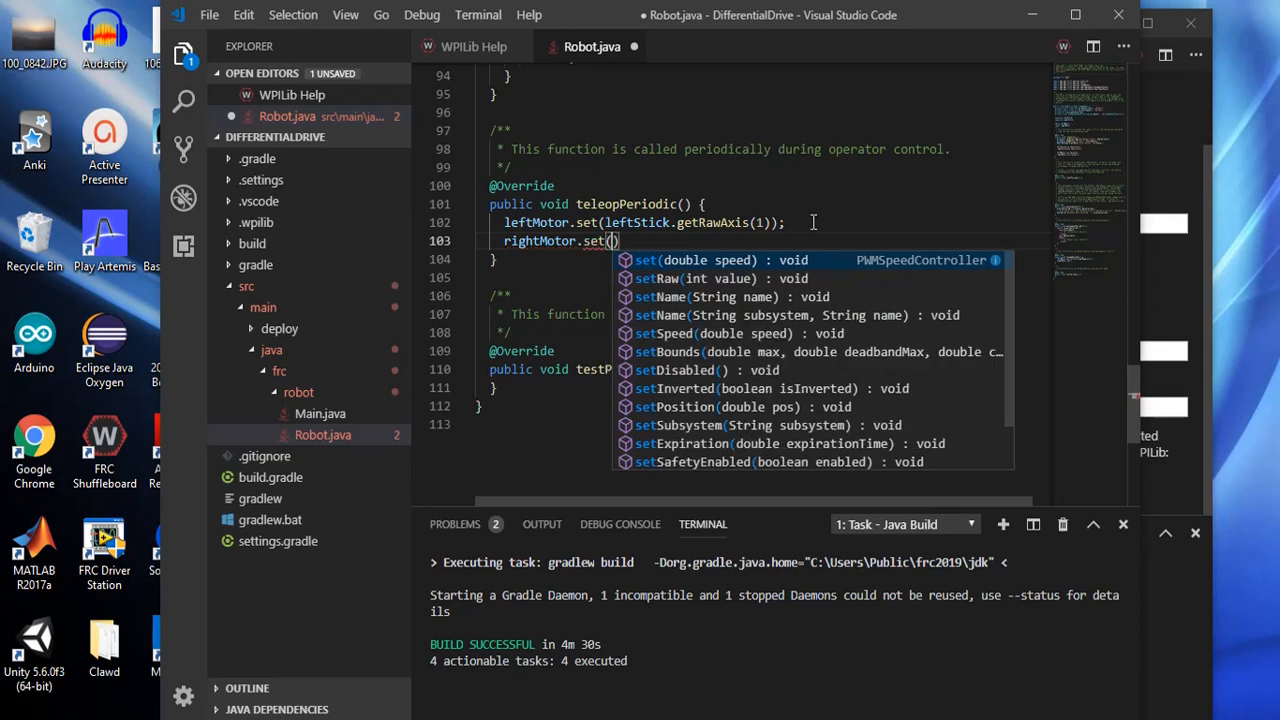
{"action": "type", "text": "rightStick.g"}
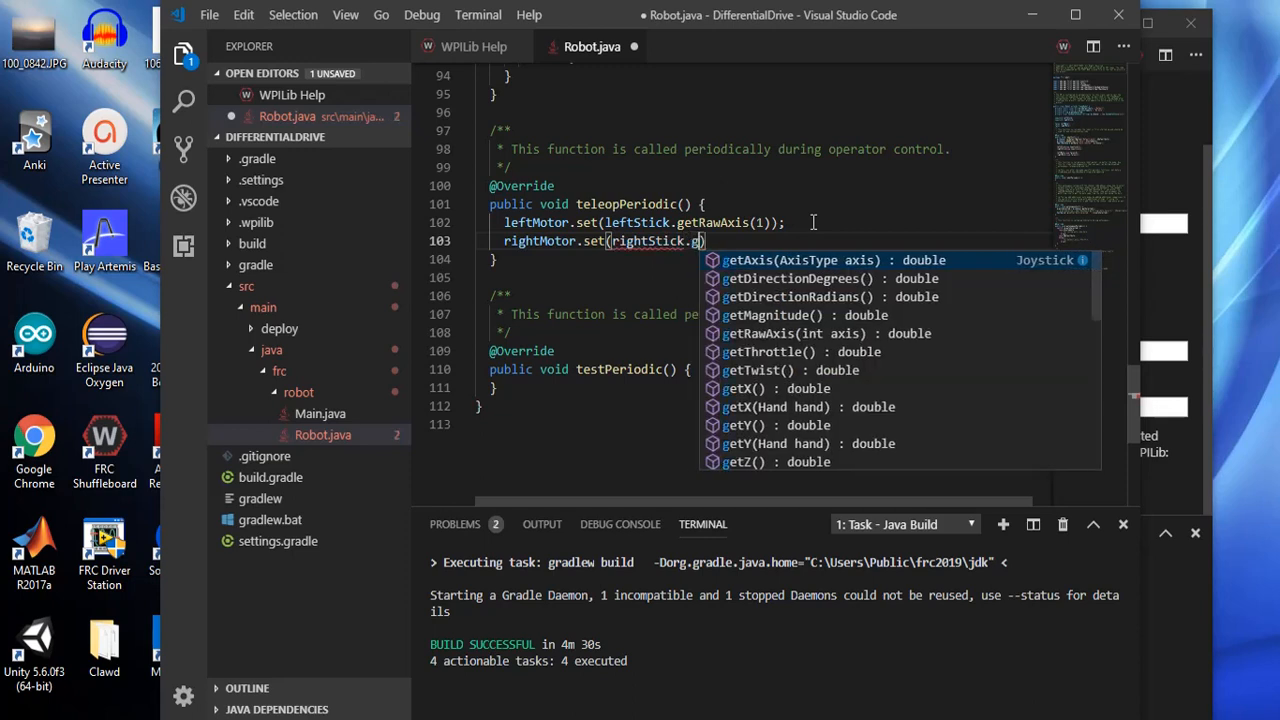
{"action": "type", "text": "RawAxis"}
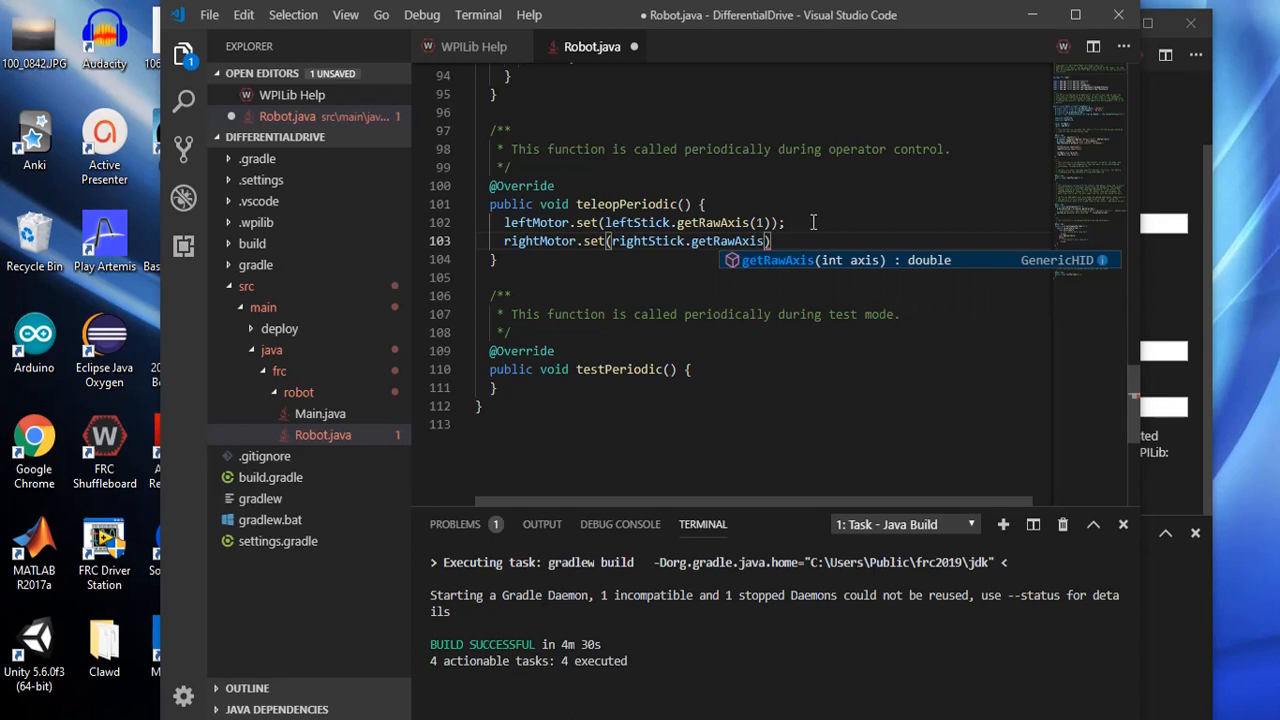
{"action": "type", "text": "1"}
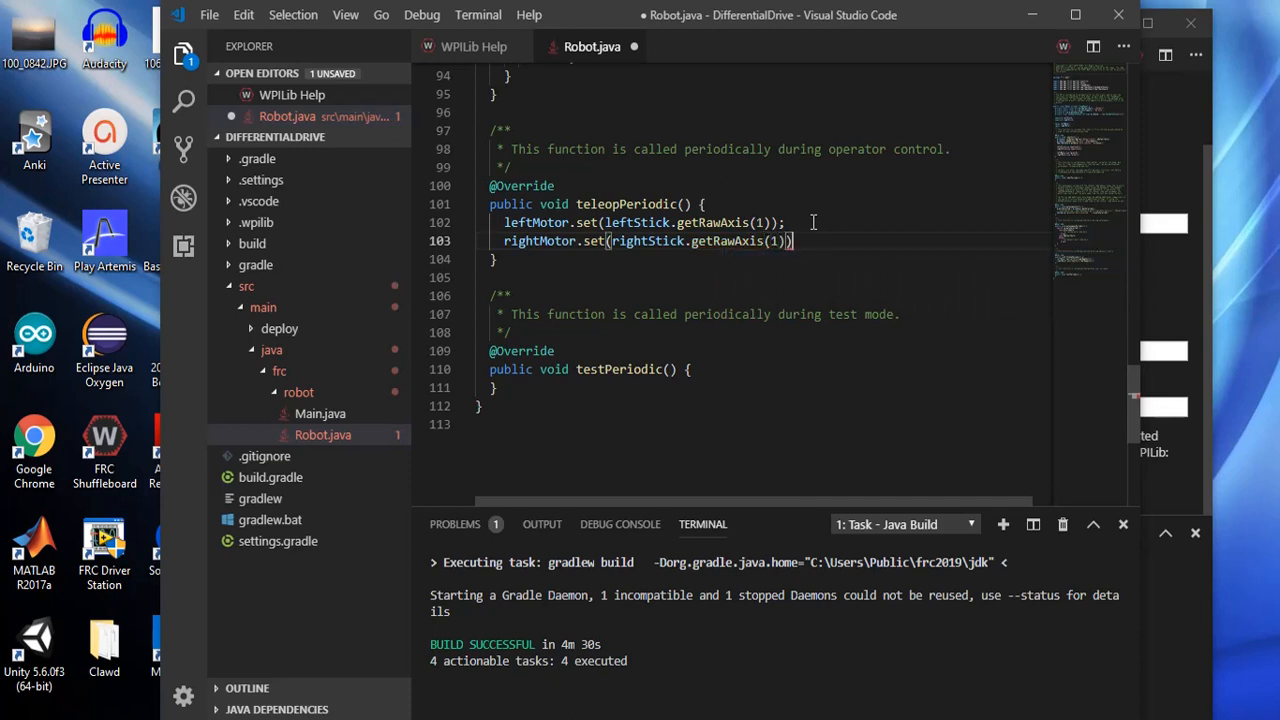
{"action": "type", "text": ";"}
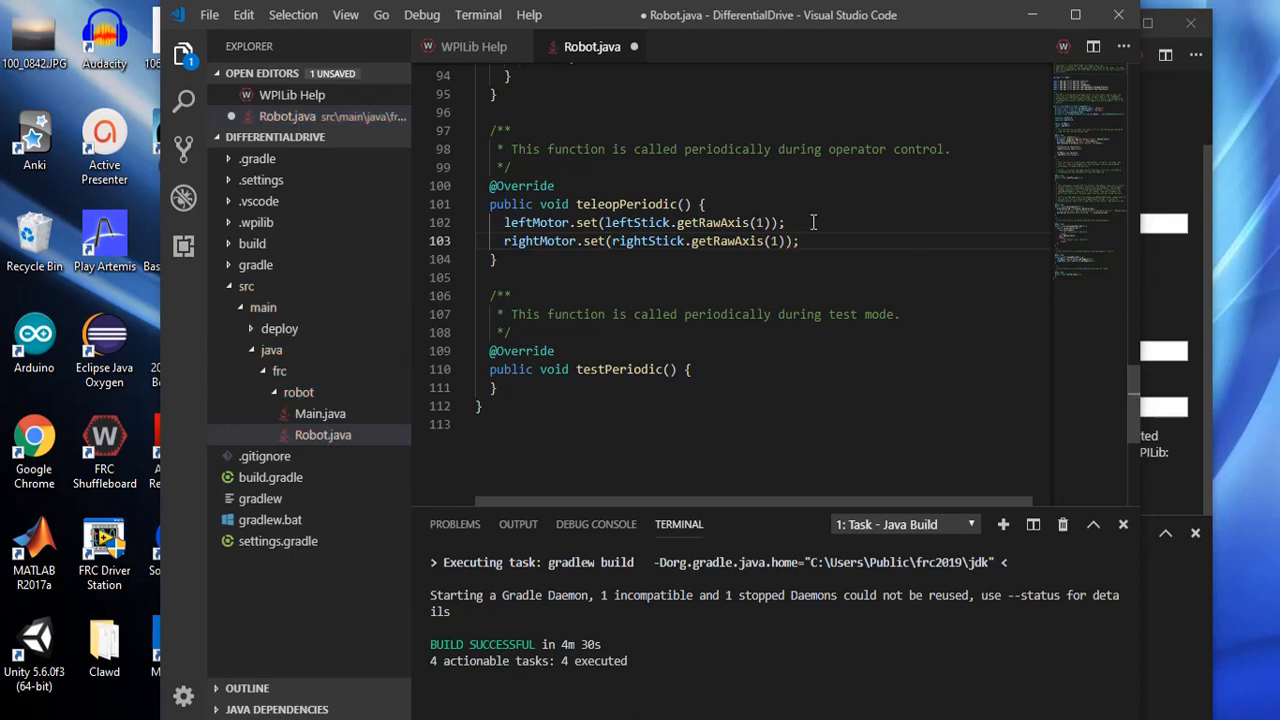